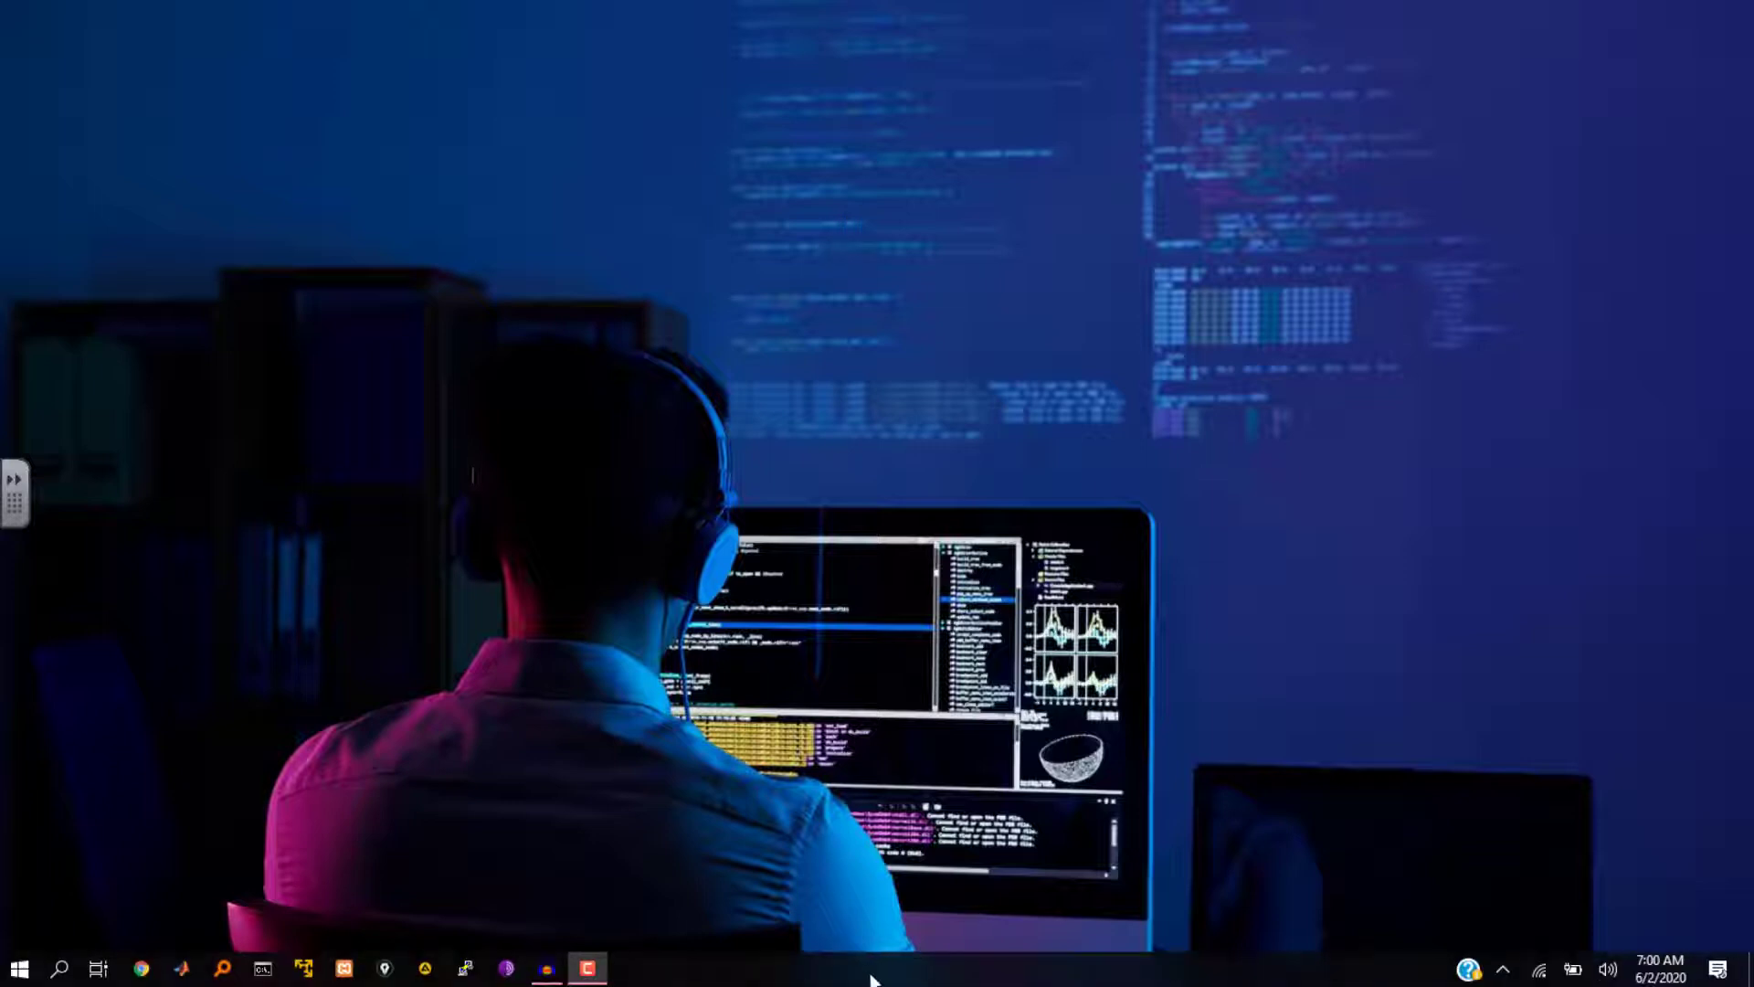
- Launch Task Manager from the taskbar's right-click menu
{"action": "right_click", "coordinate": [882, 977]}
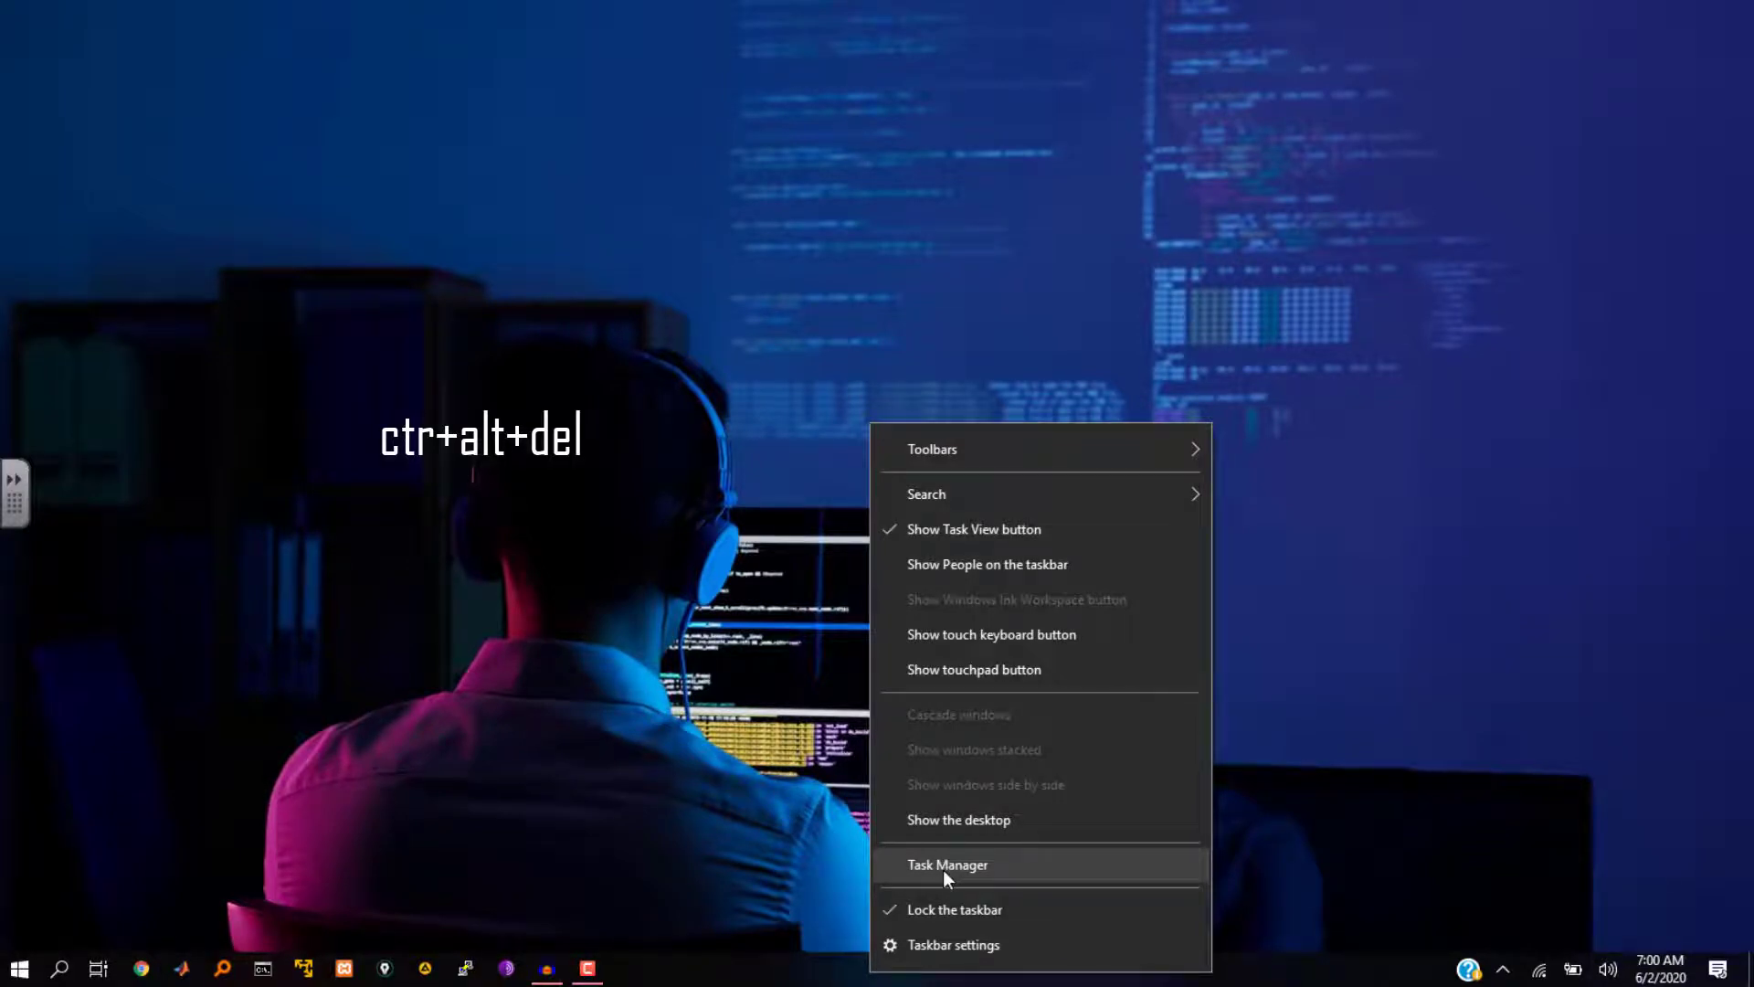
{"action": "left_click", "coordinate": [947, 865]}
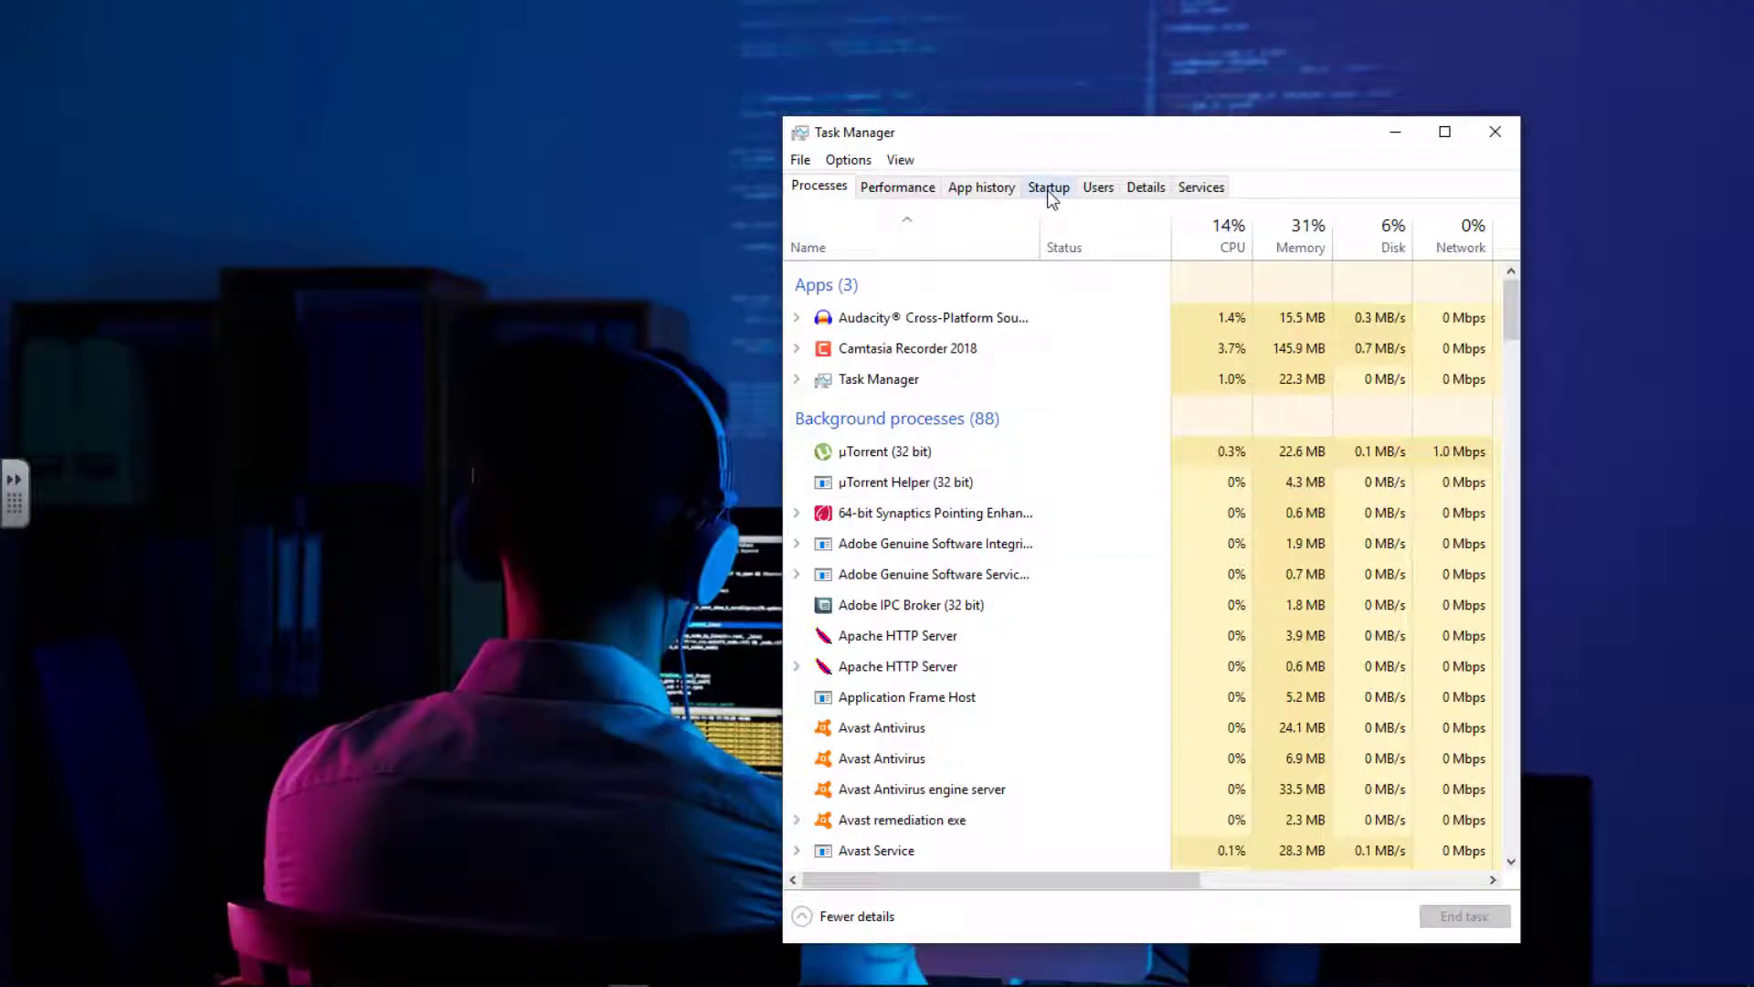
{"action": "mouse_move", "coordinate": [1446, 132]}
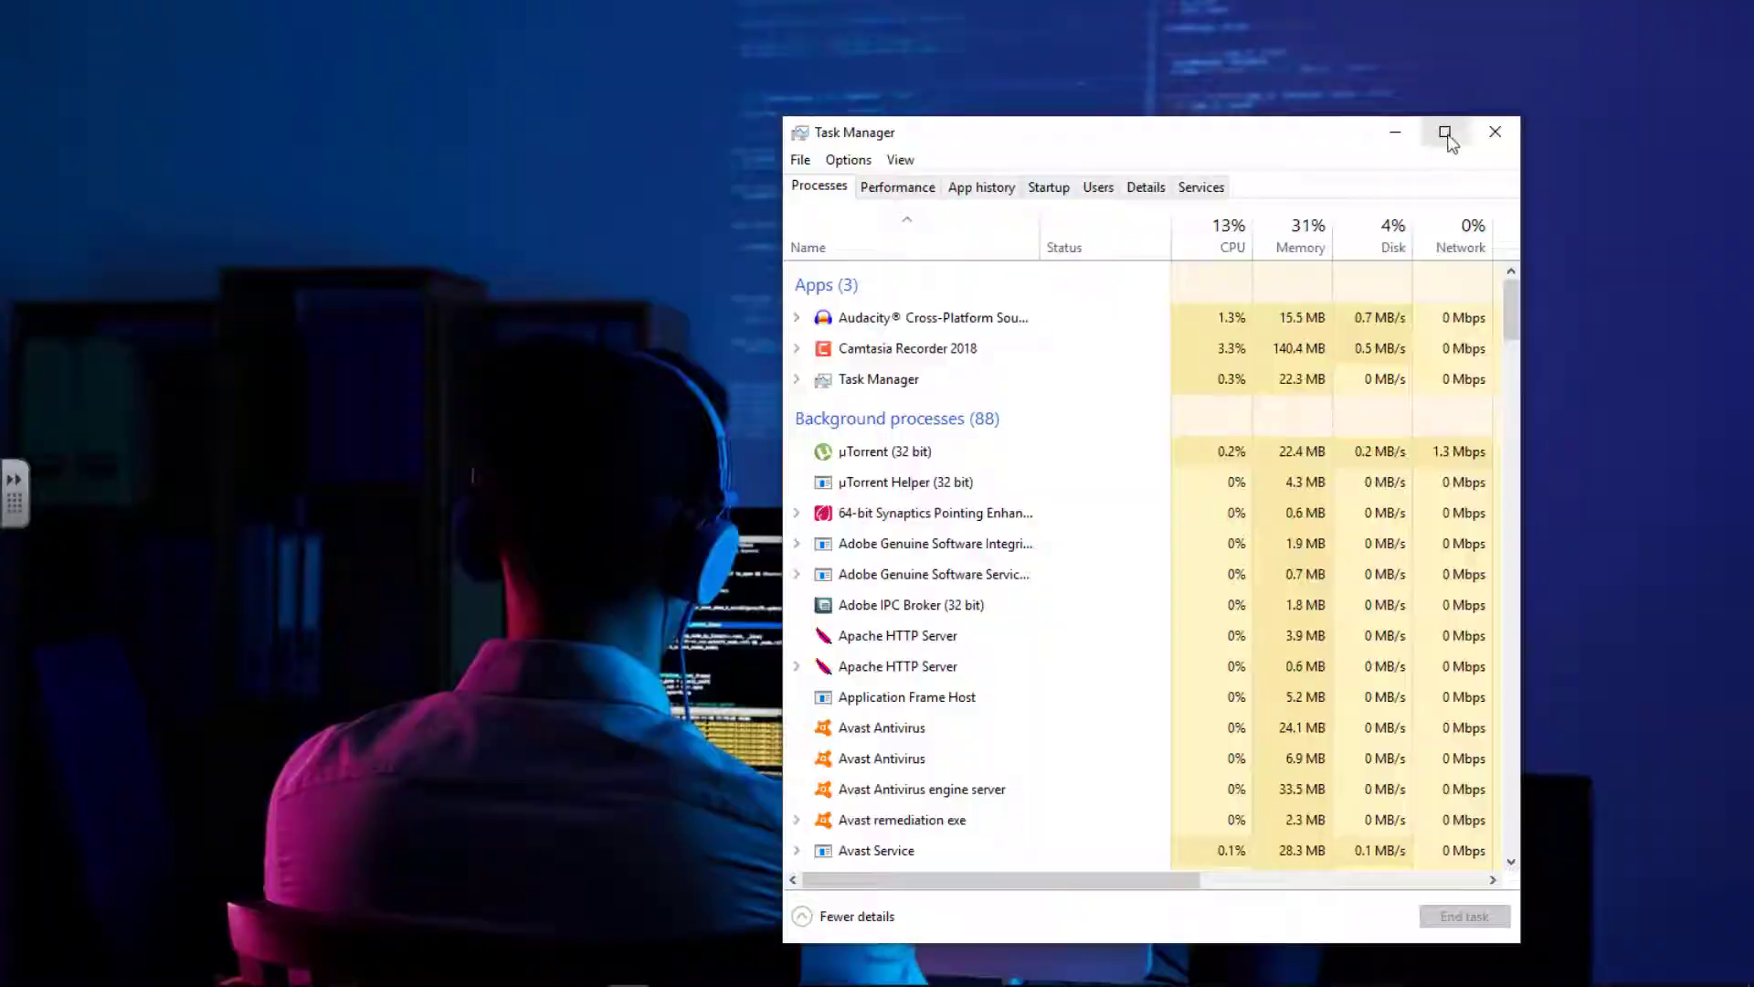
- Maximize Task Manager to reveal the GPU, GPU engine and power usage columns
{"action": "left_click", "coordinate": [1446, 132]}
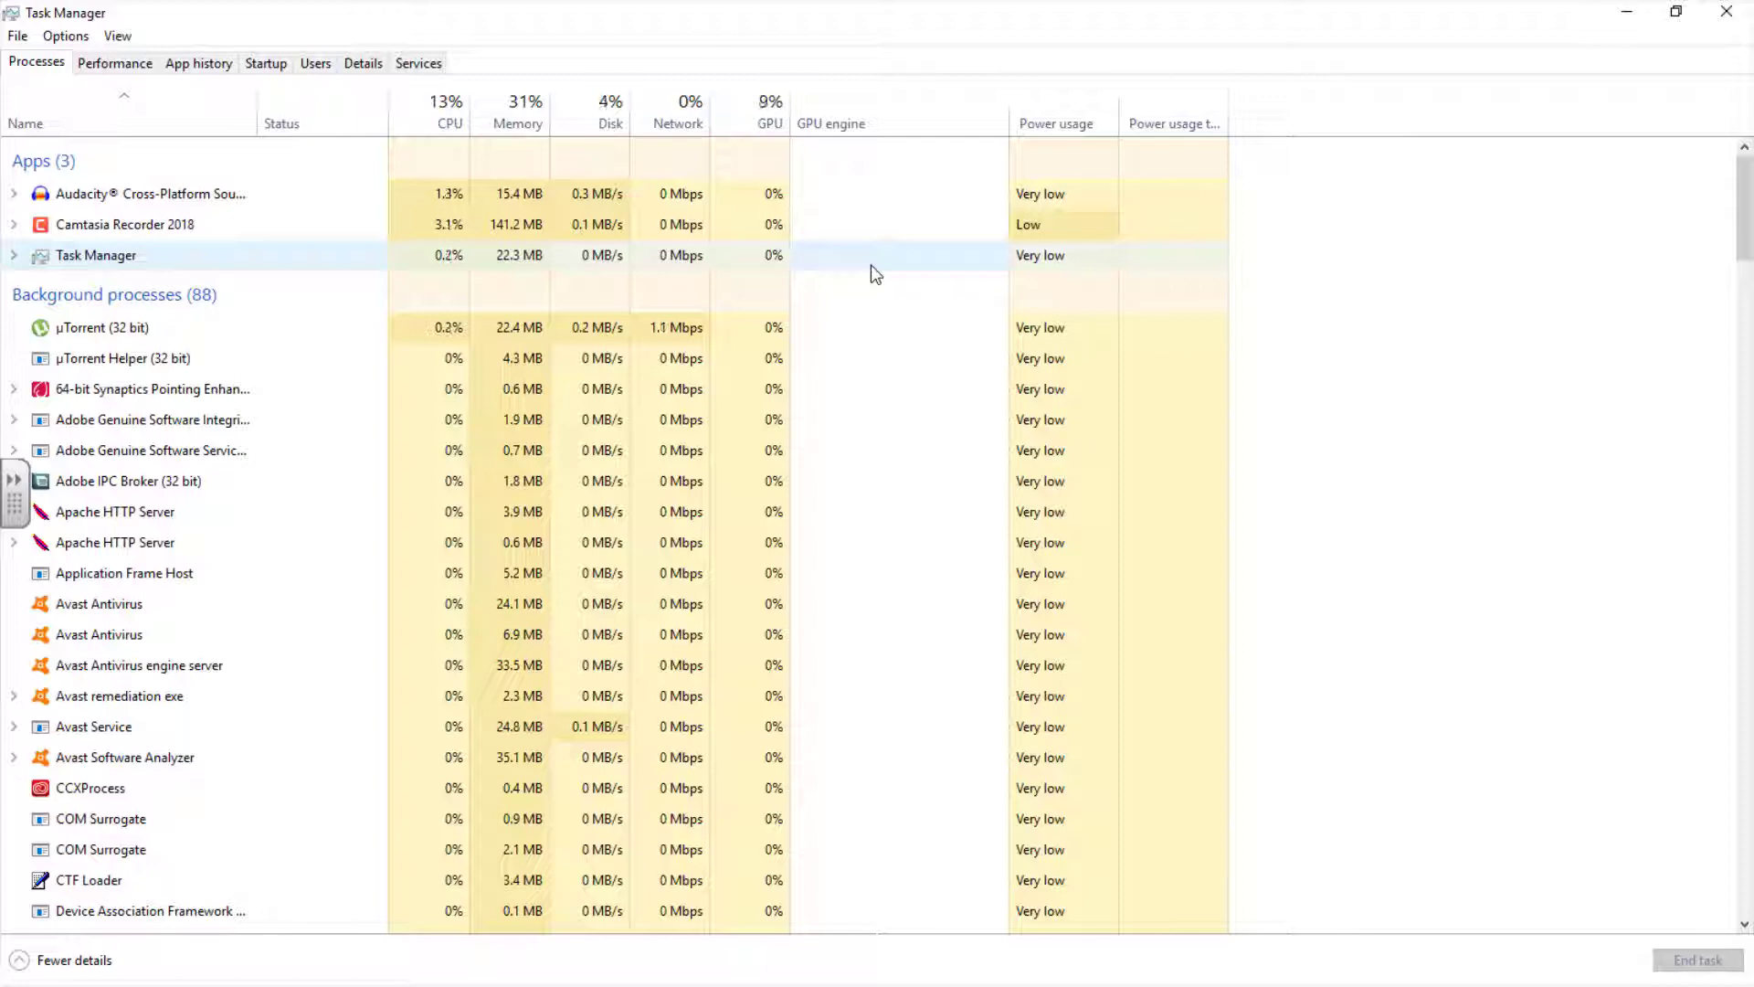
- Launch Command Prompt from Start and select its Windows Command Processor entry
{"action": "left_click", "coordinate": [12, 967]}
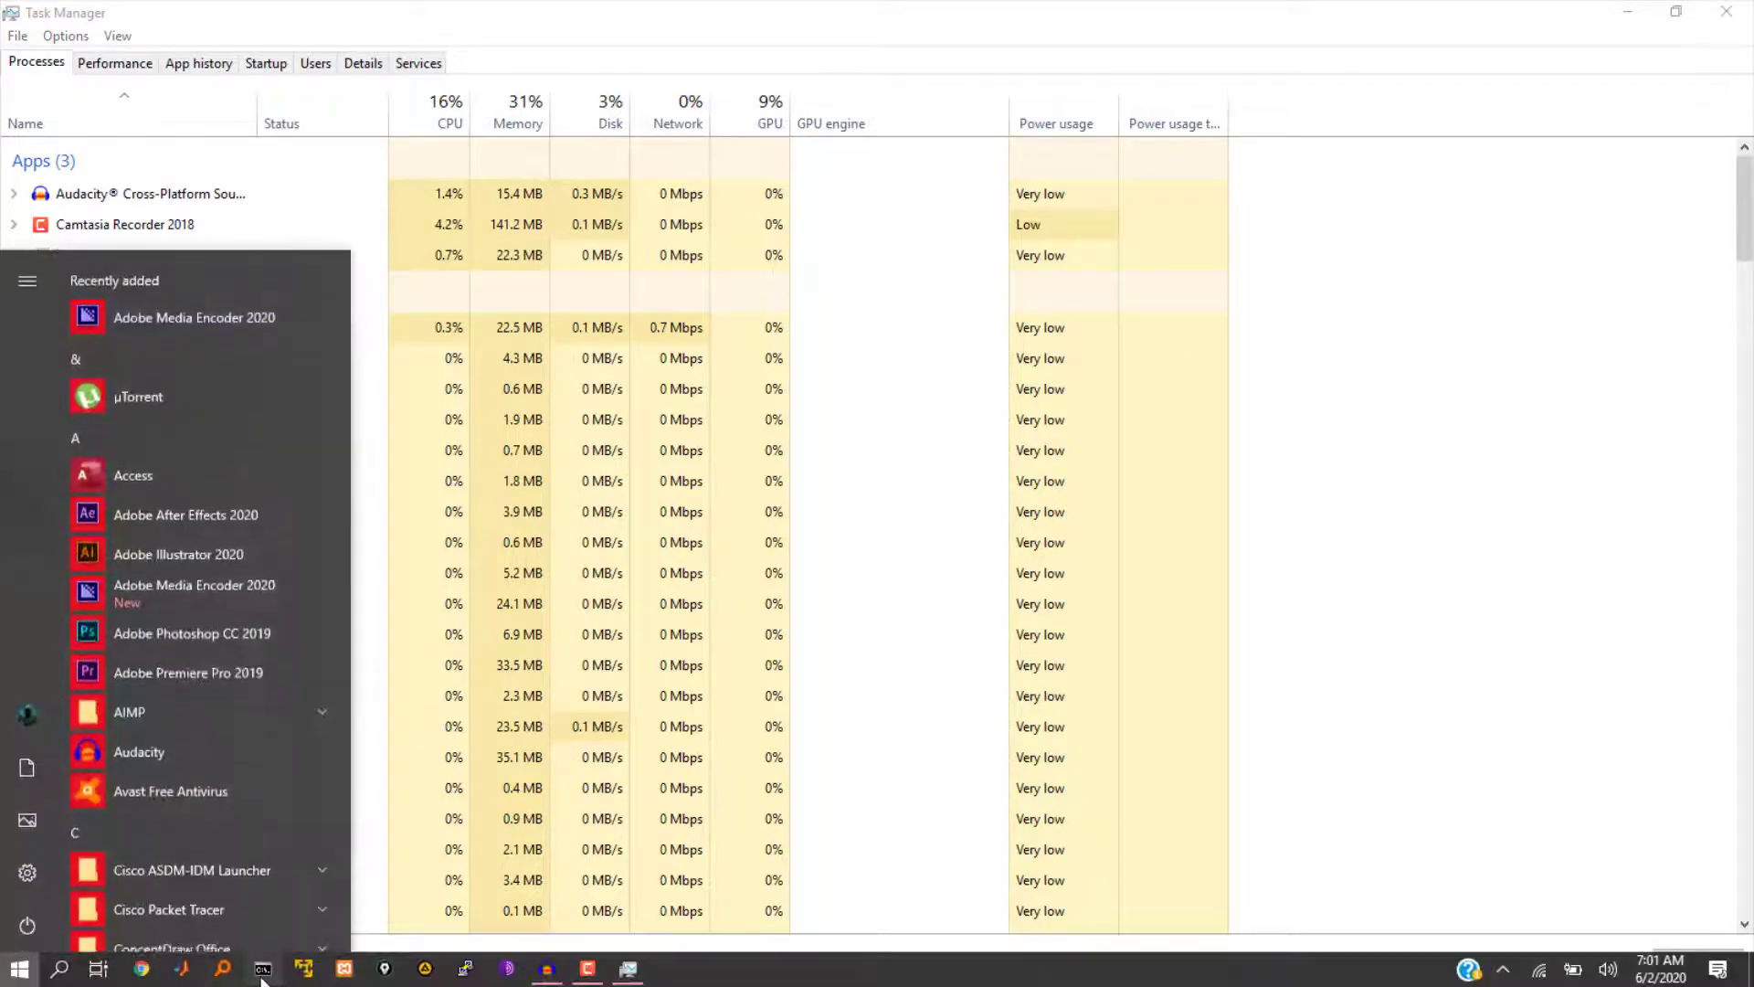
{"action": "left_click", "coordinate": [265, 969]}
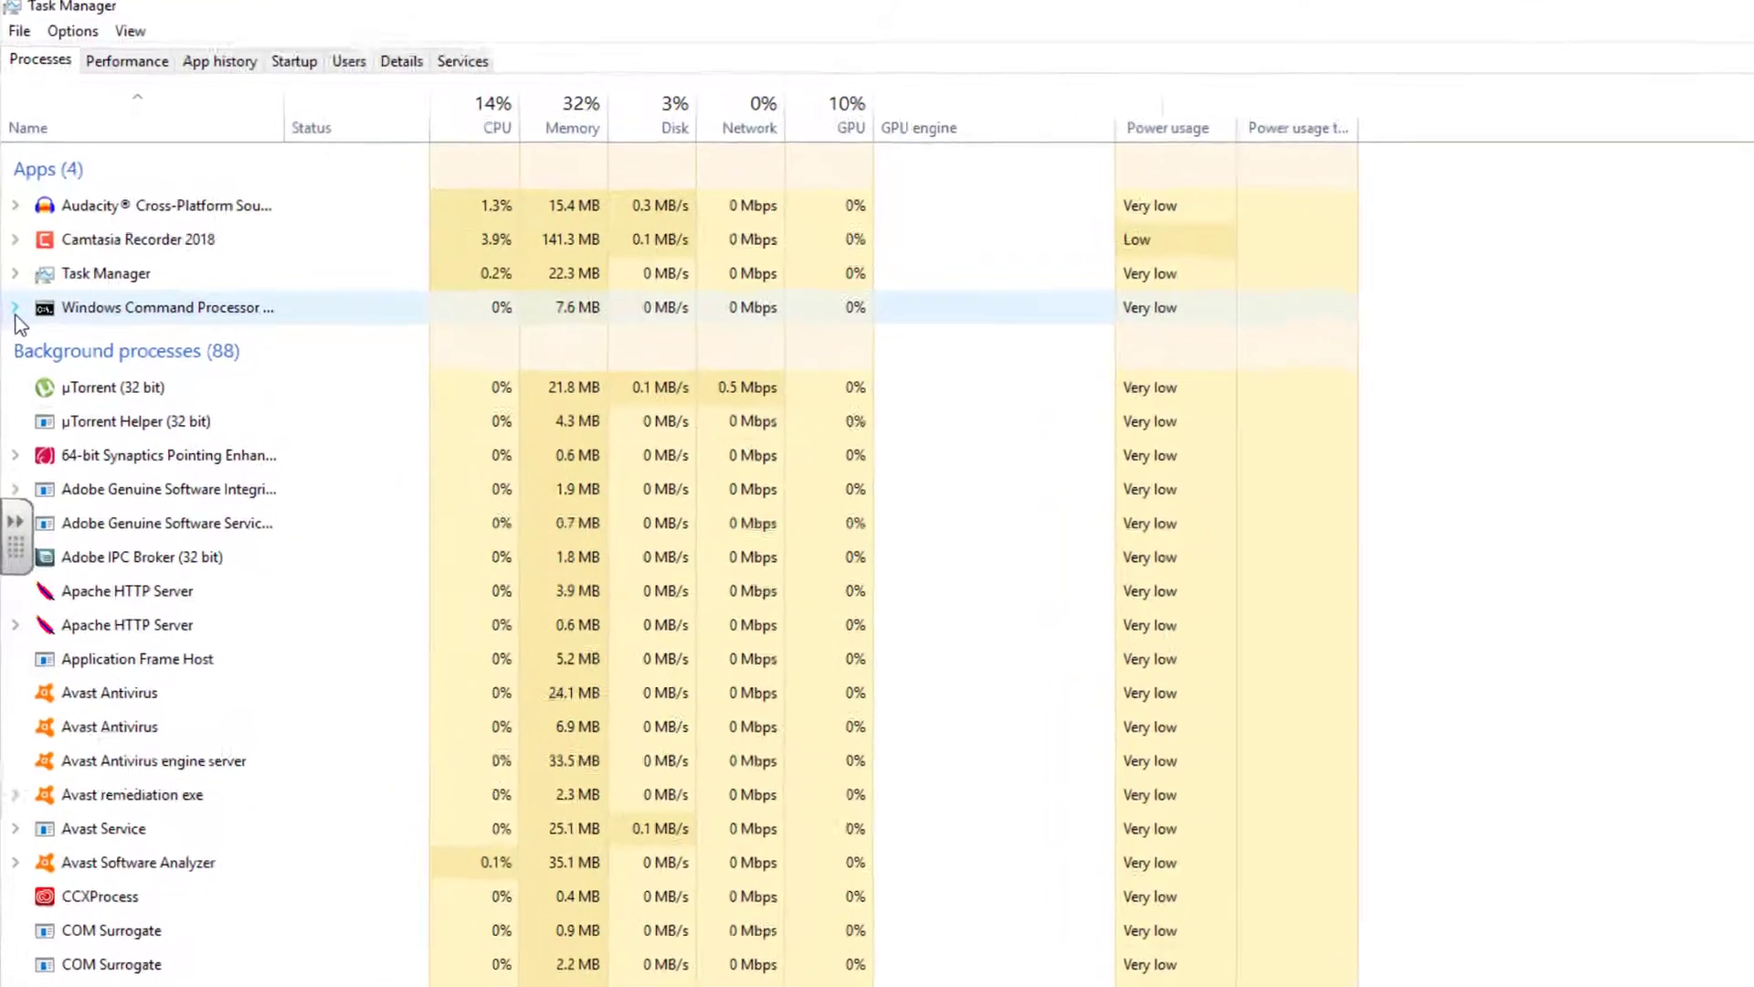
{"action": "left_click", "coordinate": [15, 307]}
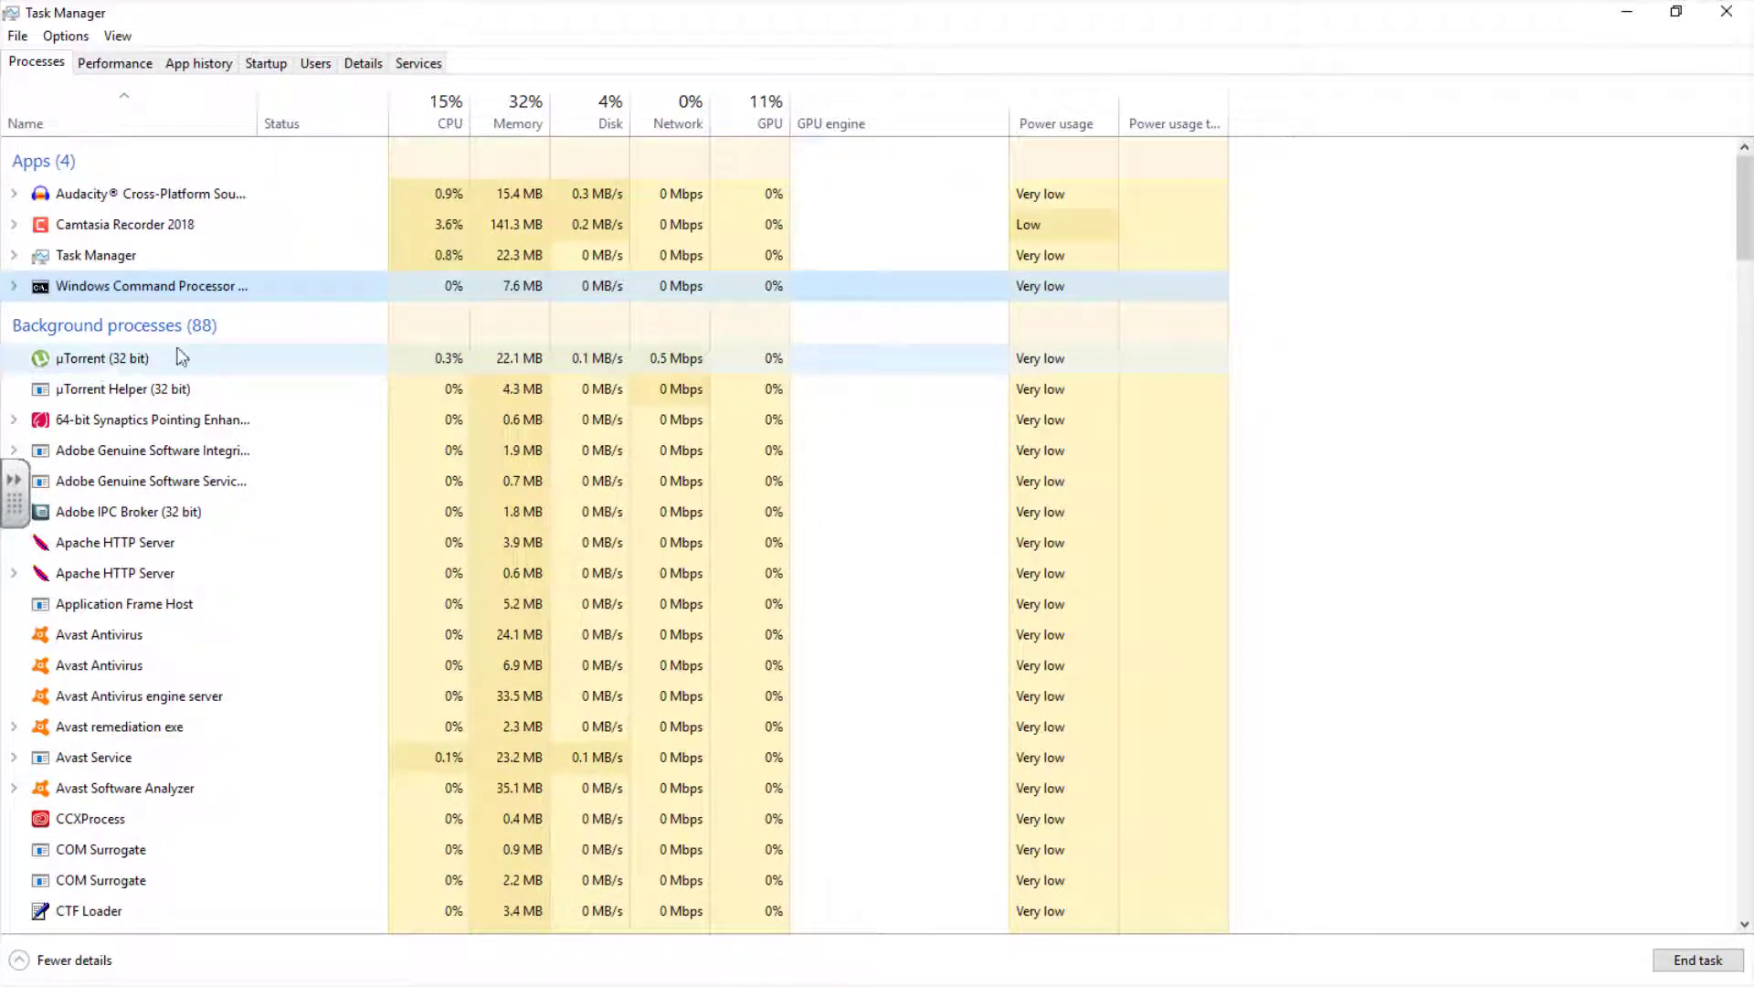
{"action": "scroll", "scroll_direction": "down", "scroll_amount": 3}
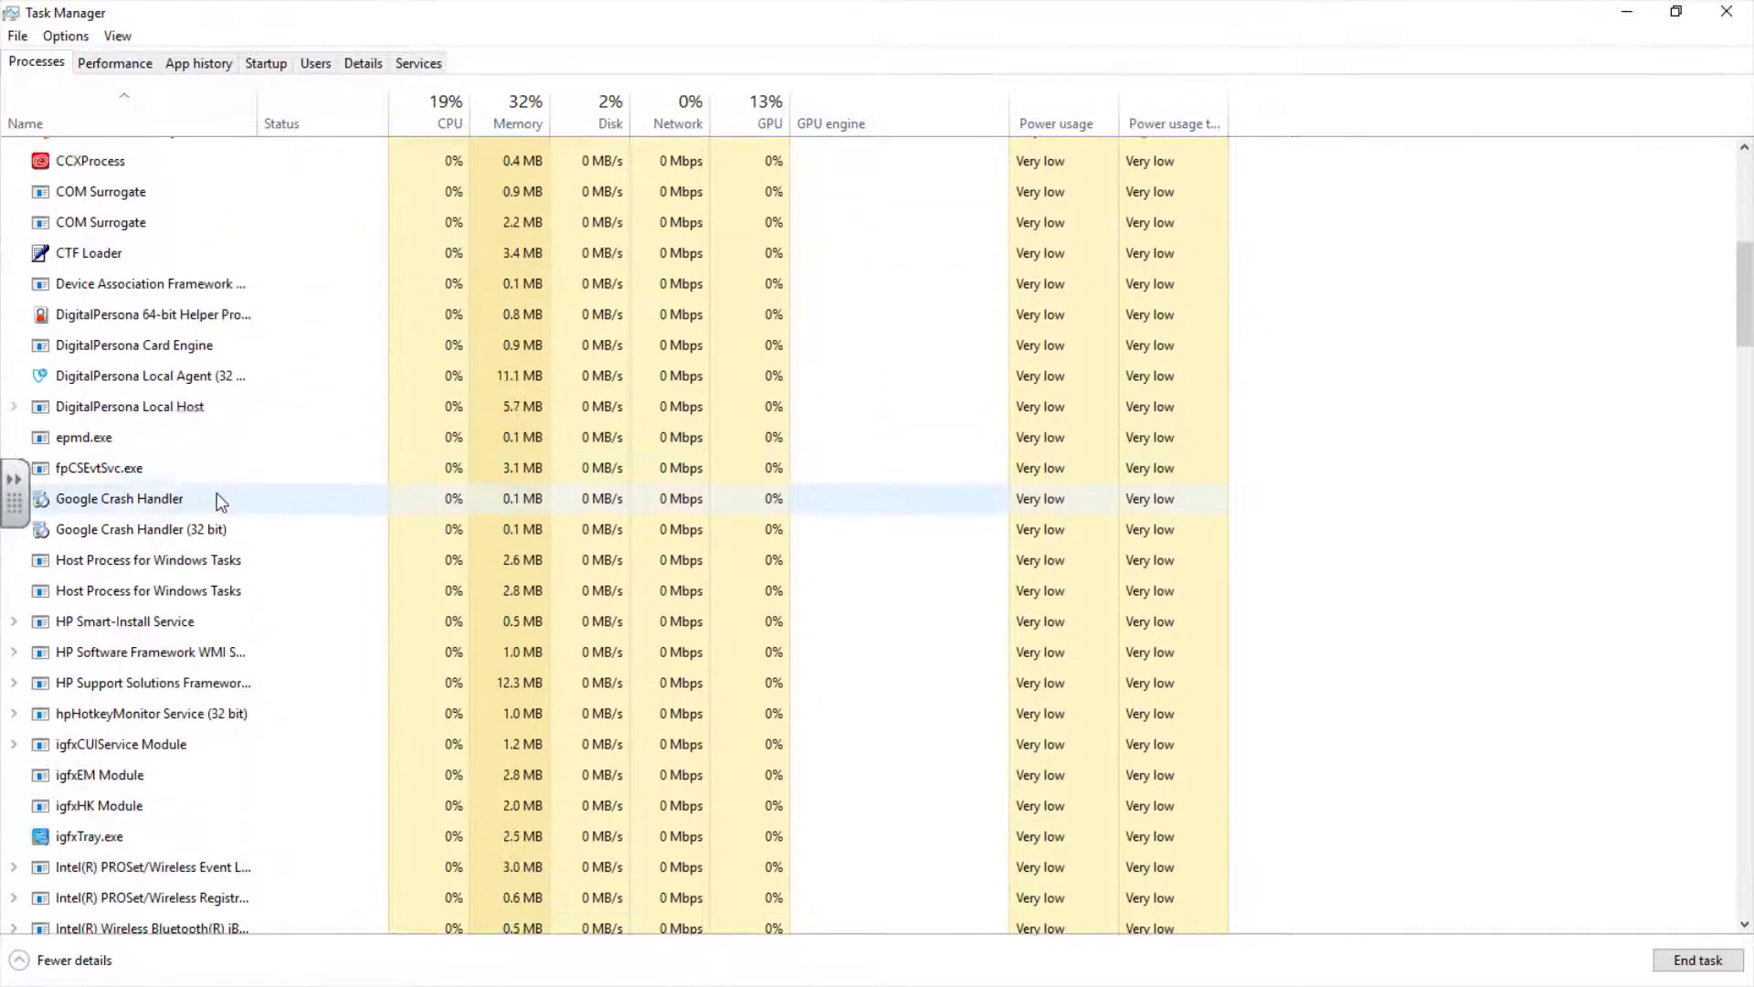
{"action": "scroll", "scroll_direction": "down", "scroll_amount": 3}
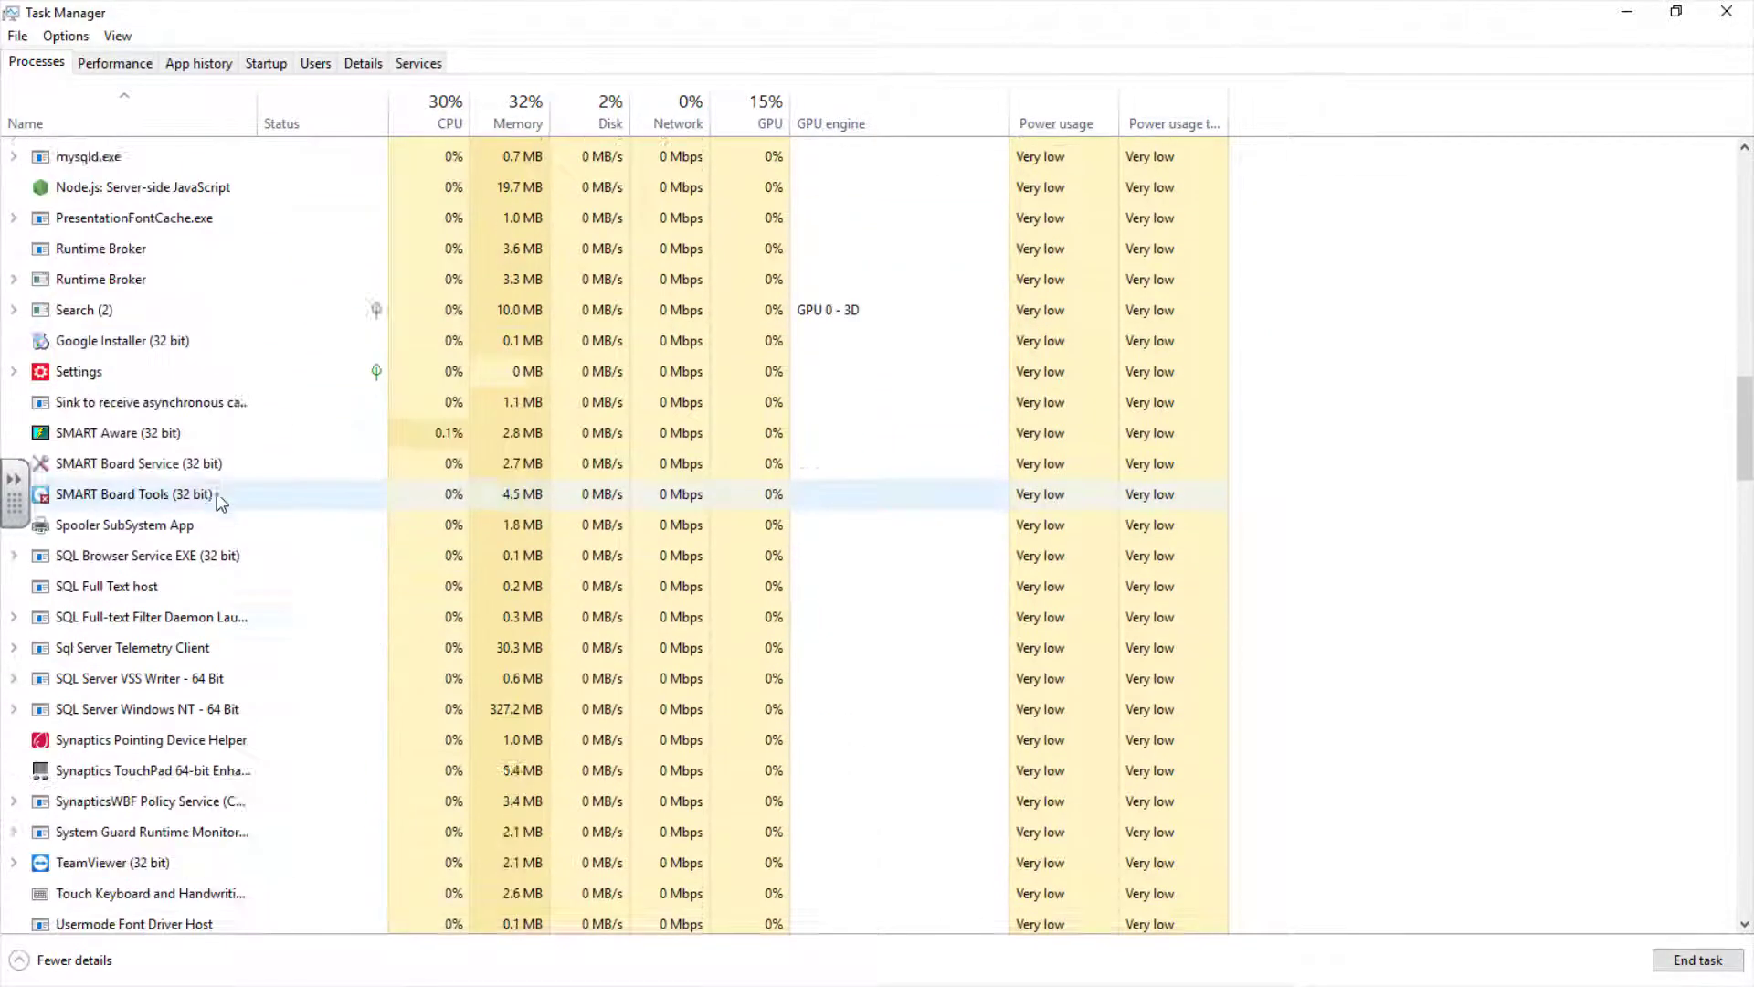
{"action": "scroll", "scroll_direction": "down", "scroll_amount": 3}
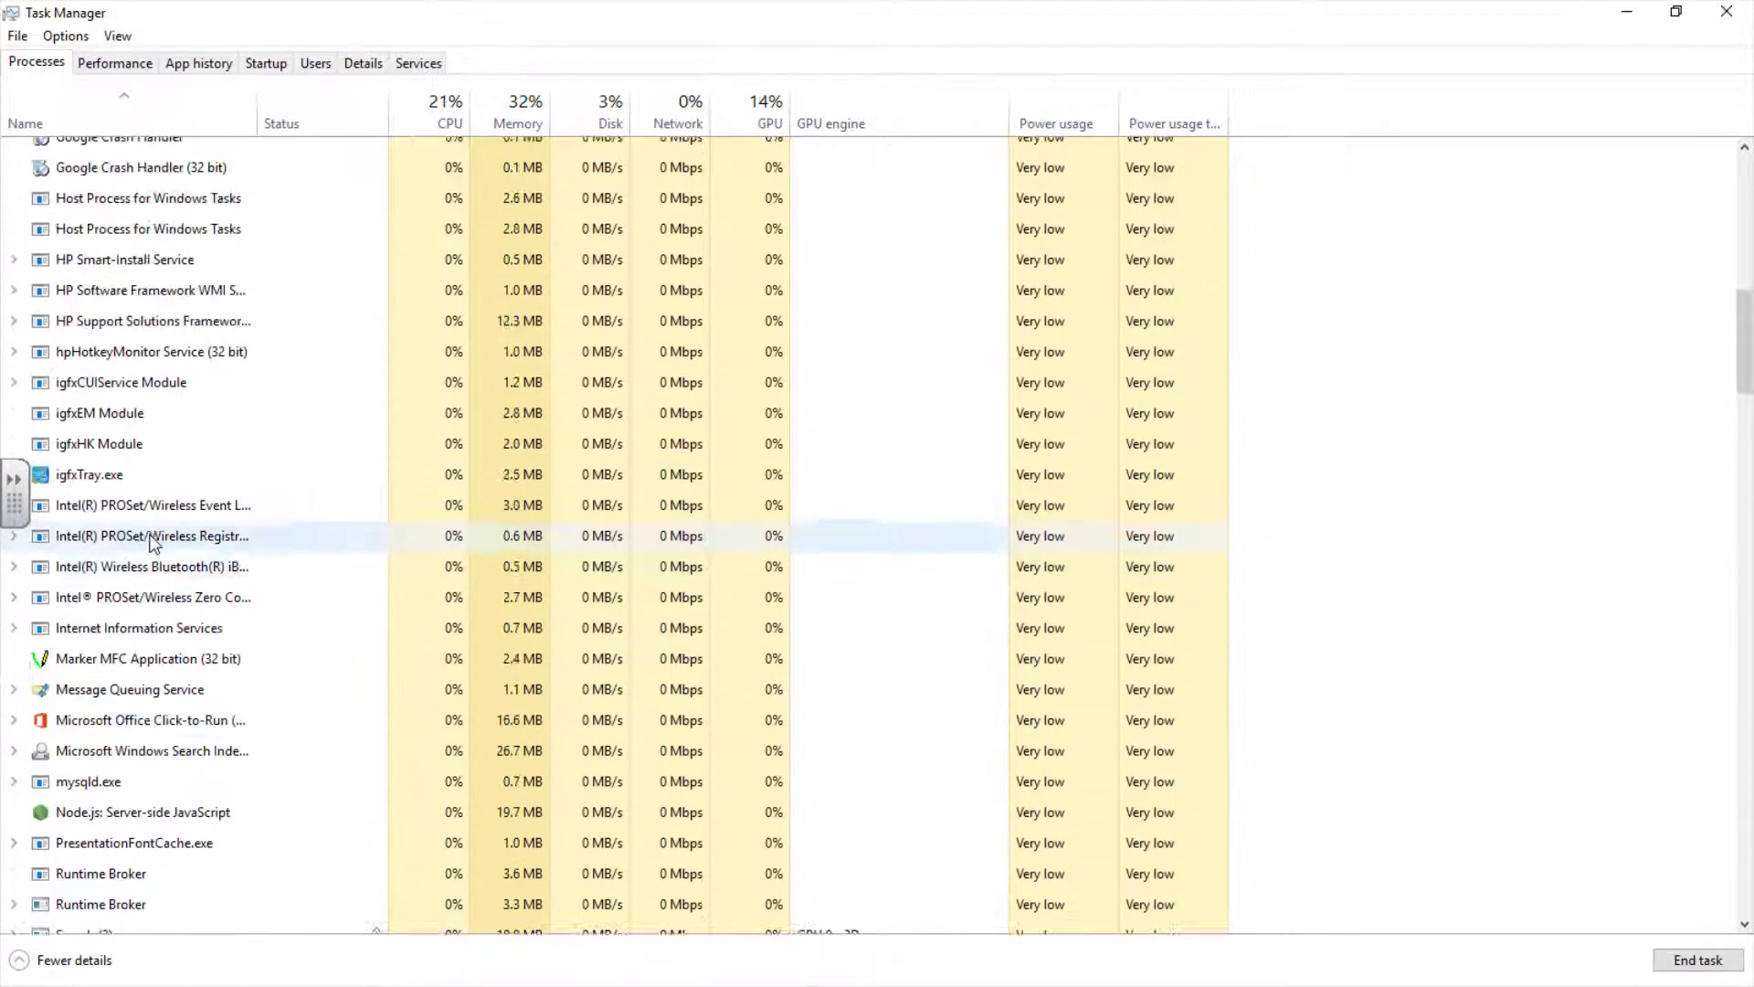
{"action": "scroll", "scroll_direction": "up", "scroll_amount": 3}
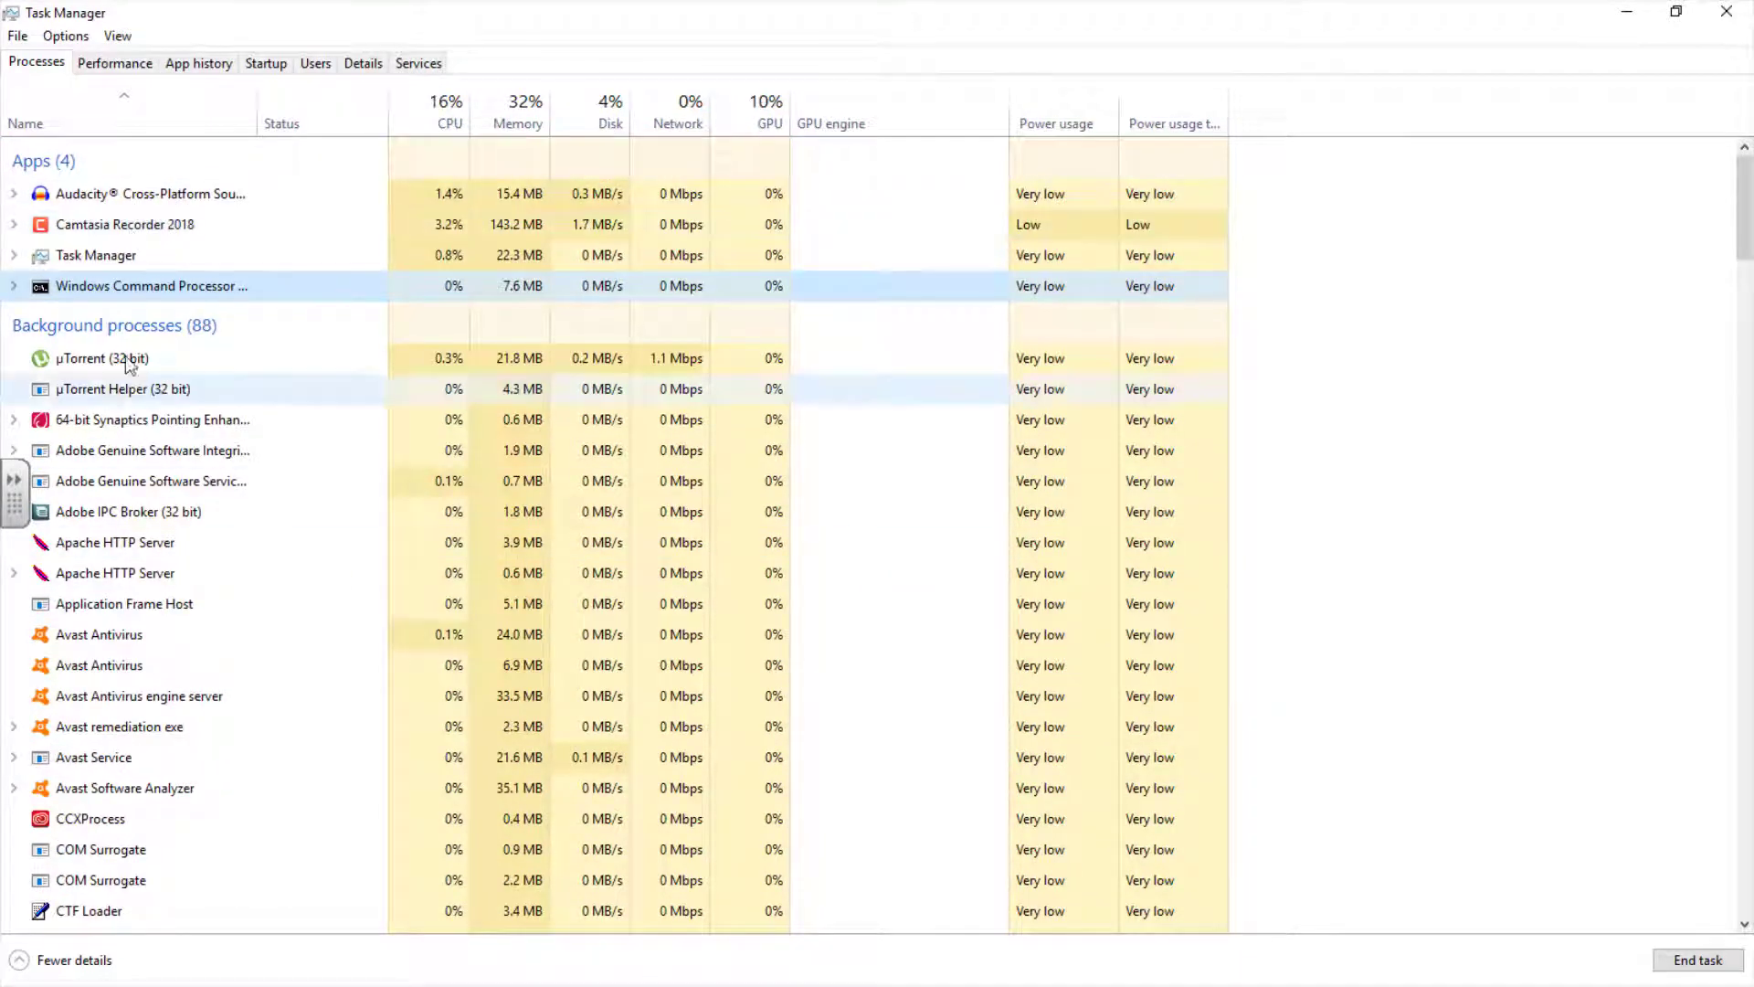
{"action": "mouse_move", "coordinate": [152, 420]}
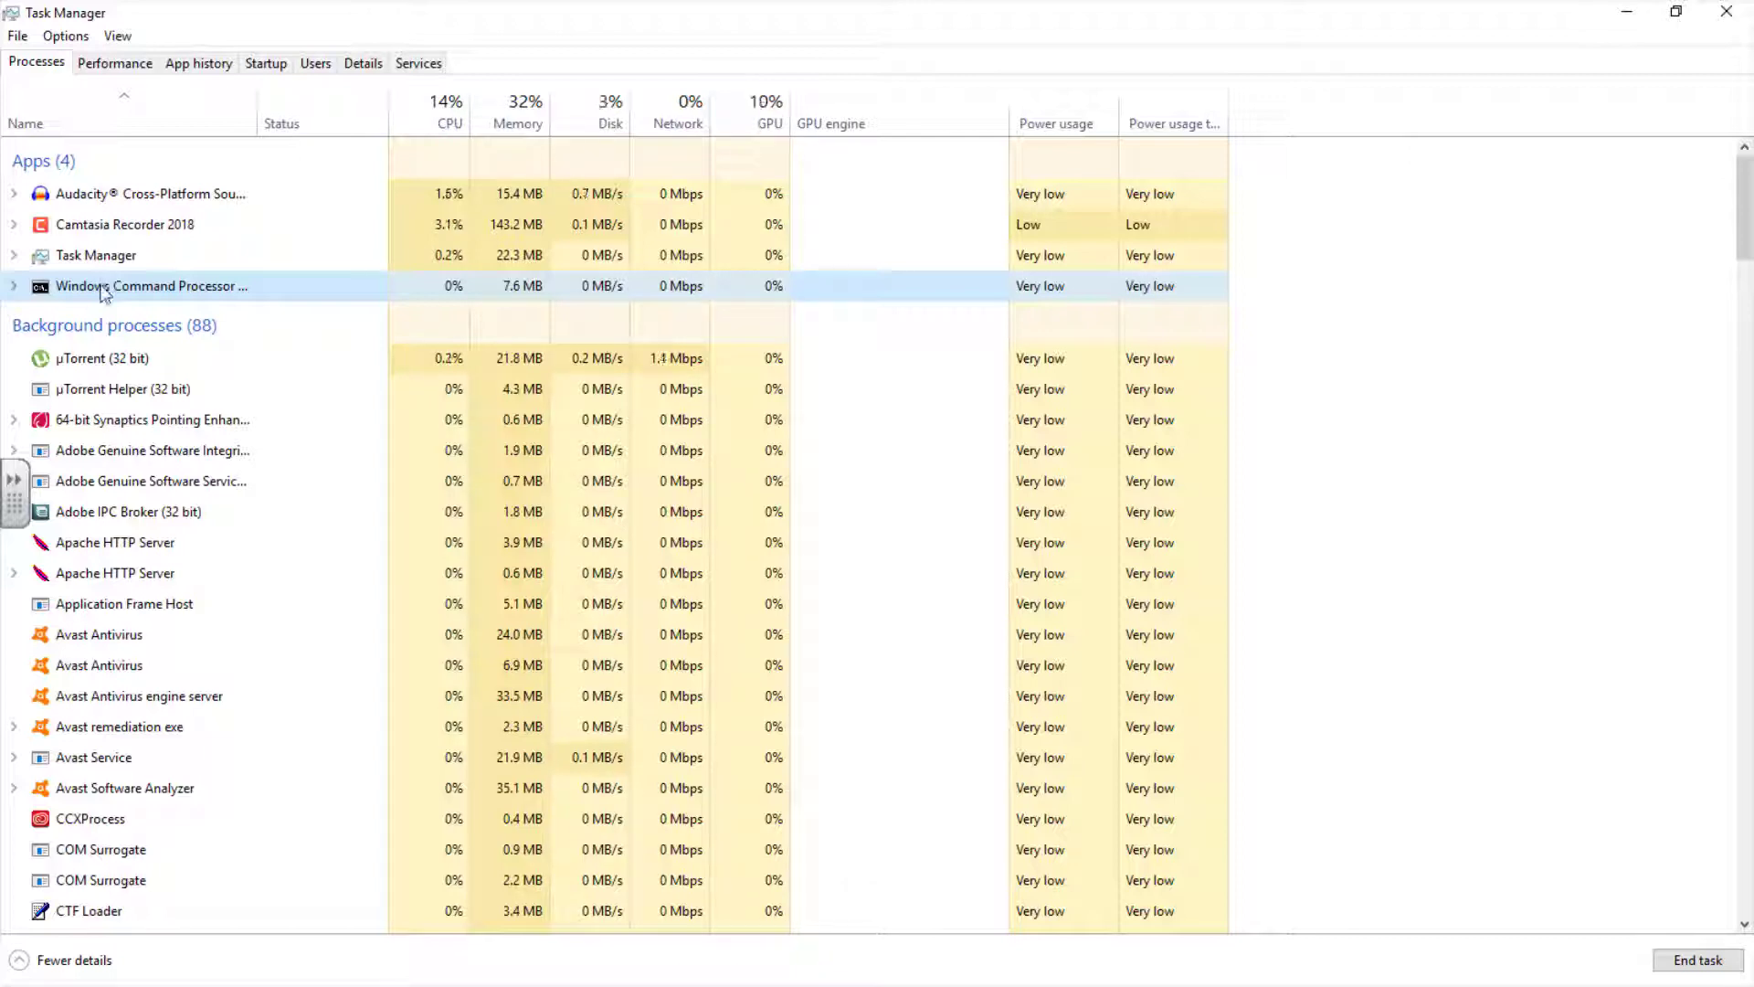
{"action": "scroll", "scroll_direction": "down", "scroll_amount": 3}
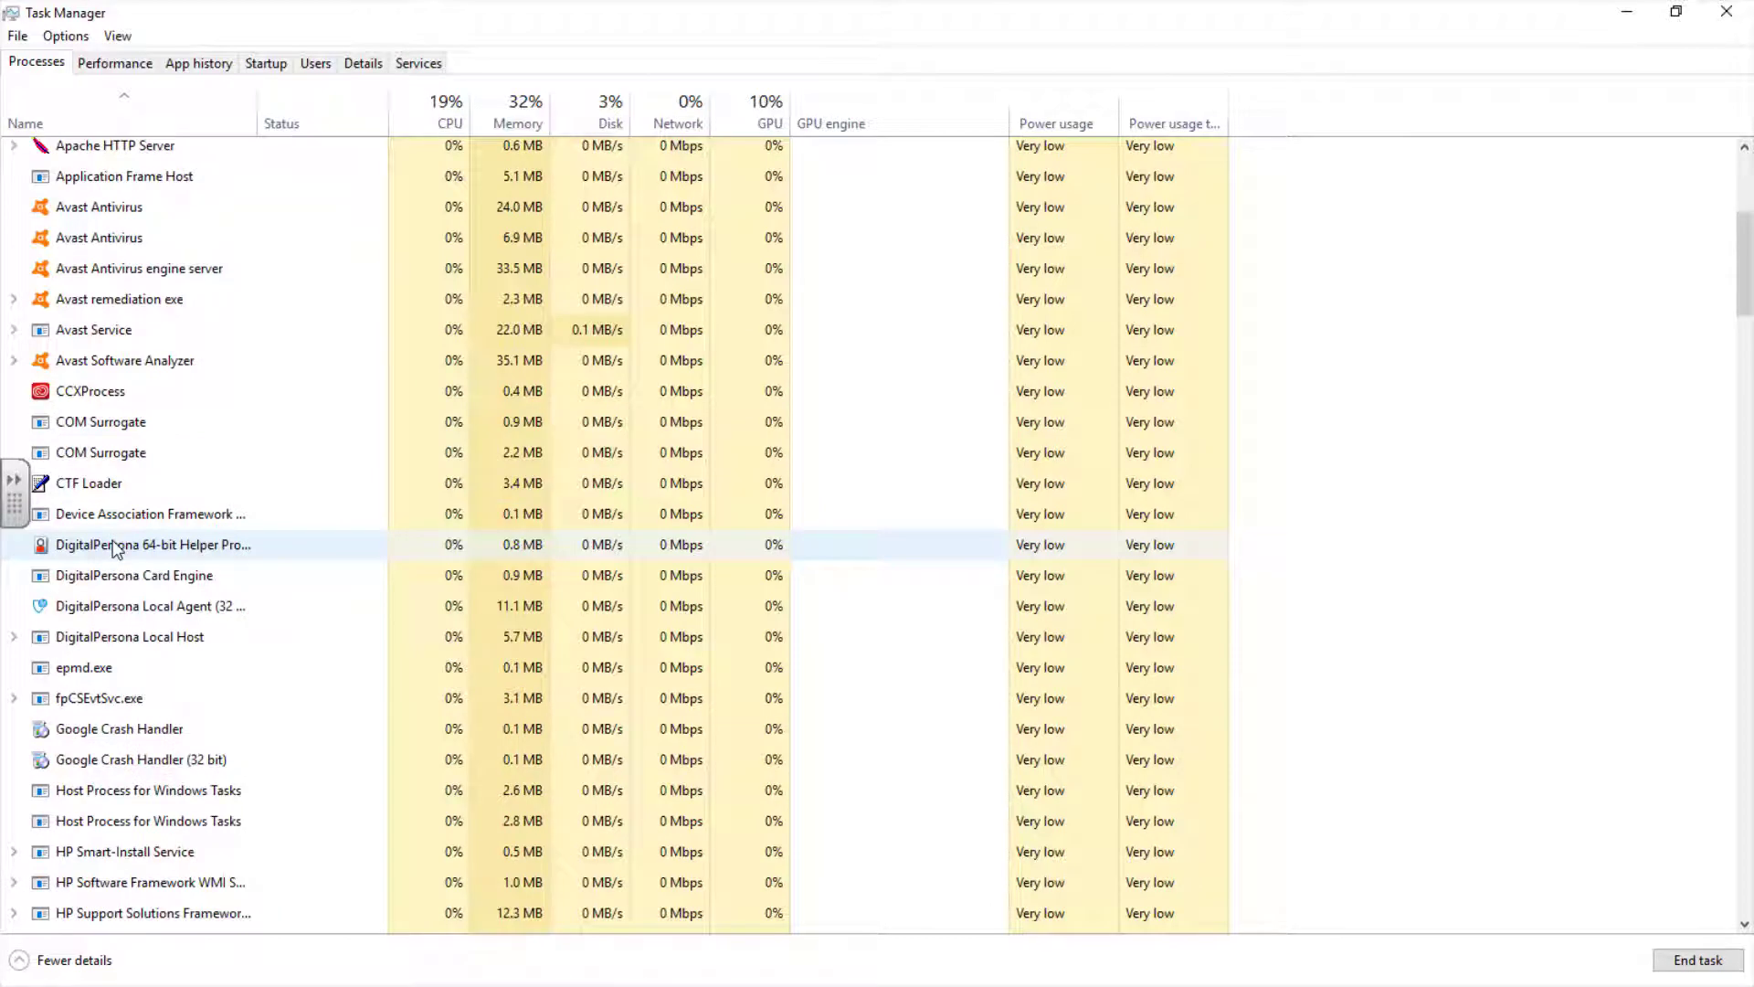
{"action": "scroll", "scroll_direction": "down", "scroll_amount": 3}
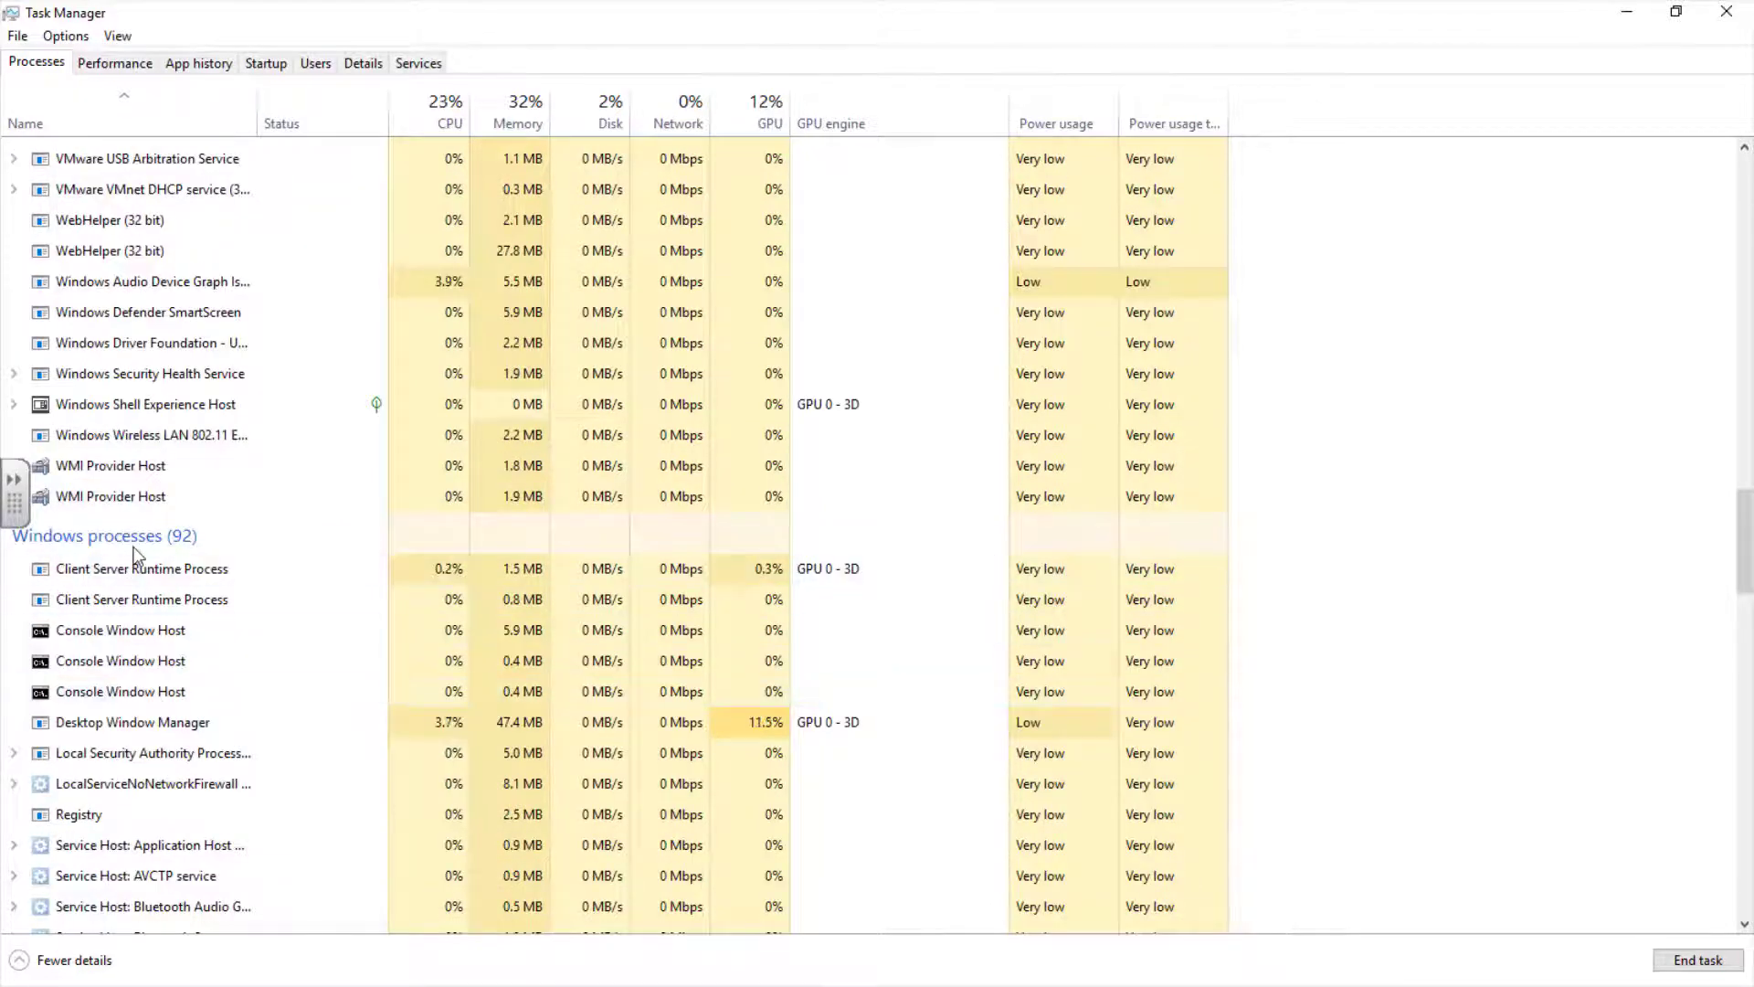
{"action": "scroll", "scroll_direction": "down", "scroll_amount": 3}
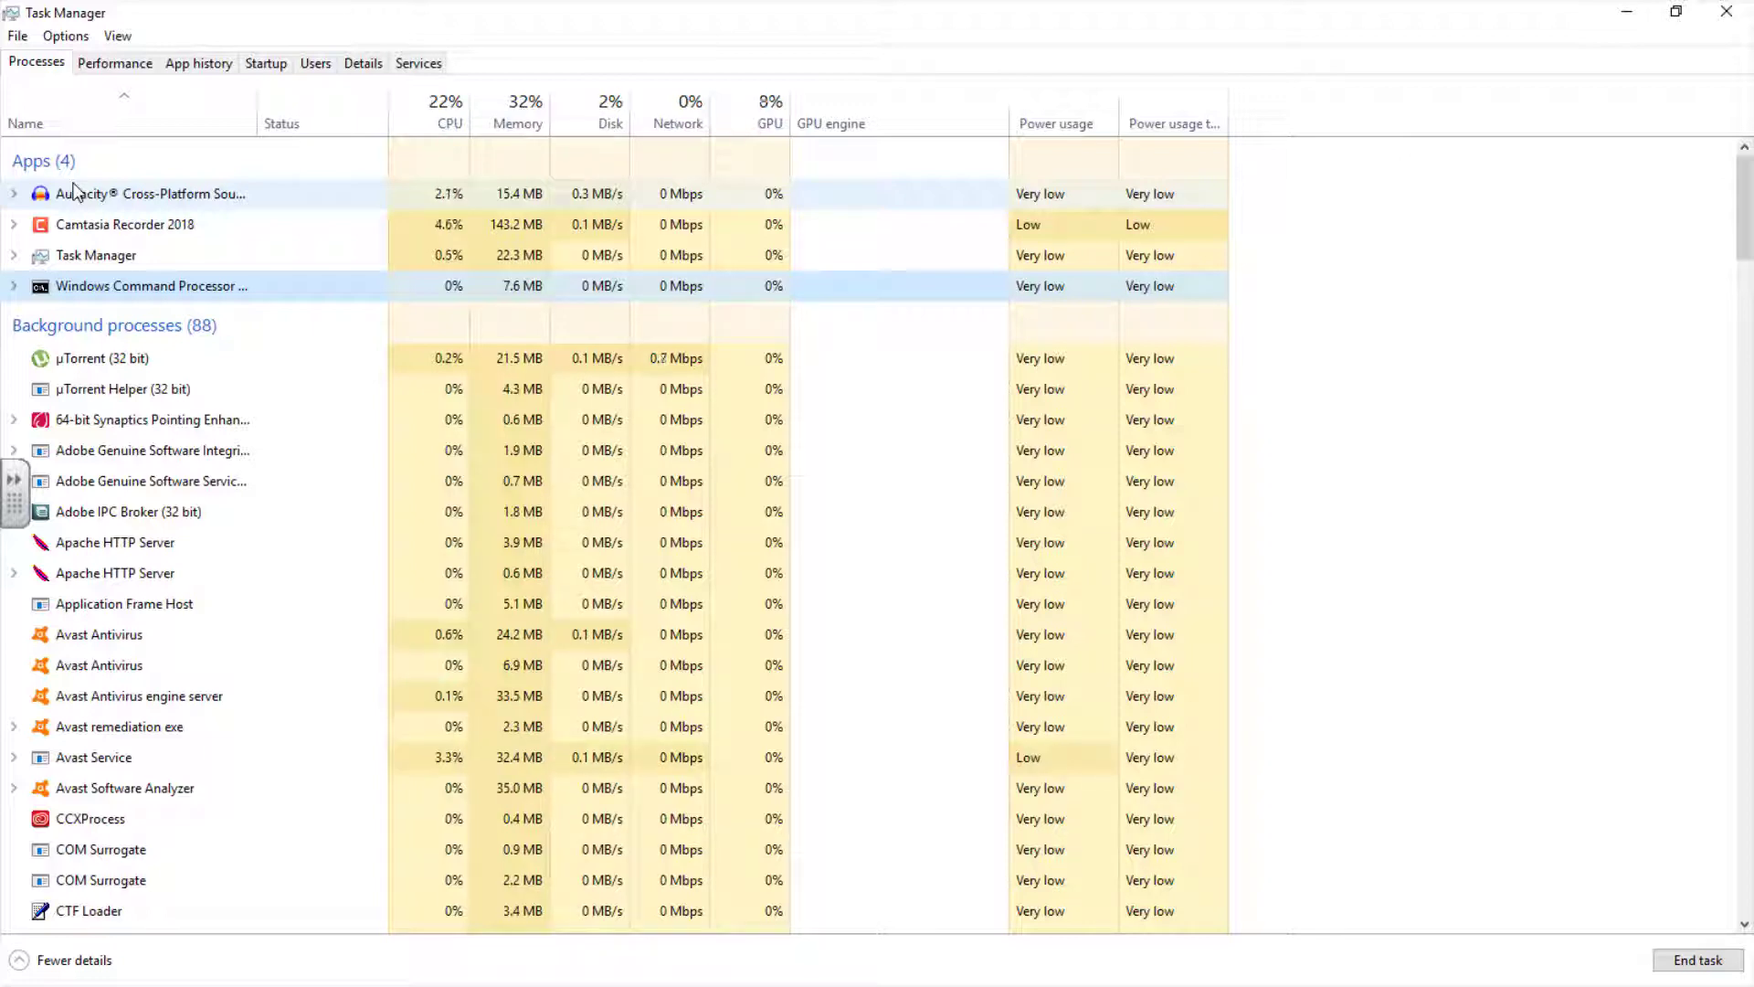
- View Console Window Host file properties, then close the Command Prompt window
{"action": "scroll", "scroll_direction": "down", "scroll_amount": 3}
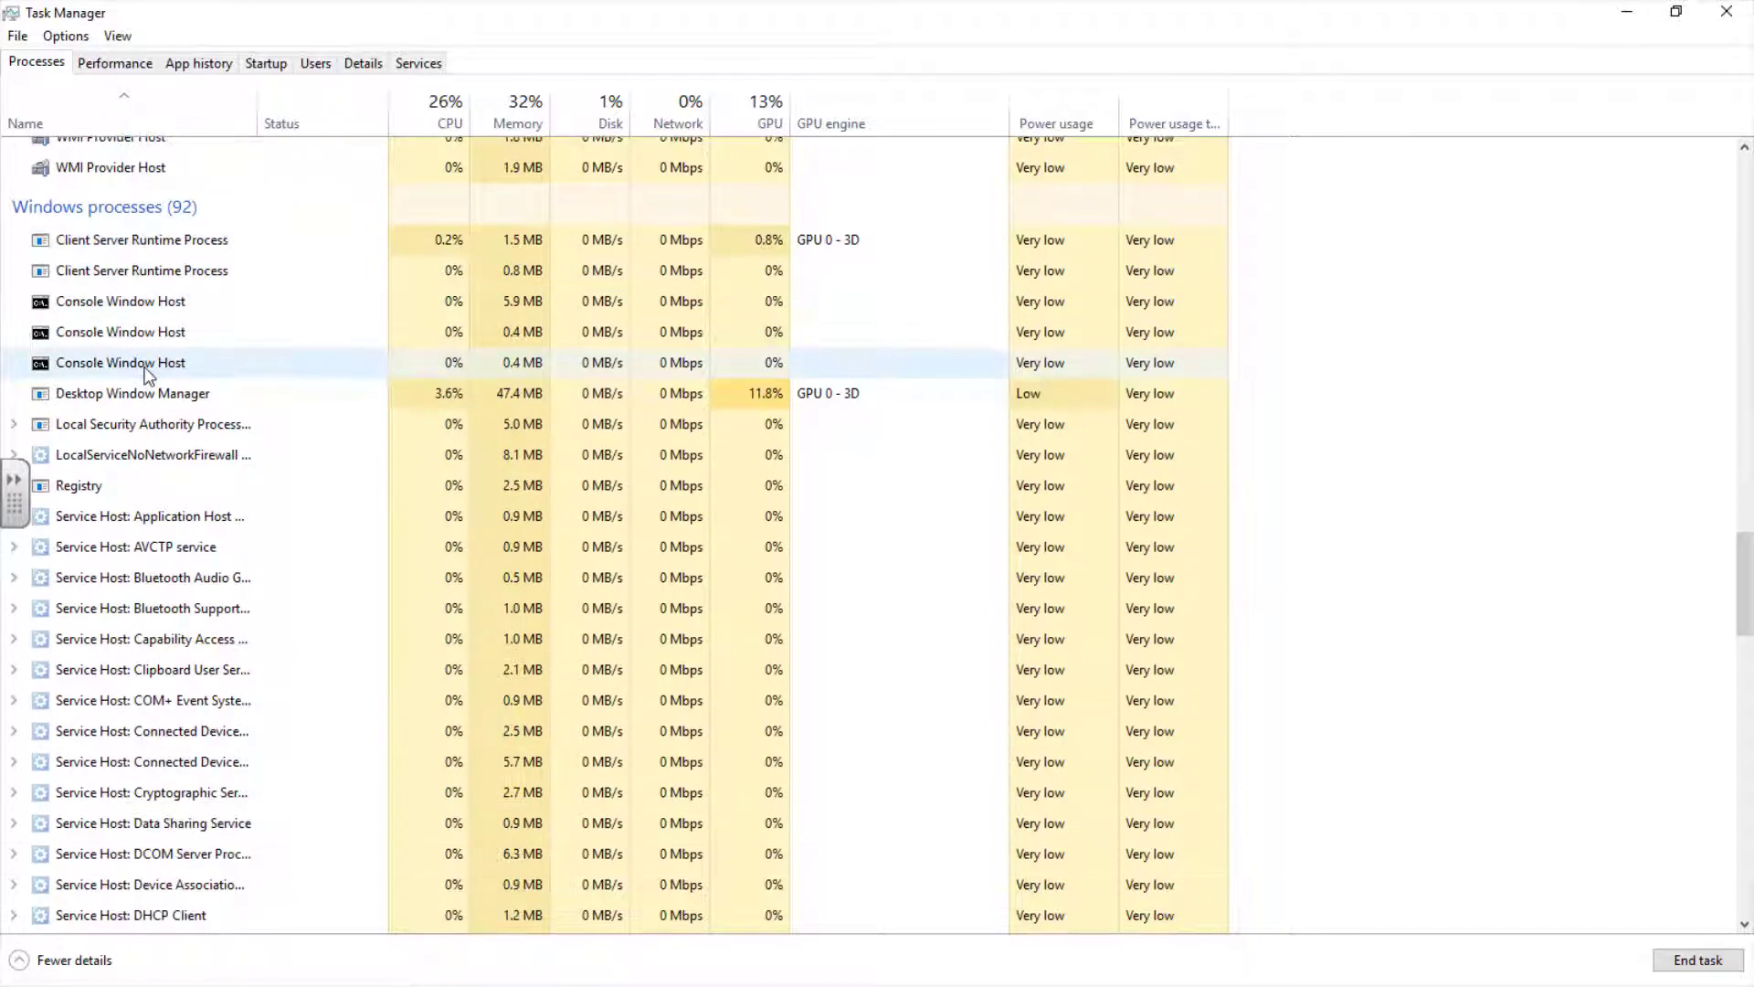
{"action": "left_click", "coordinate": [121, 302]}
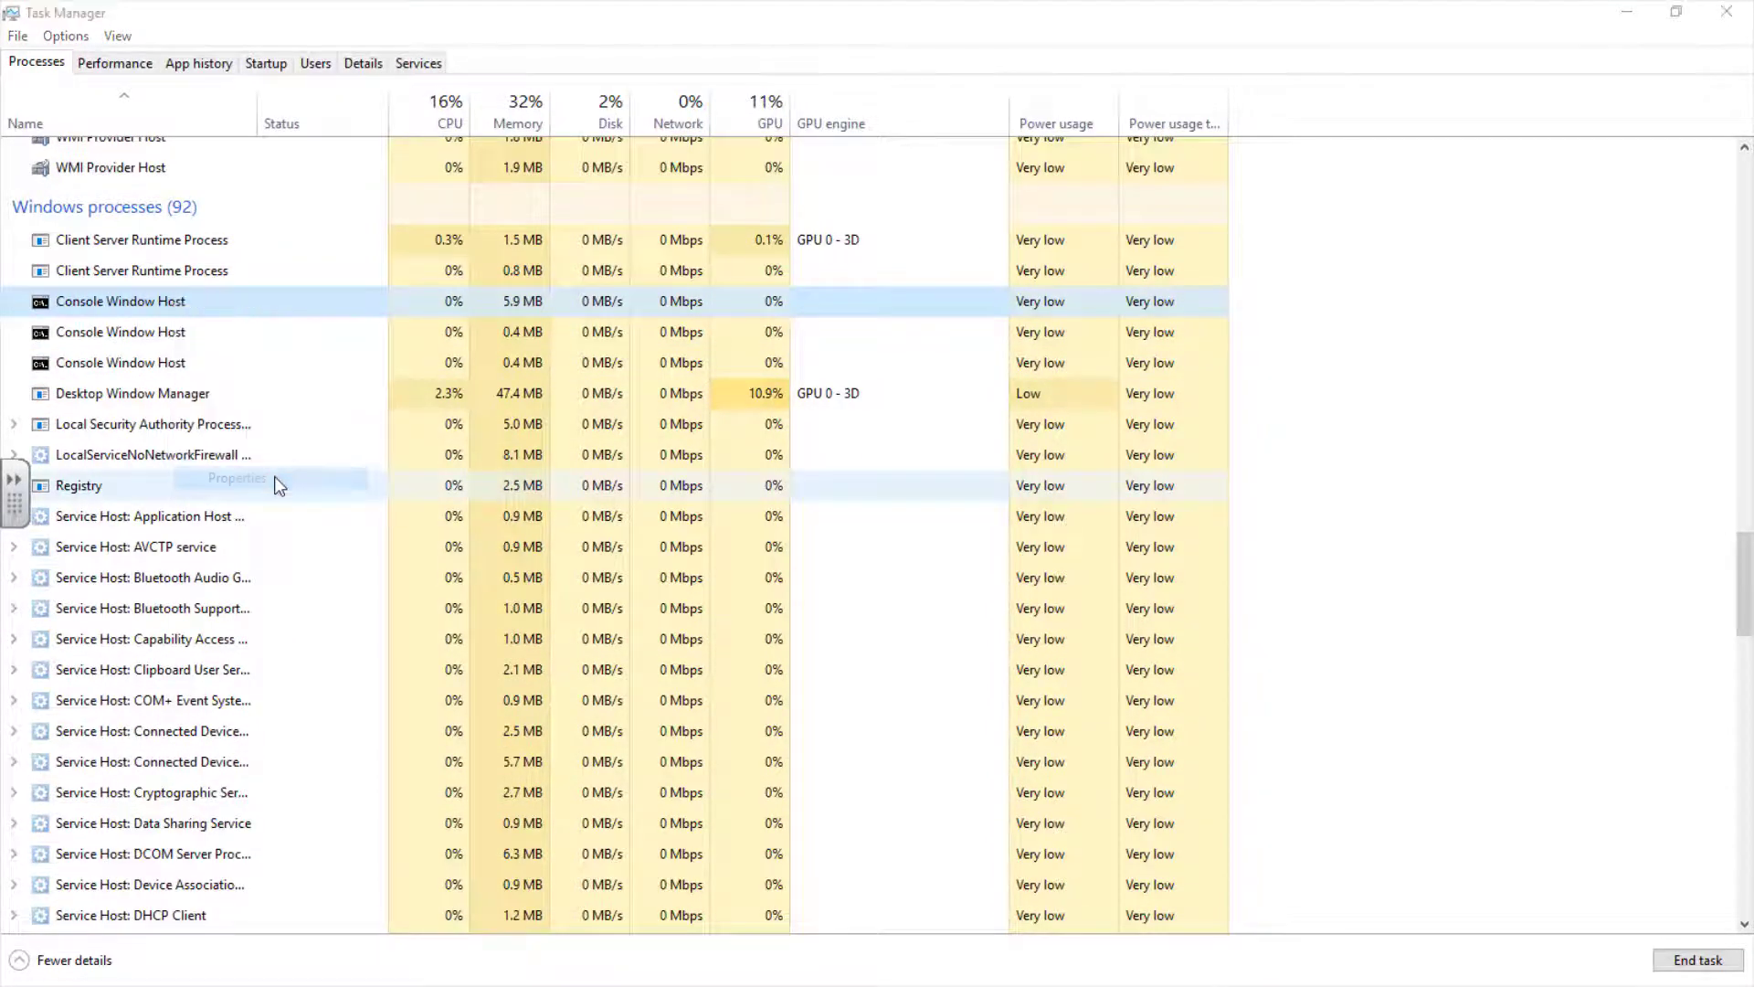
{"action": "left_click", "coordinate": [235, 478]}
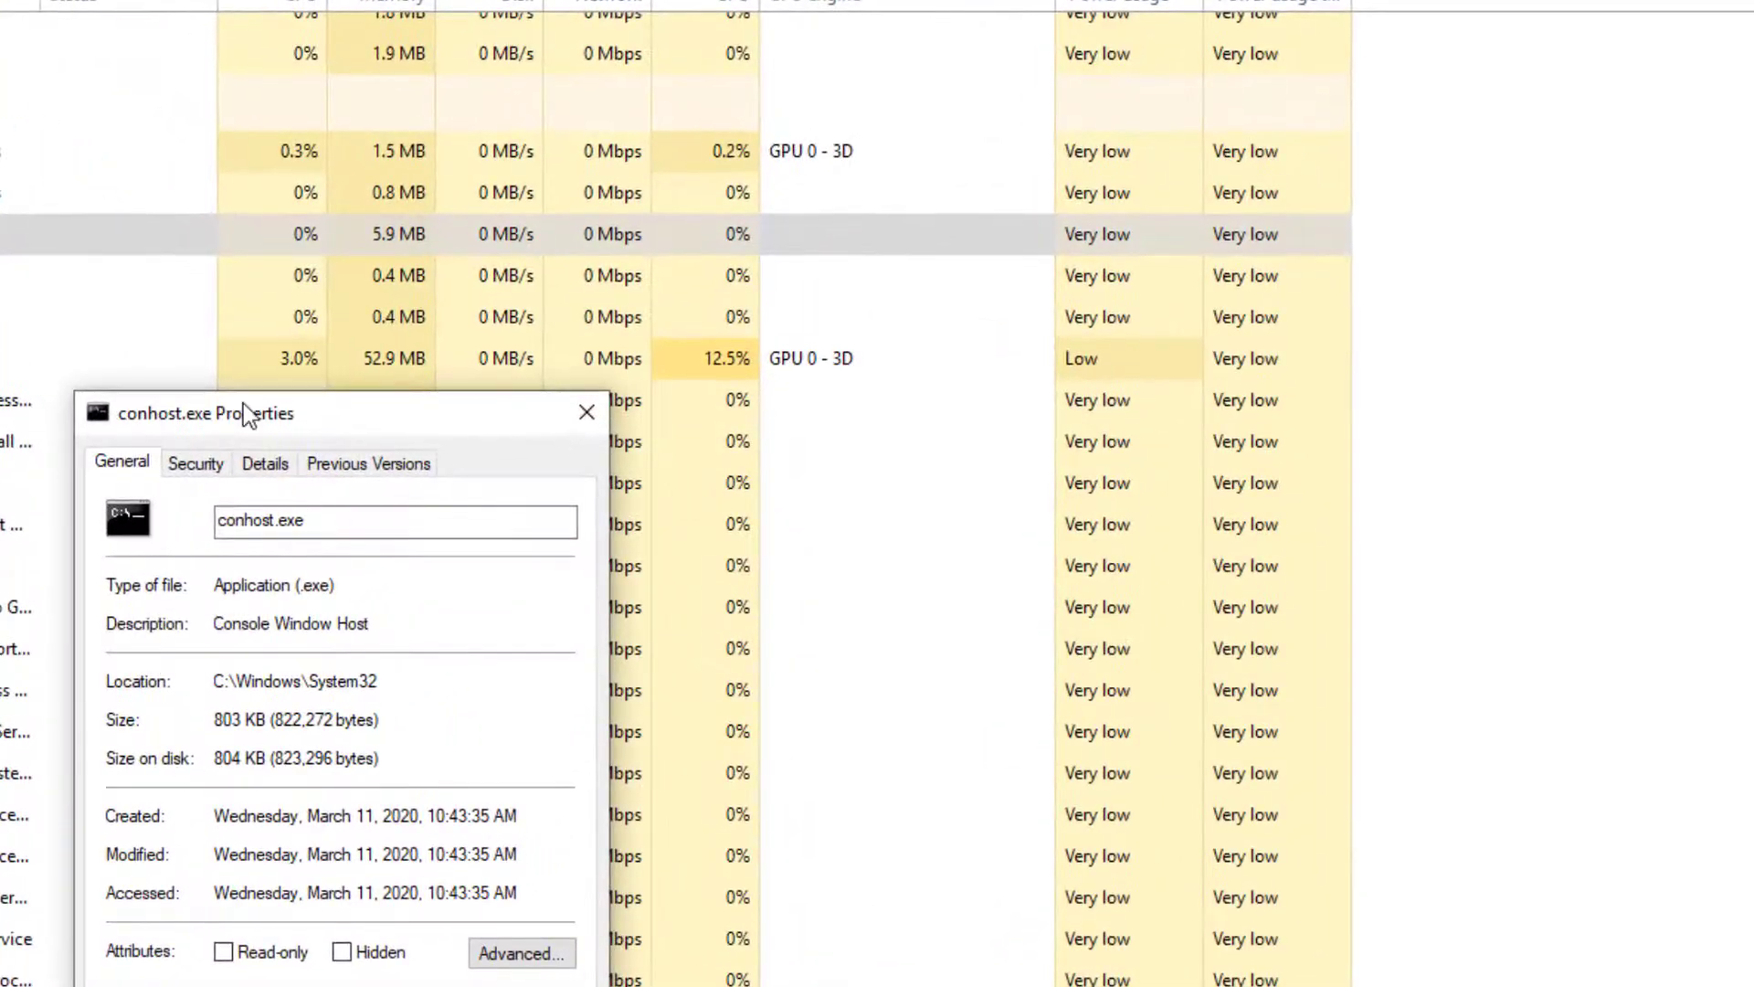
{"action": "left_click_drag", "start_coordinate": [205, 413], "coordinate": [201, 54]}
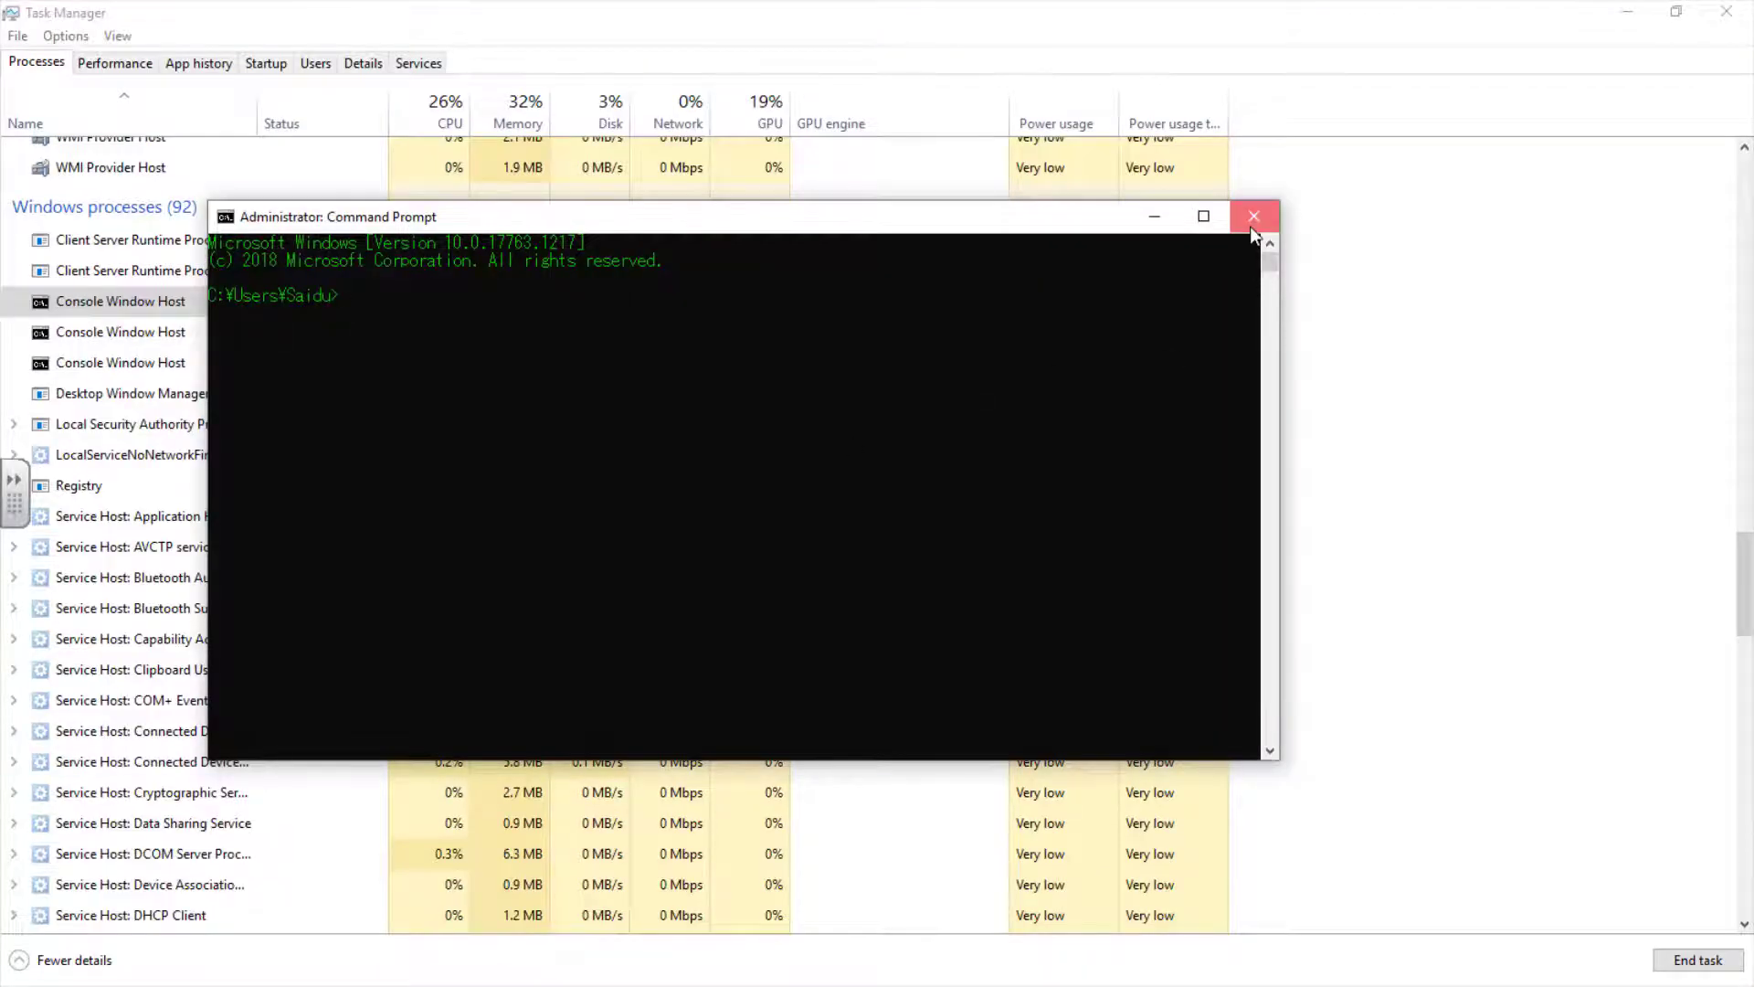
{"action": "left_click", "coordinate": [1253, 216]}
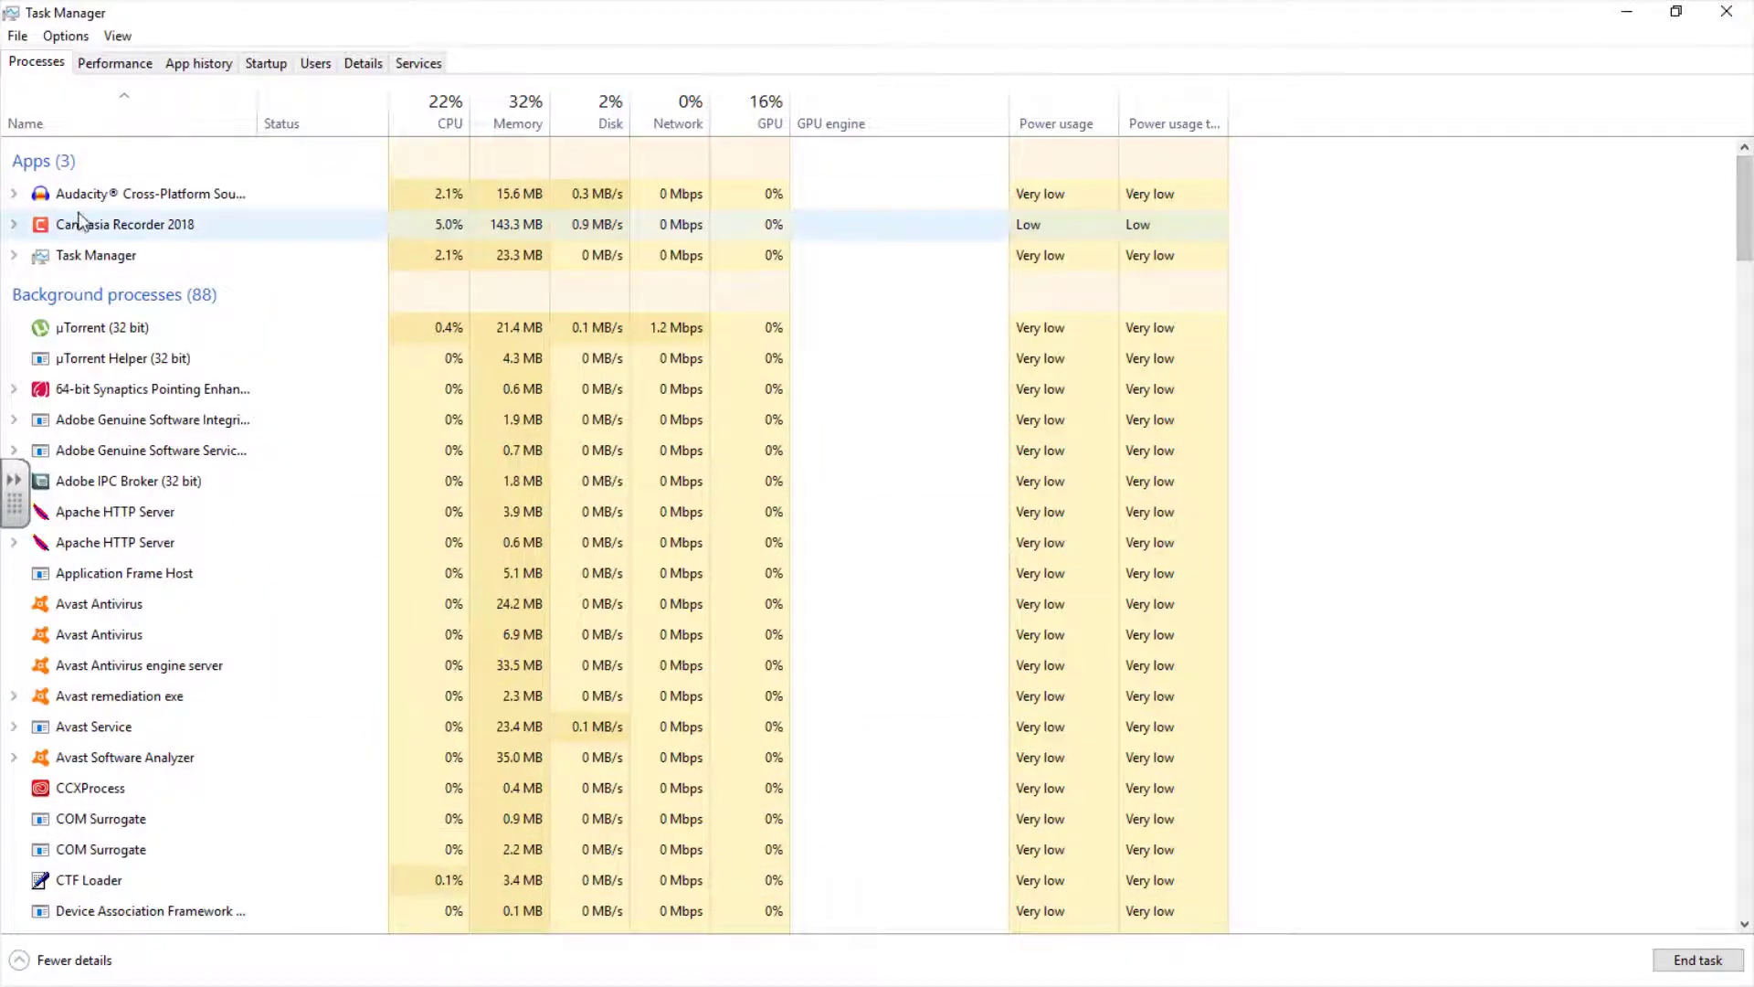
{"action": "left_click", "coordinate": [137, 194]}
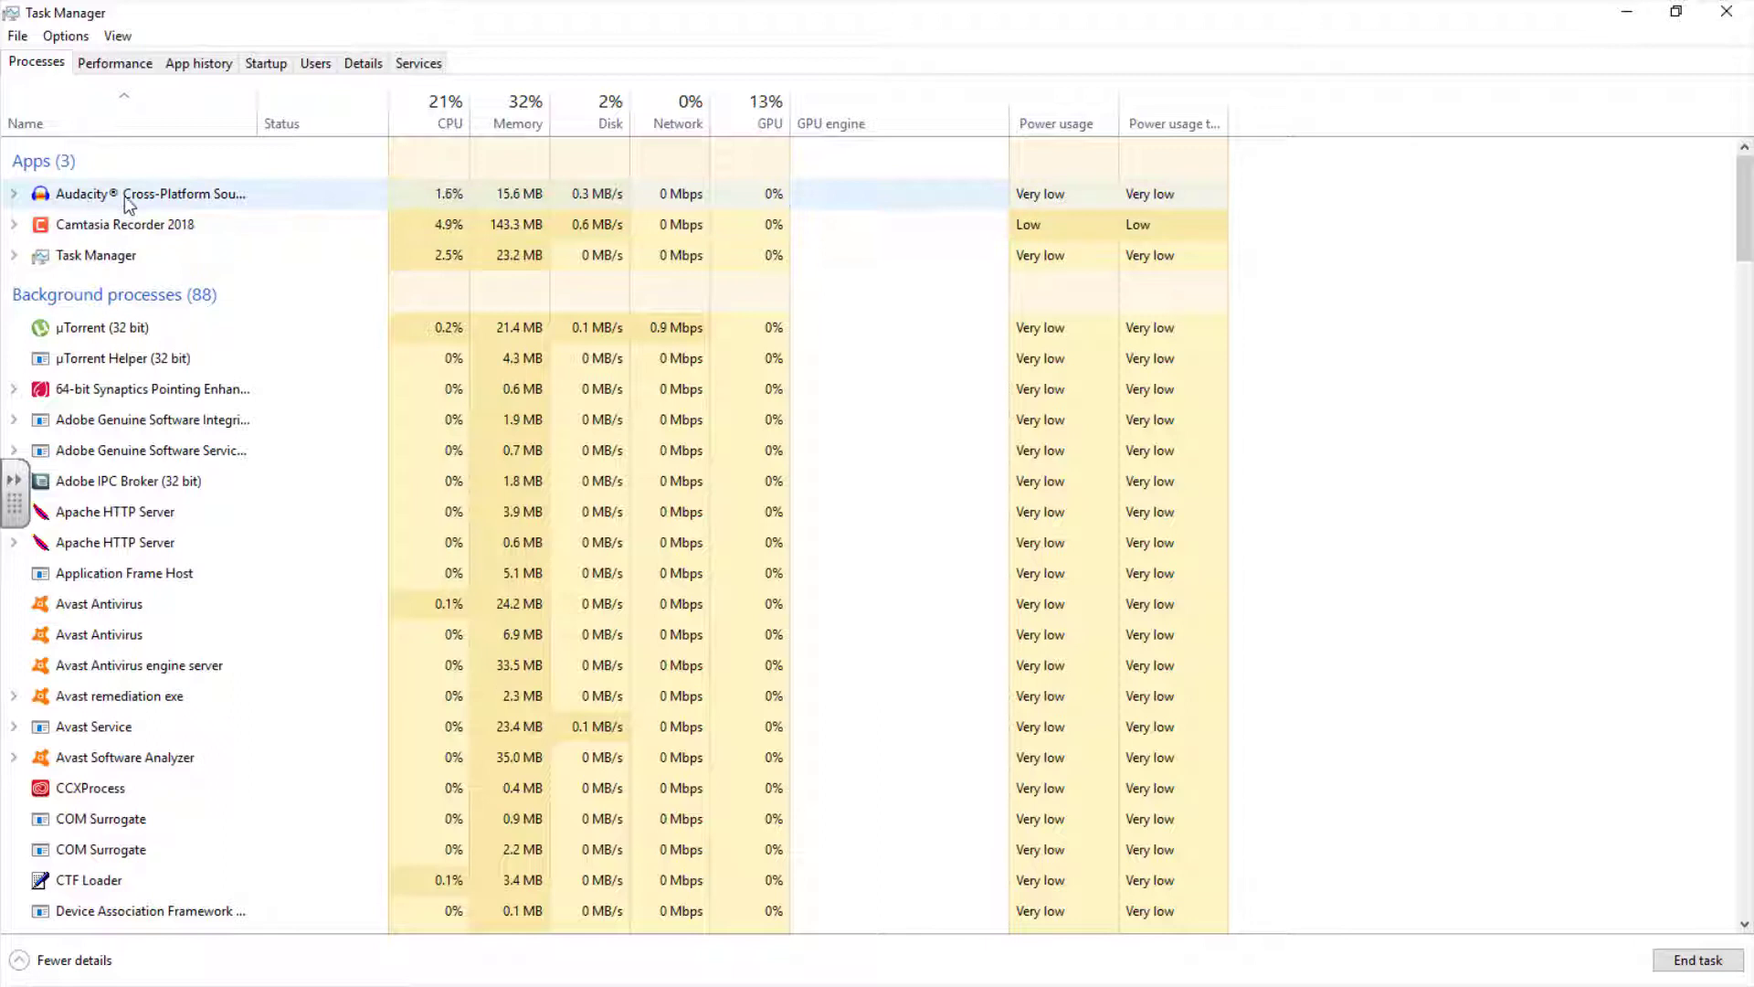
{"action": "left_click", "coordinate": [95, 254]}
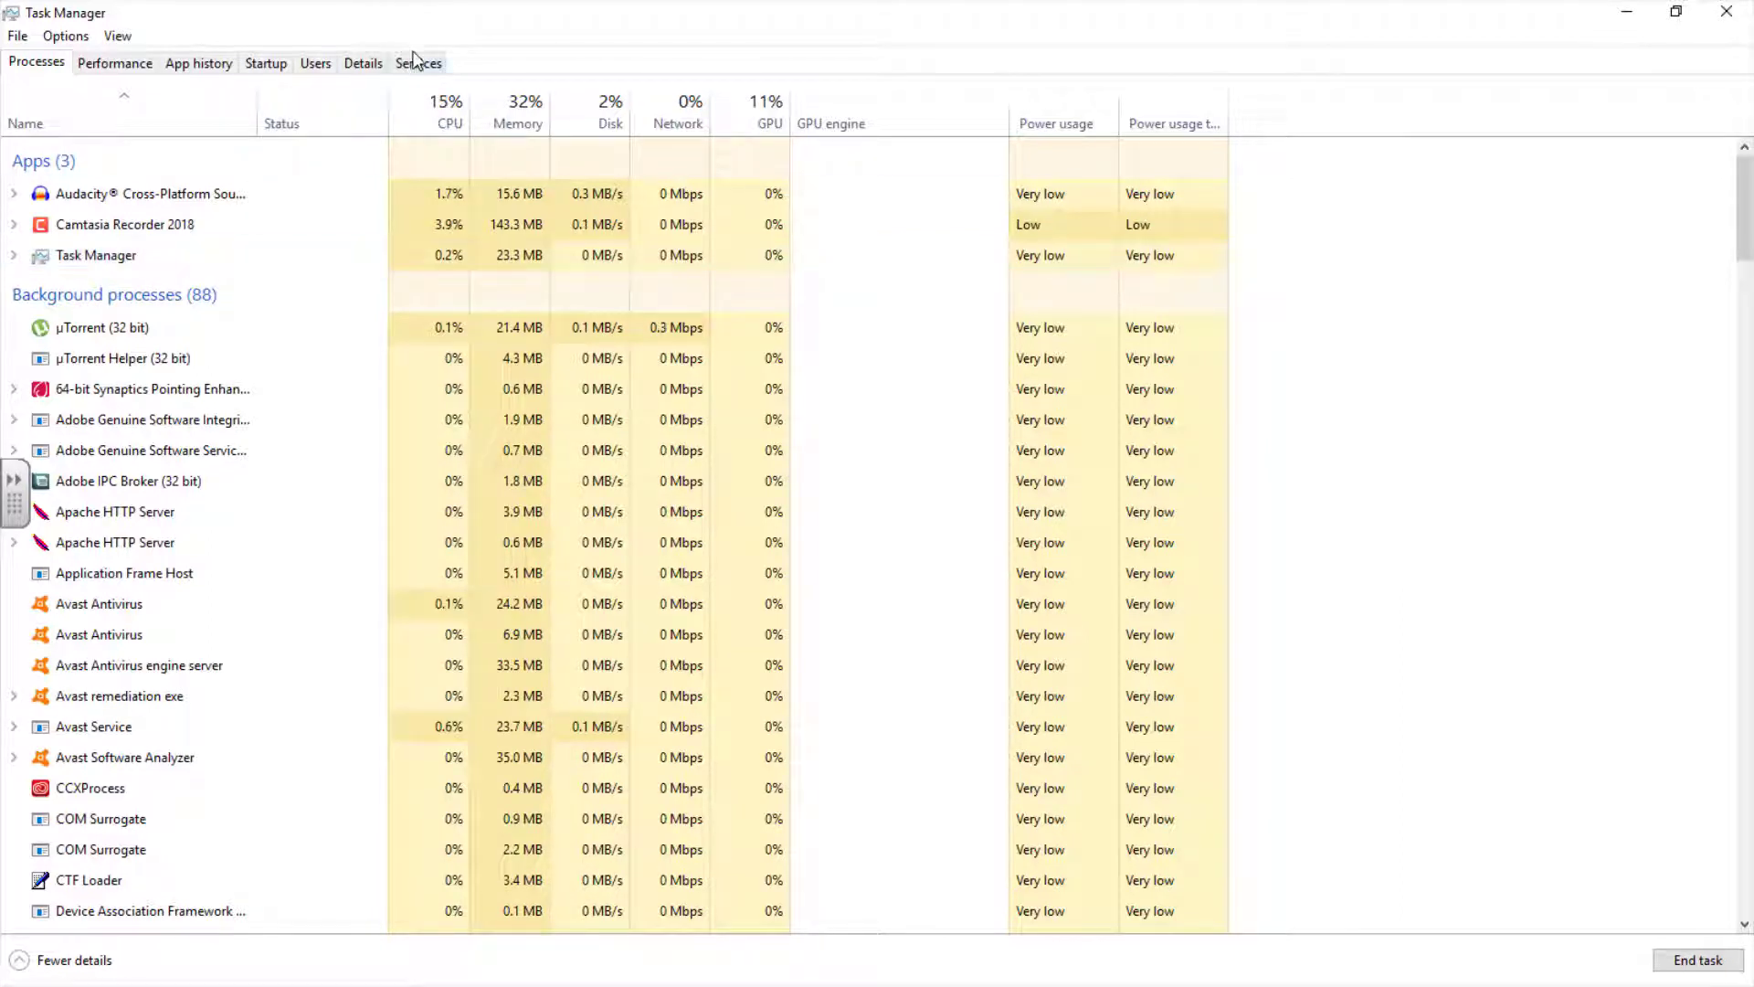
{"action": "mouse_move", "coordinate": [518, 122]}
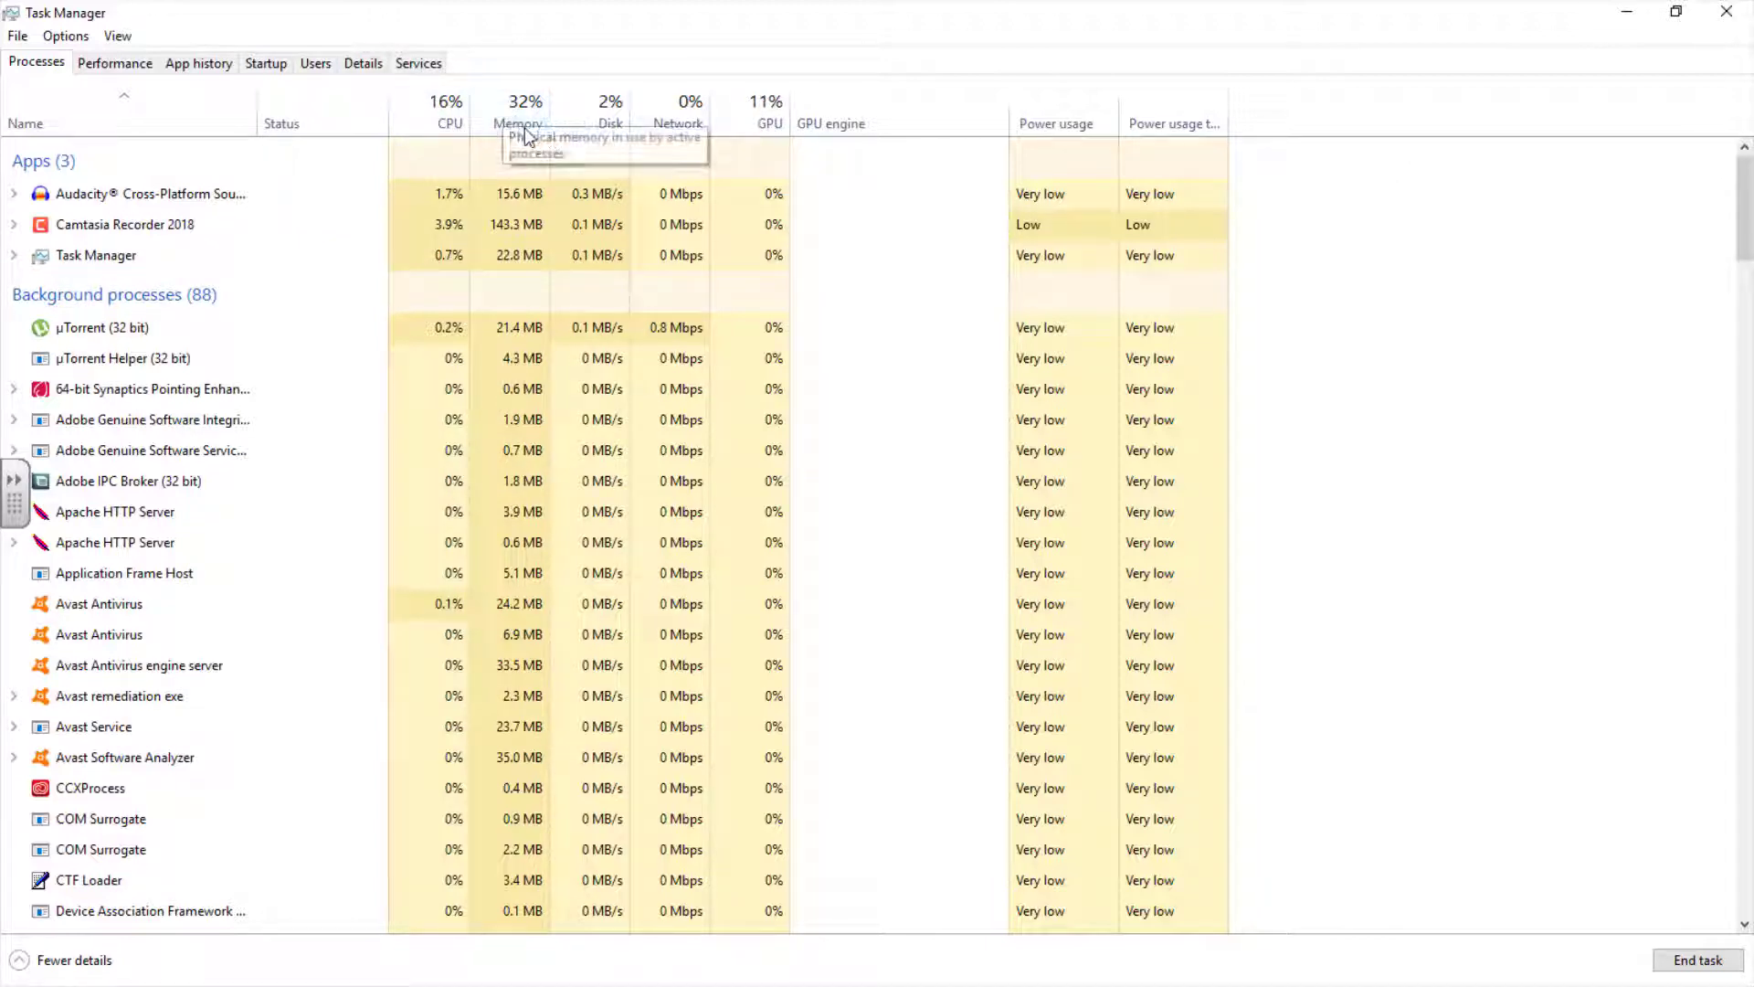
{"action": "mouse_move", "coordinate": [640, 151]}
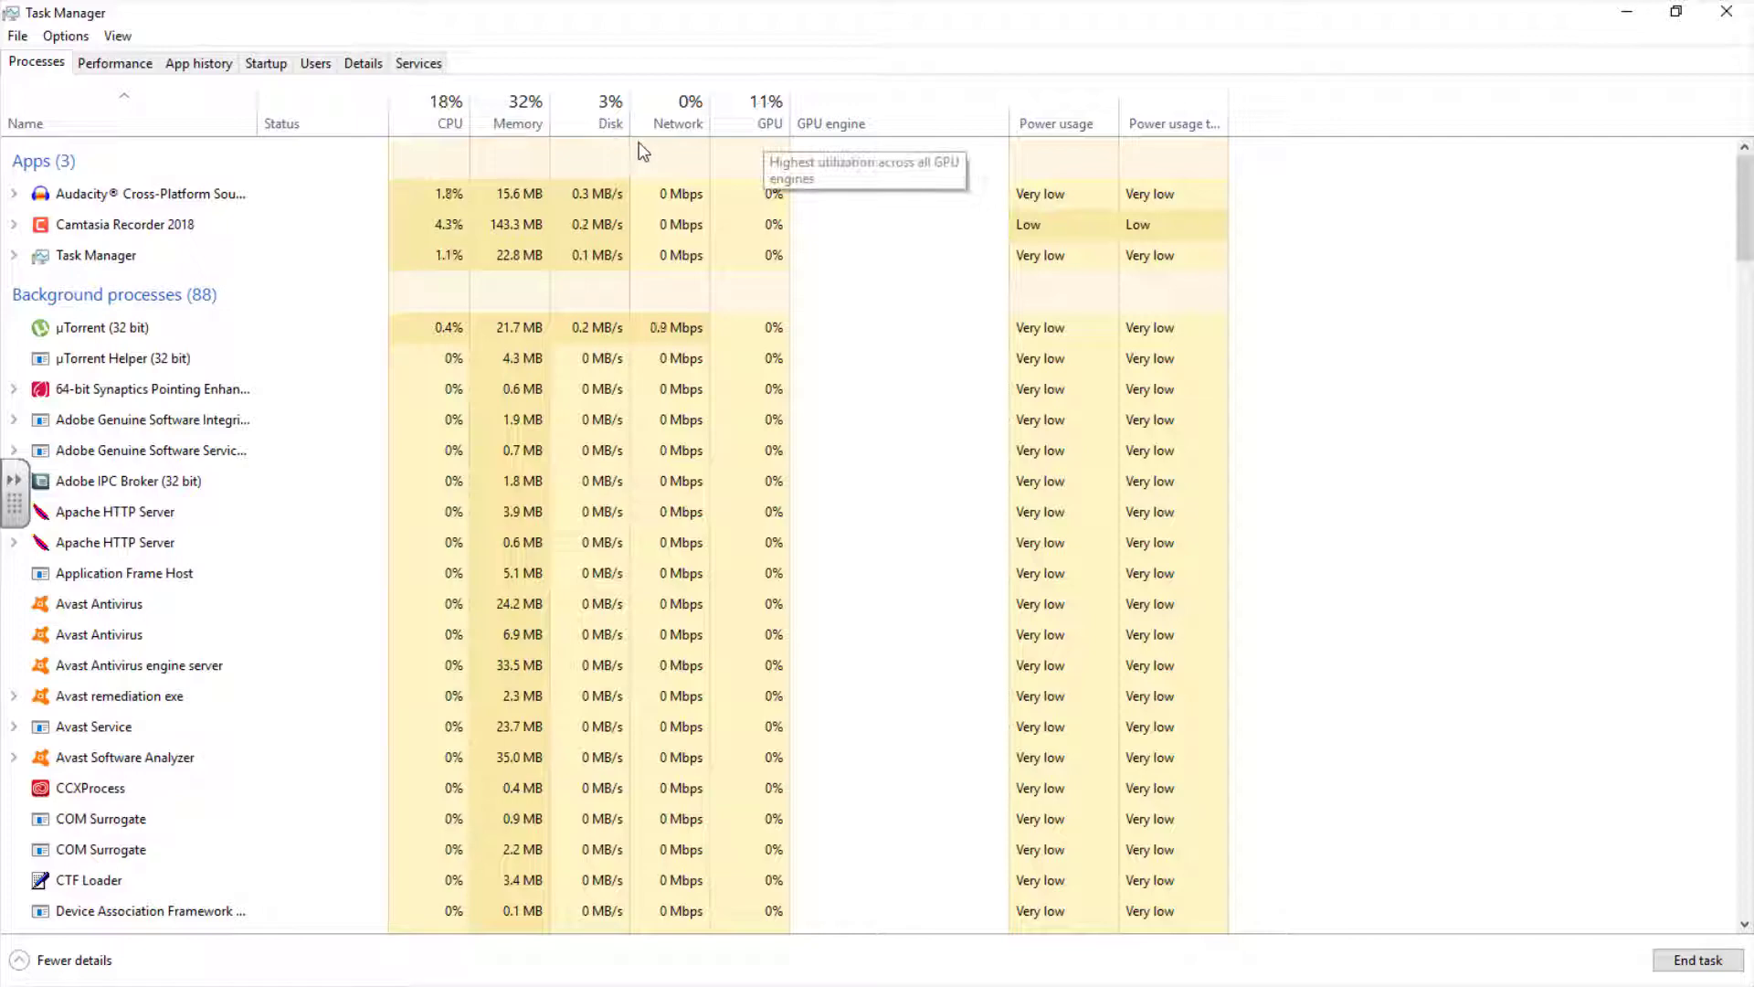
{"action": "mouse_move", "coordinate": [523, 134]}
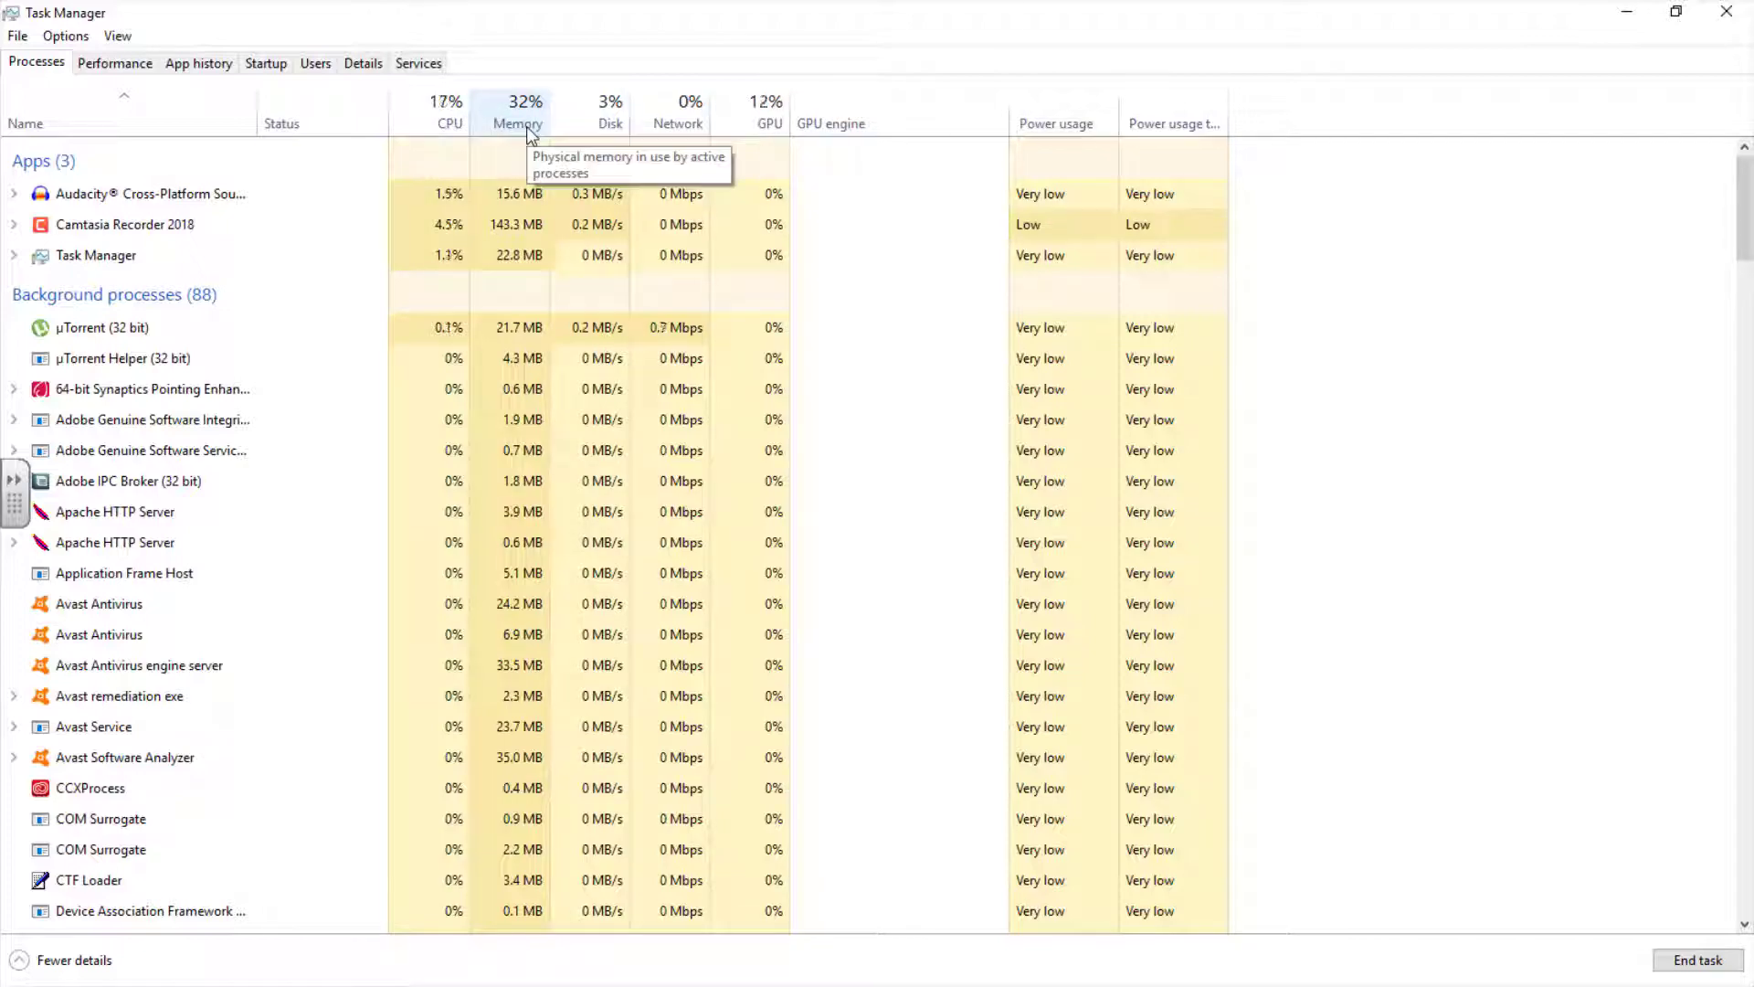
- Toggle the Memory sort, ending largest first with SQL Server Windows NT on top
{"action": "left_click", "coordinate": [516, 116]}
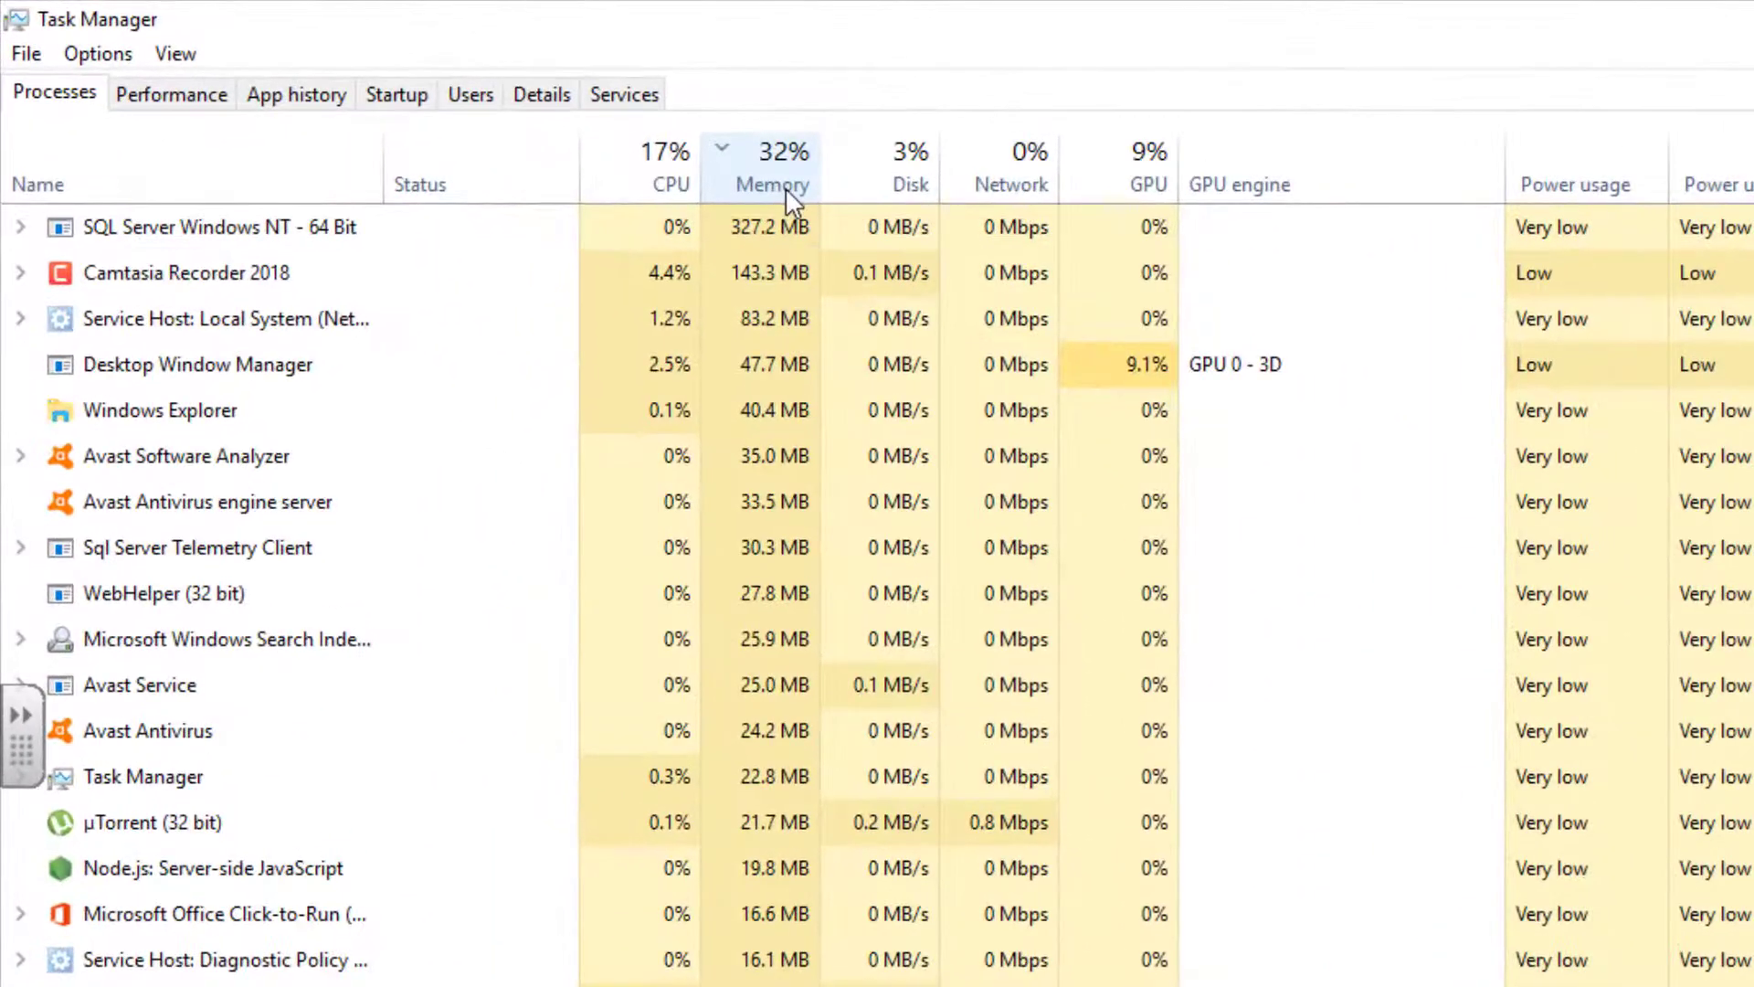
{"action": "left_click", "coordinate": [773, 169]}
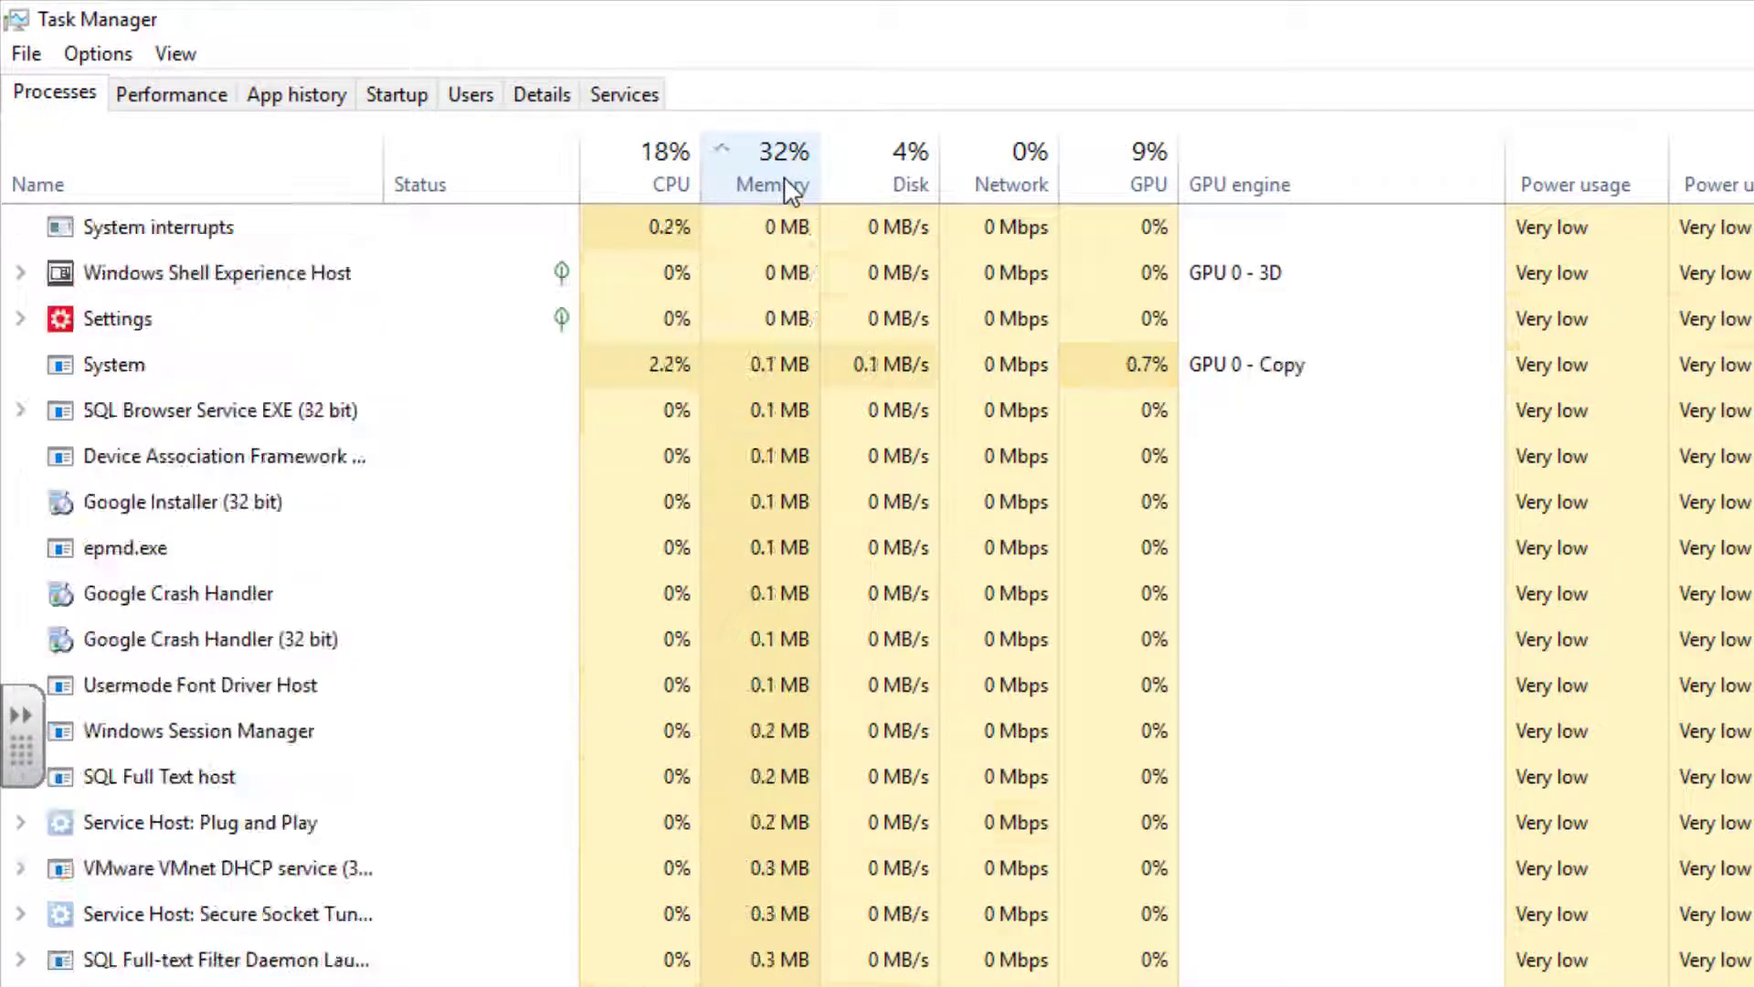
{"action": "left_click", "coordinate": [770, 167]}
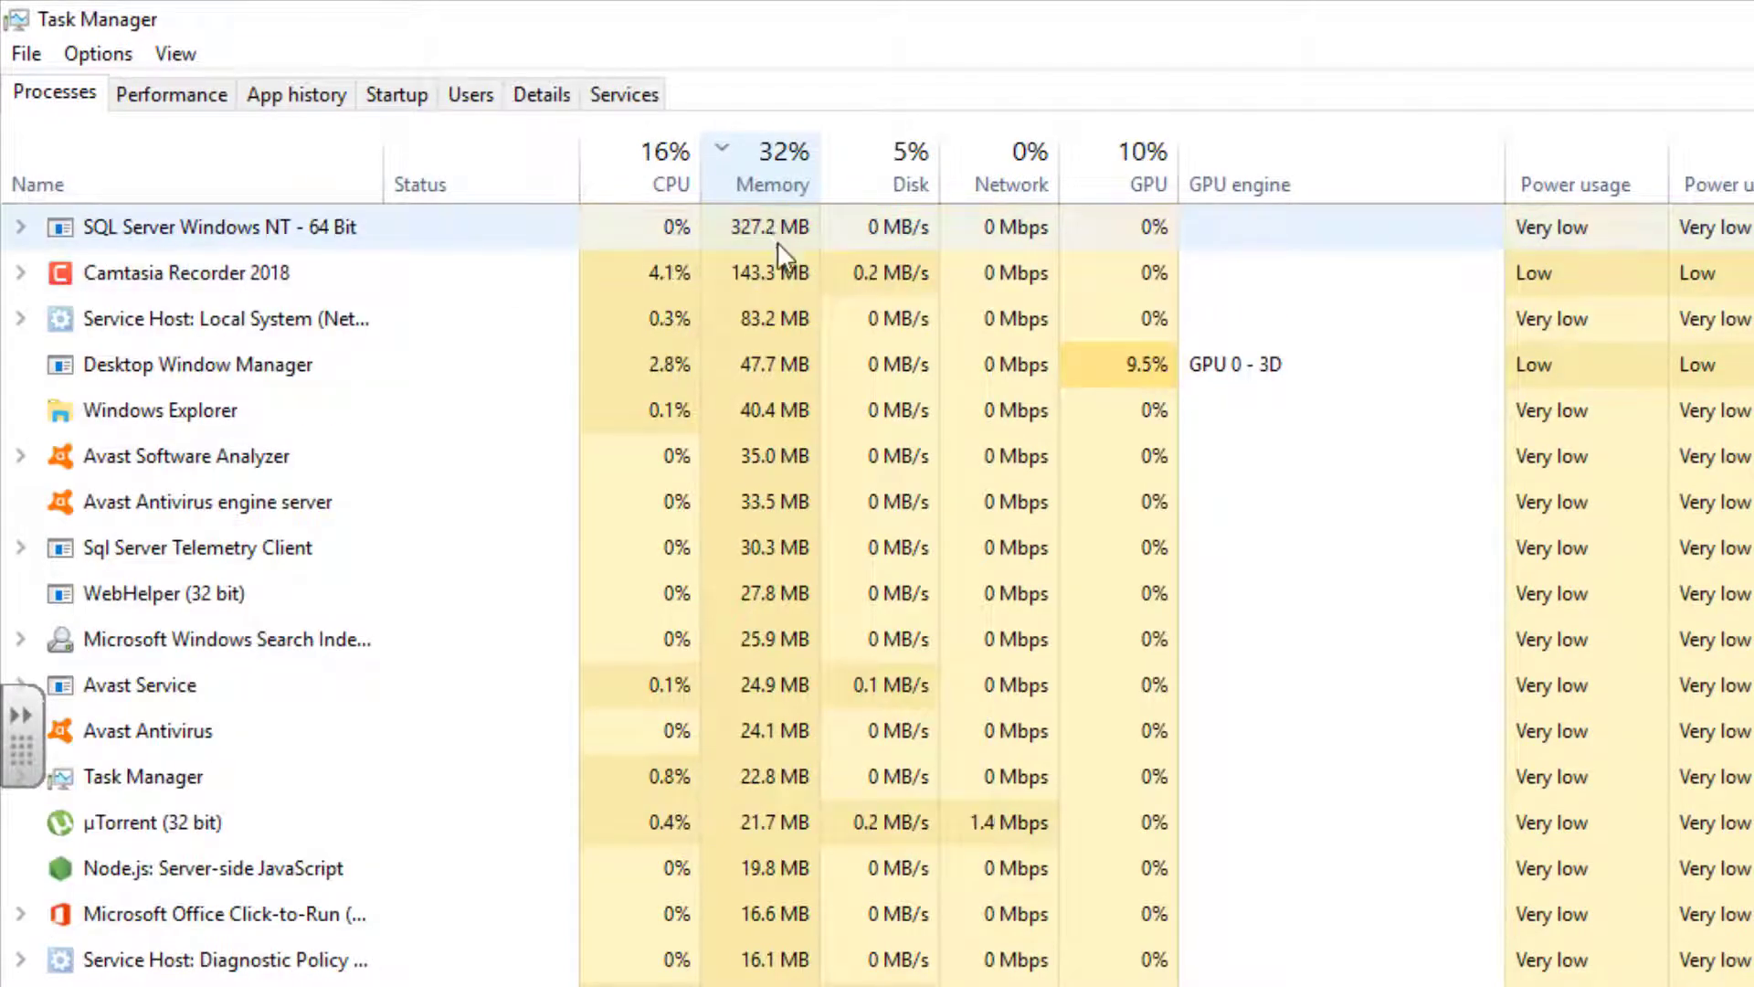
{"action": "left_click", "coordinate": [770, 167]}
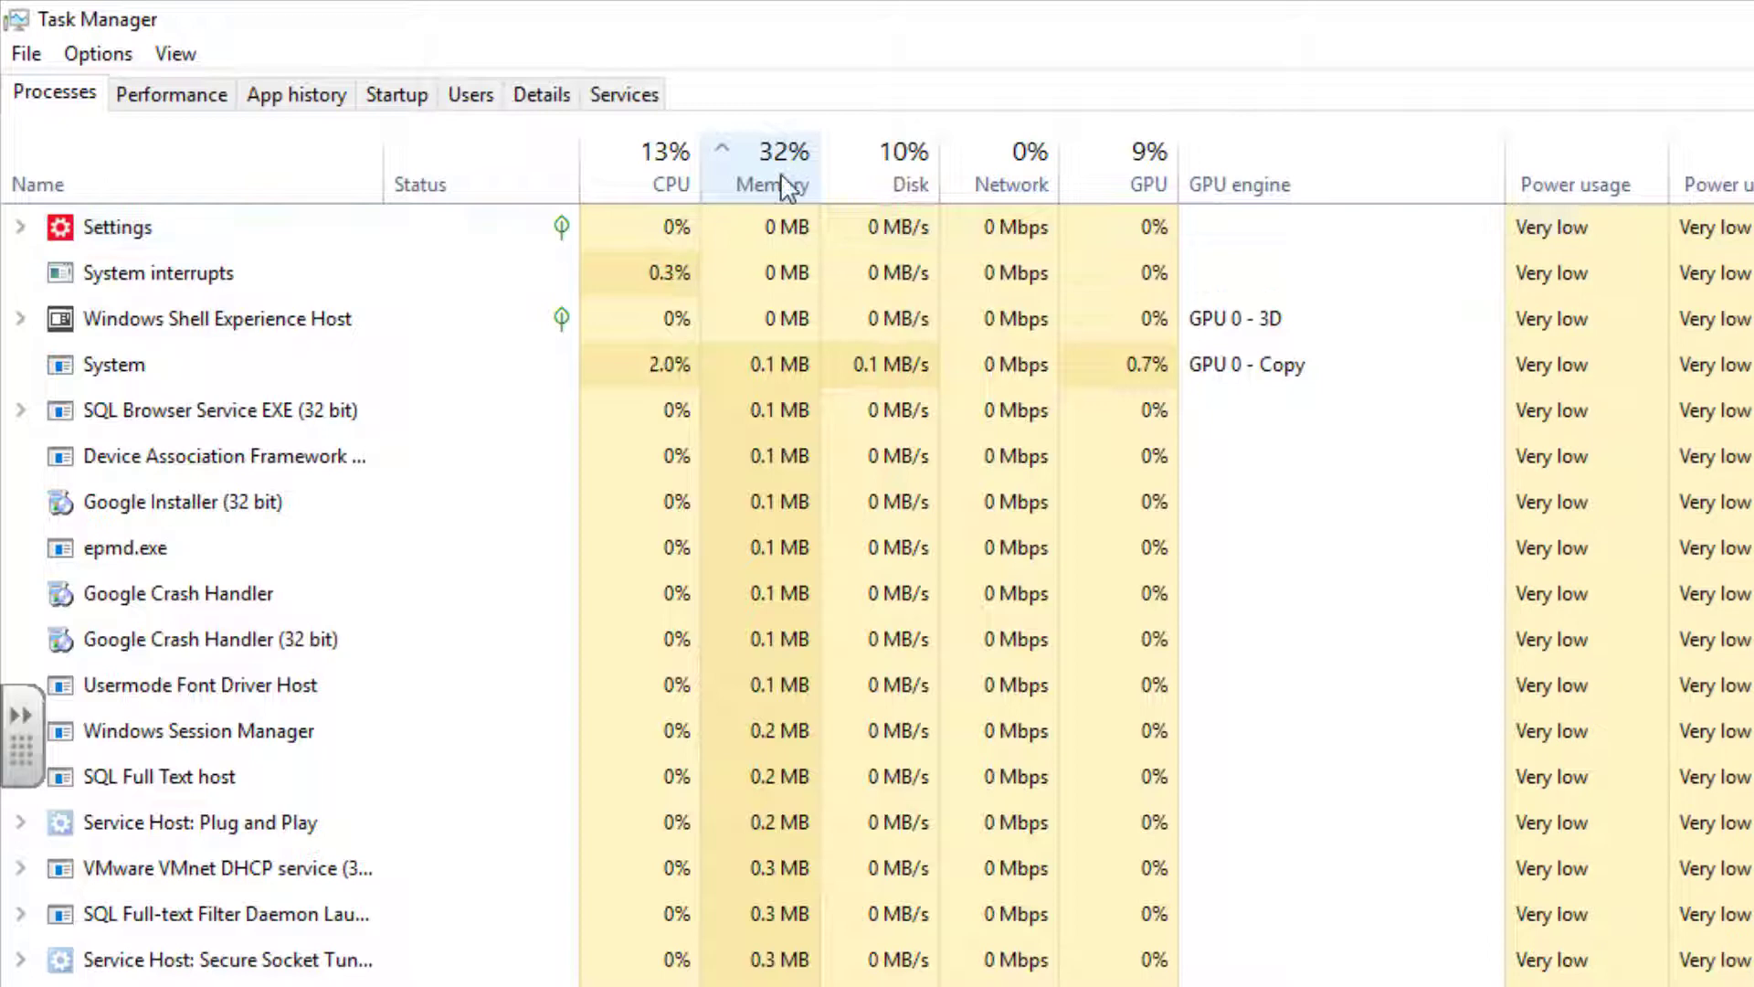
{"action": "left_click", "coordinate": [773, 173]}
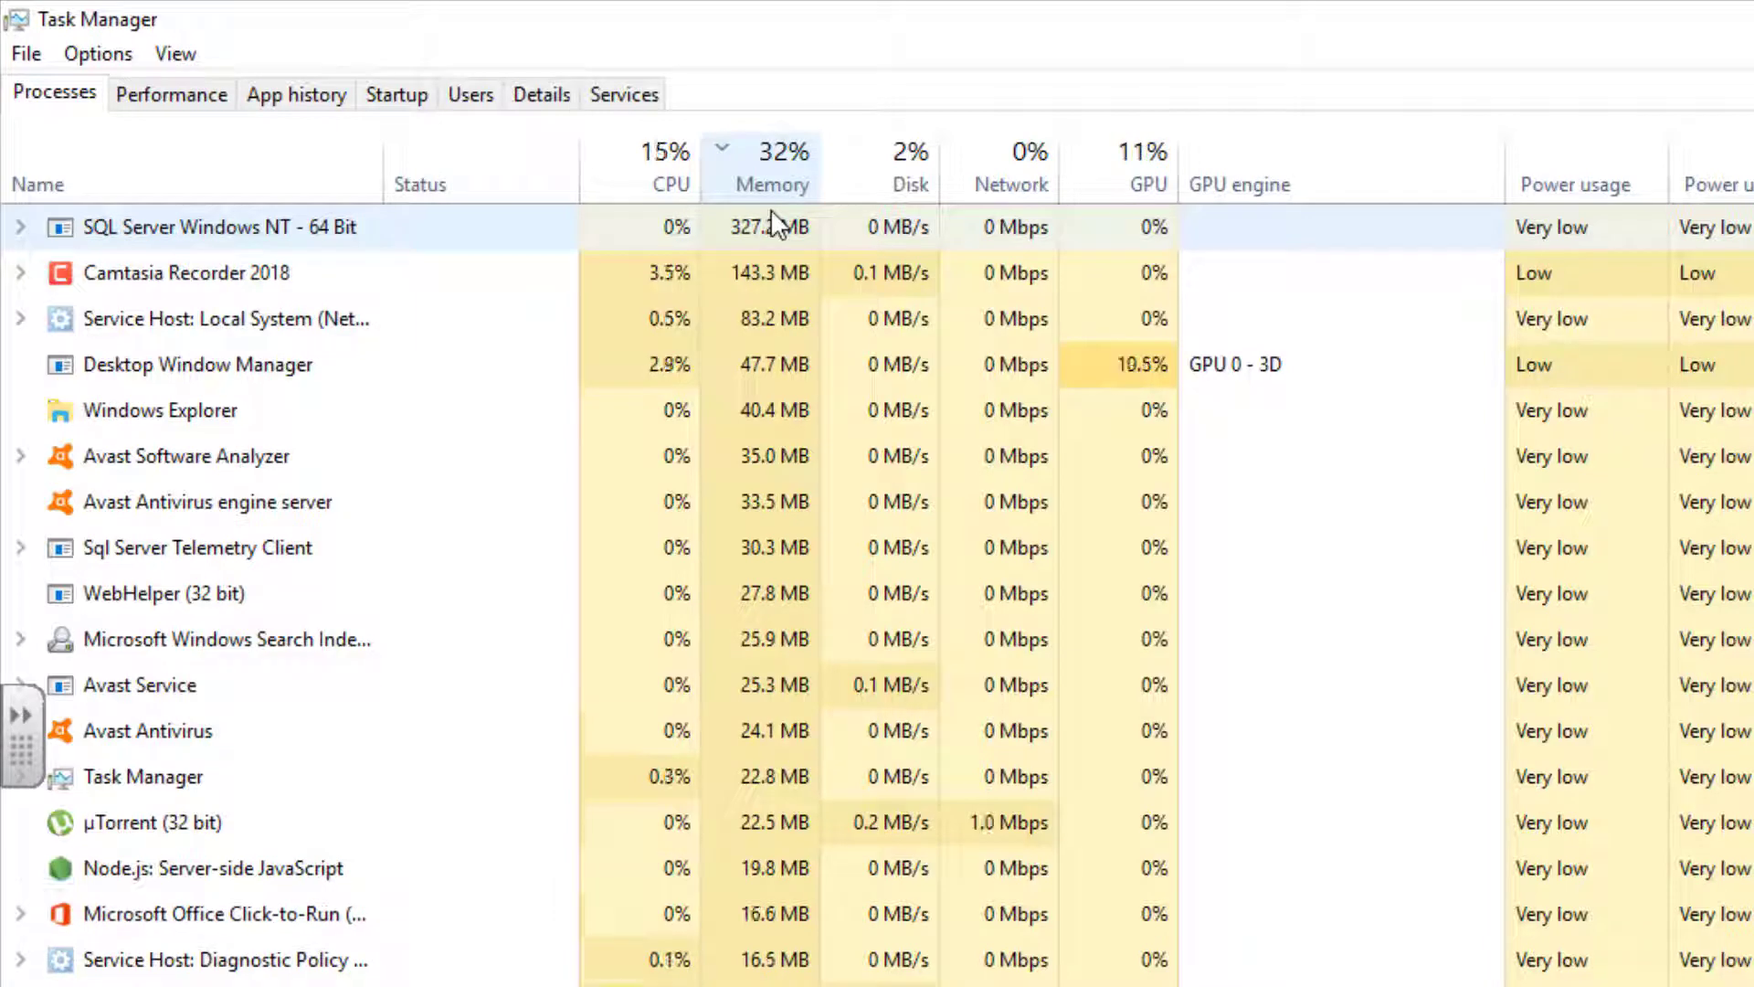
{"action": "mouse_move", "coordinate": [631, 252]}
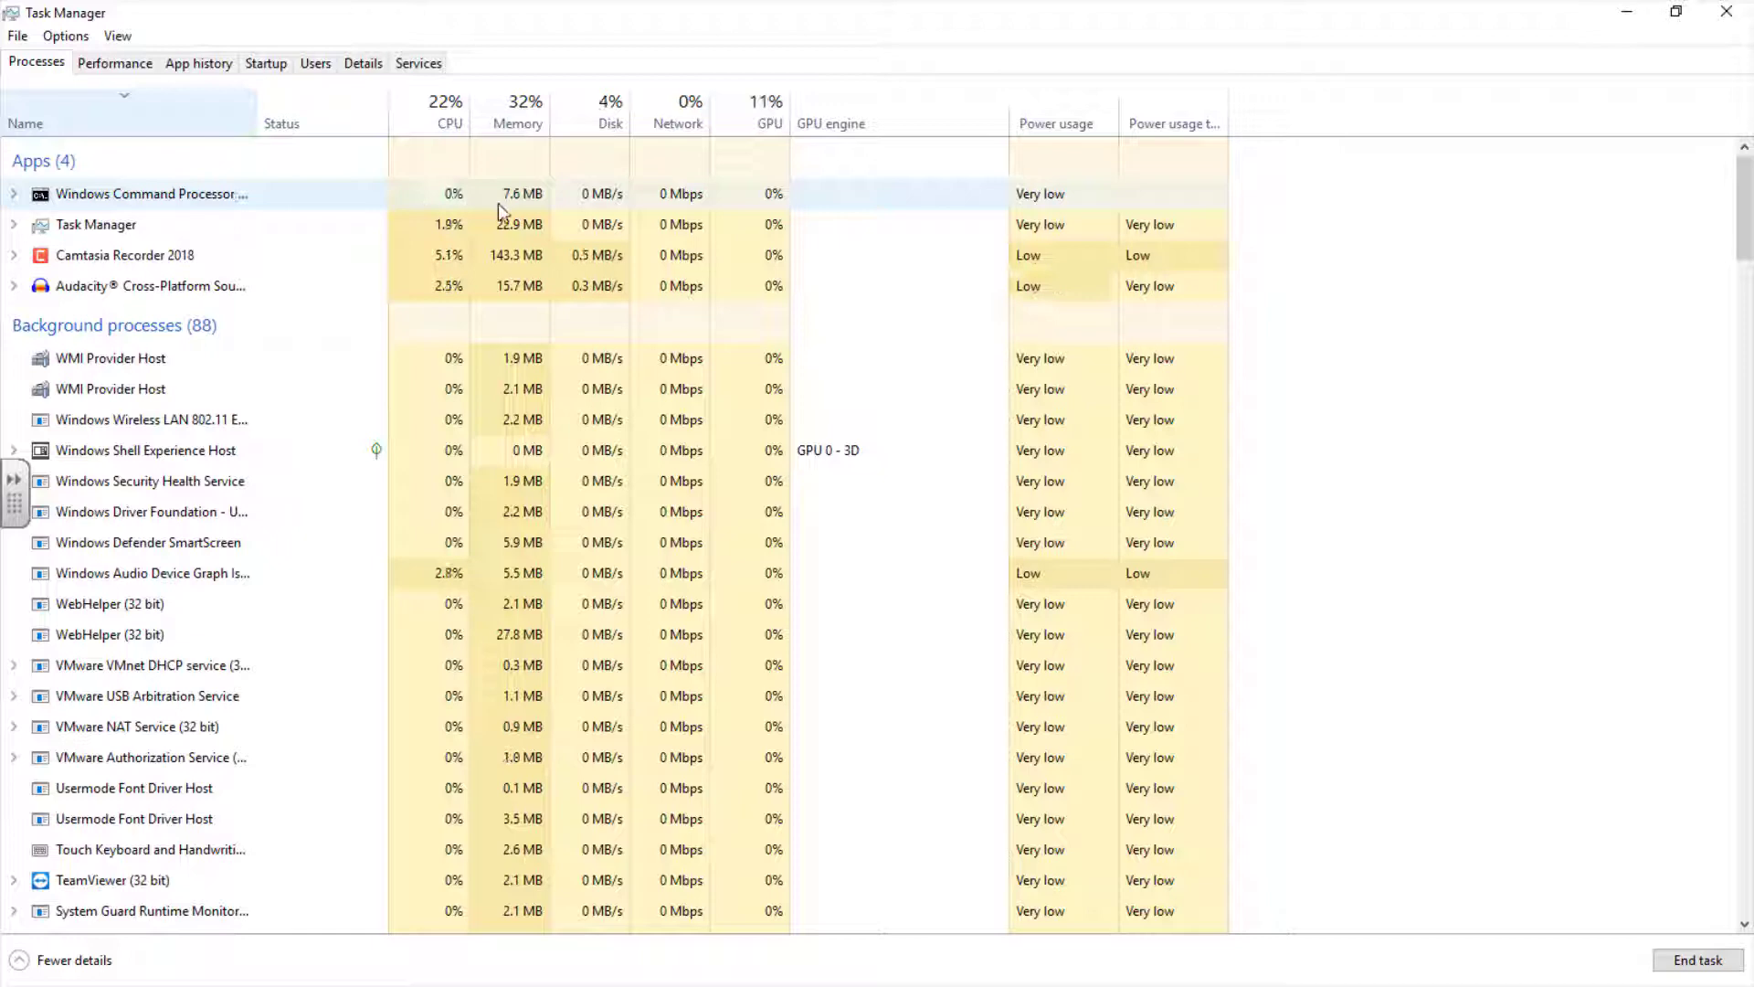
- Show Memory and Disk resource values as percentages instead of MB and MB/s
{"action": "right_click", "coordinate": [123, 194]}
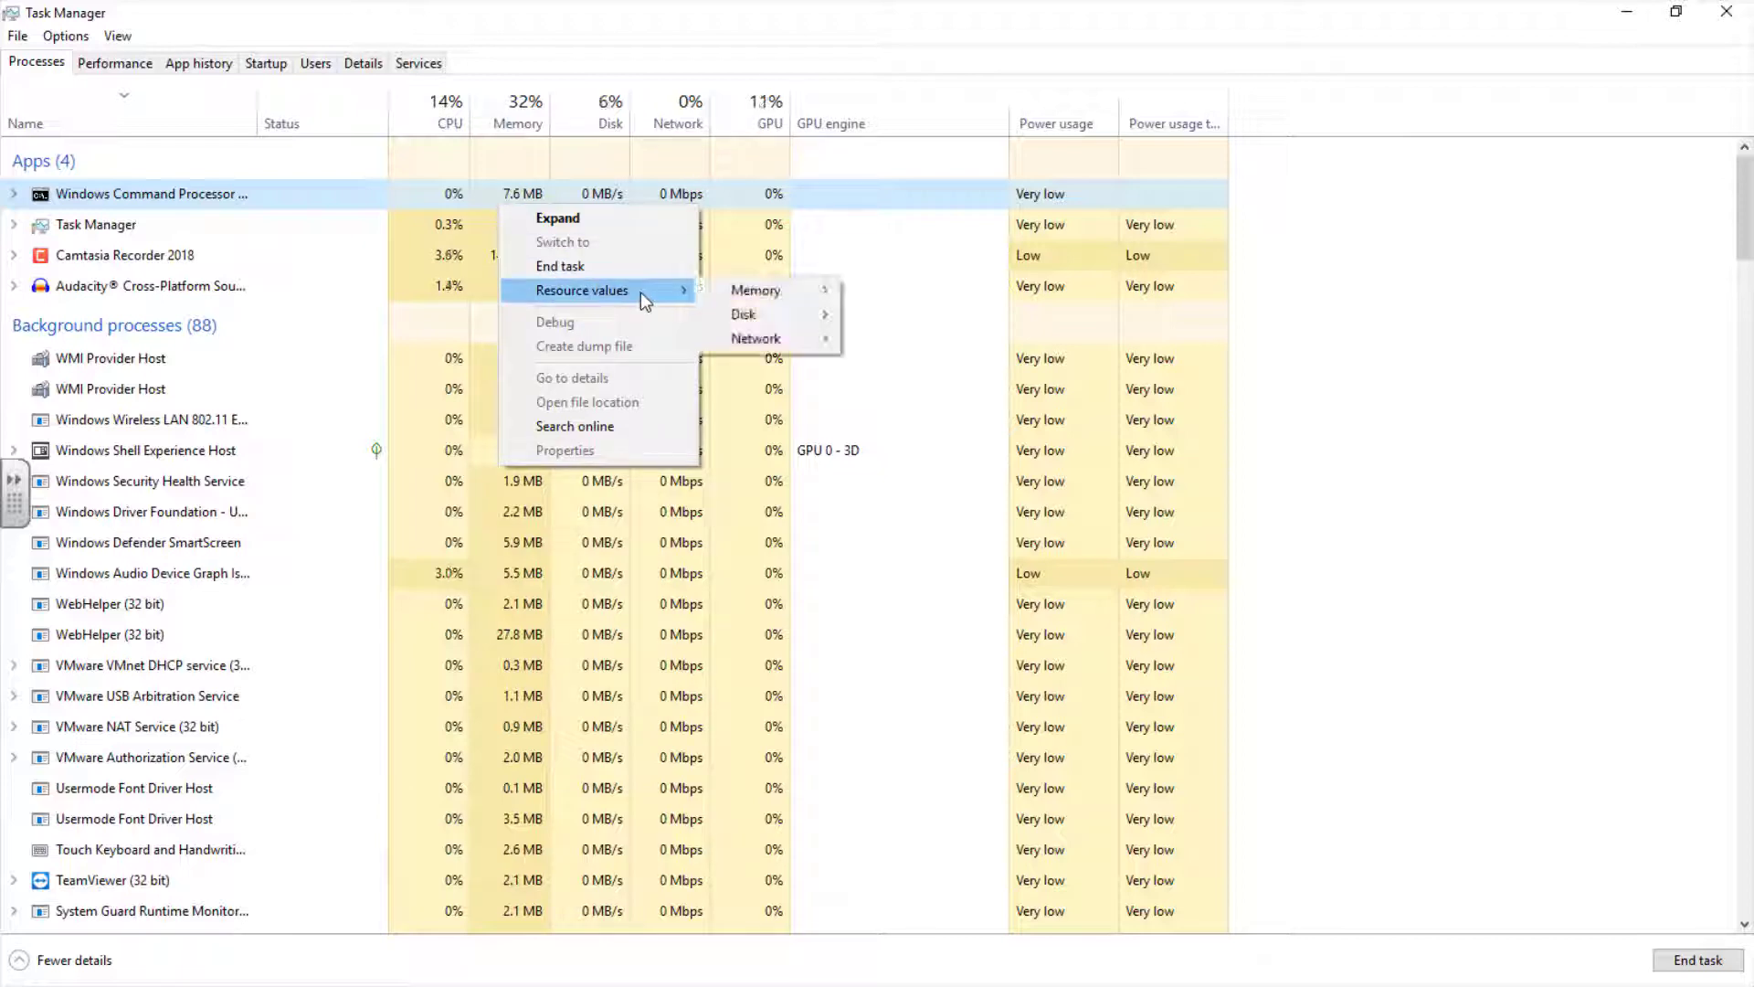
{"action": "mouse_move", "coordinate": [755, 290]}
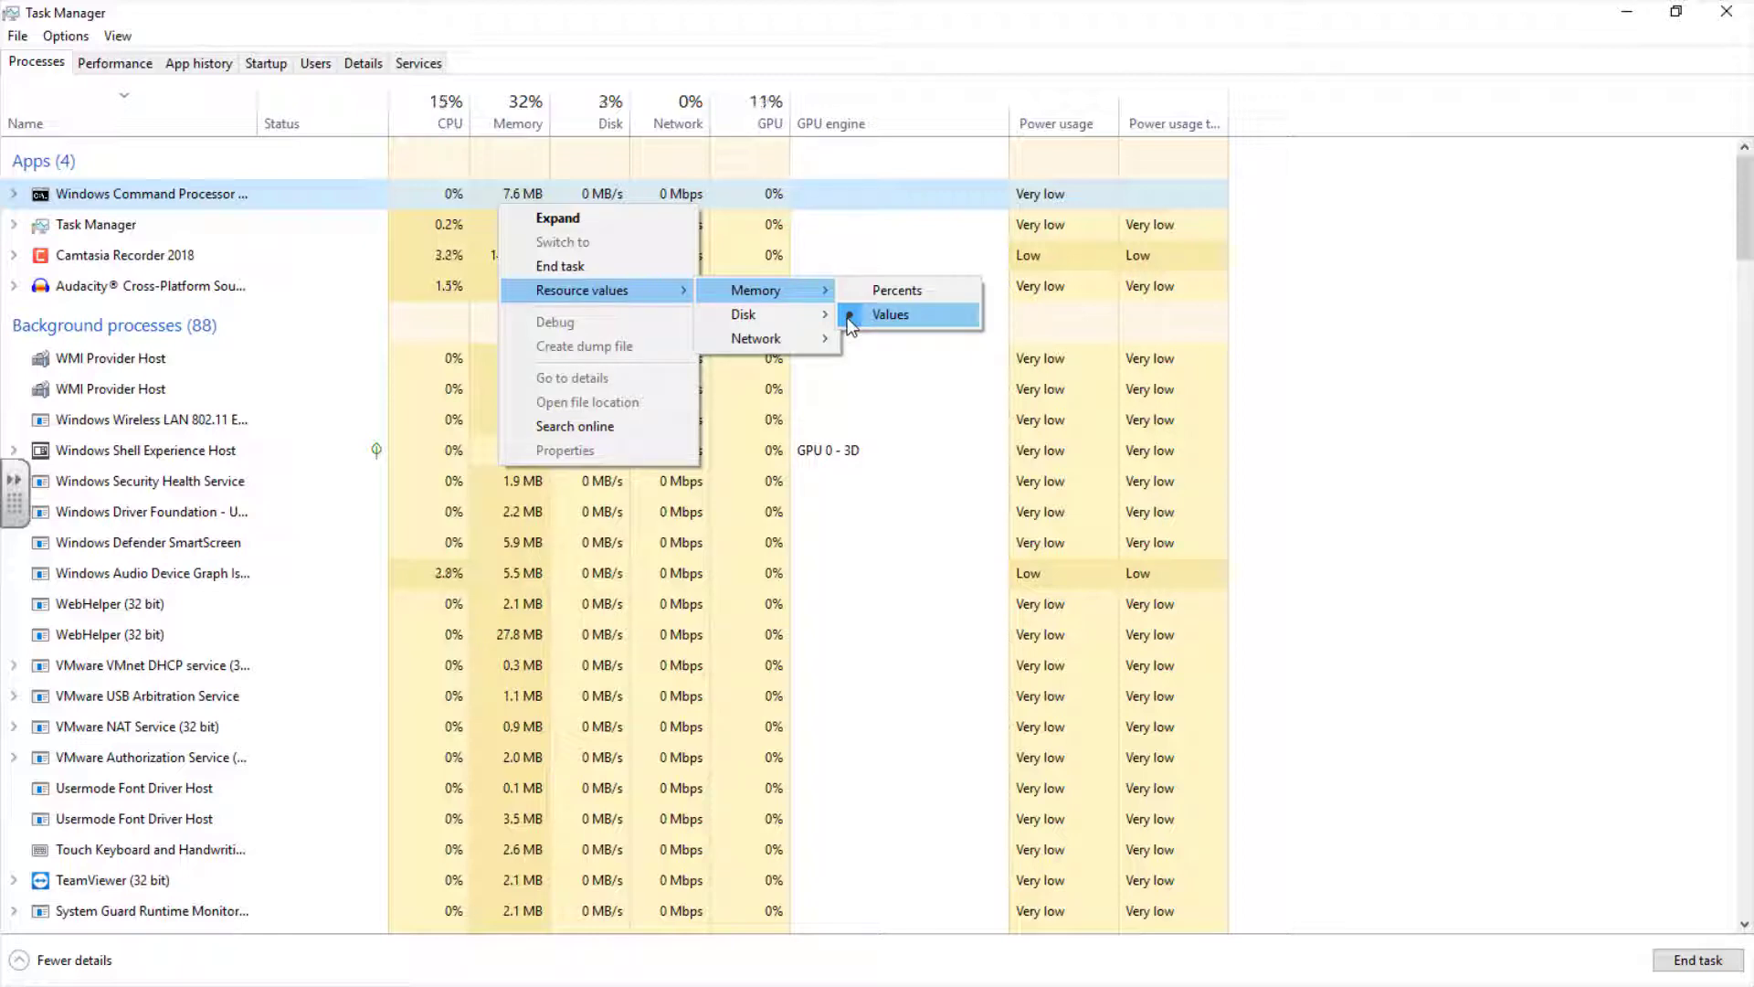
{"action": "left_click", "coordinate": [890, 314]}
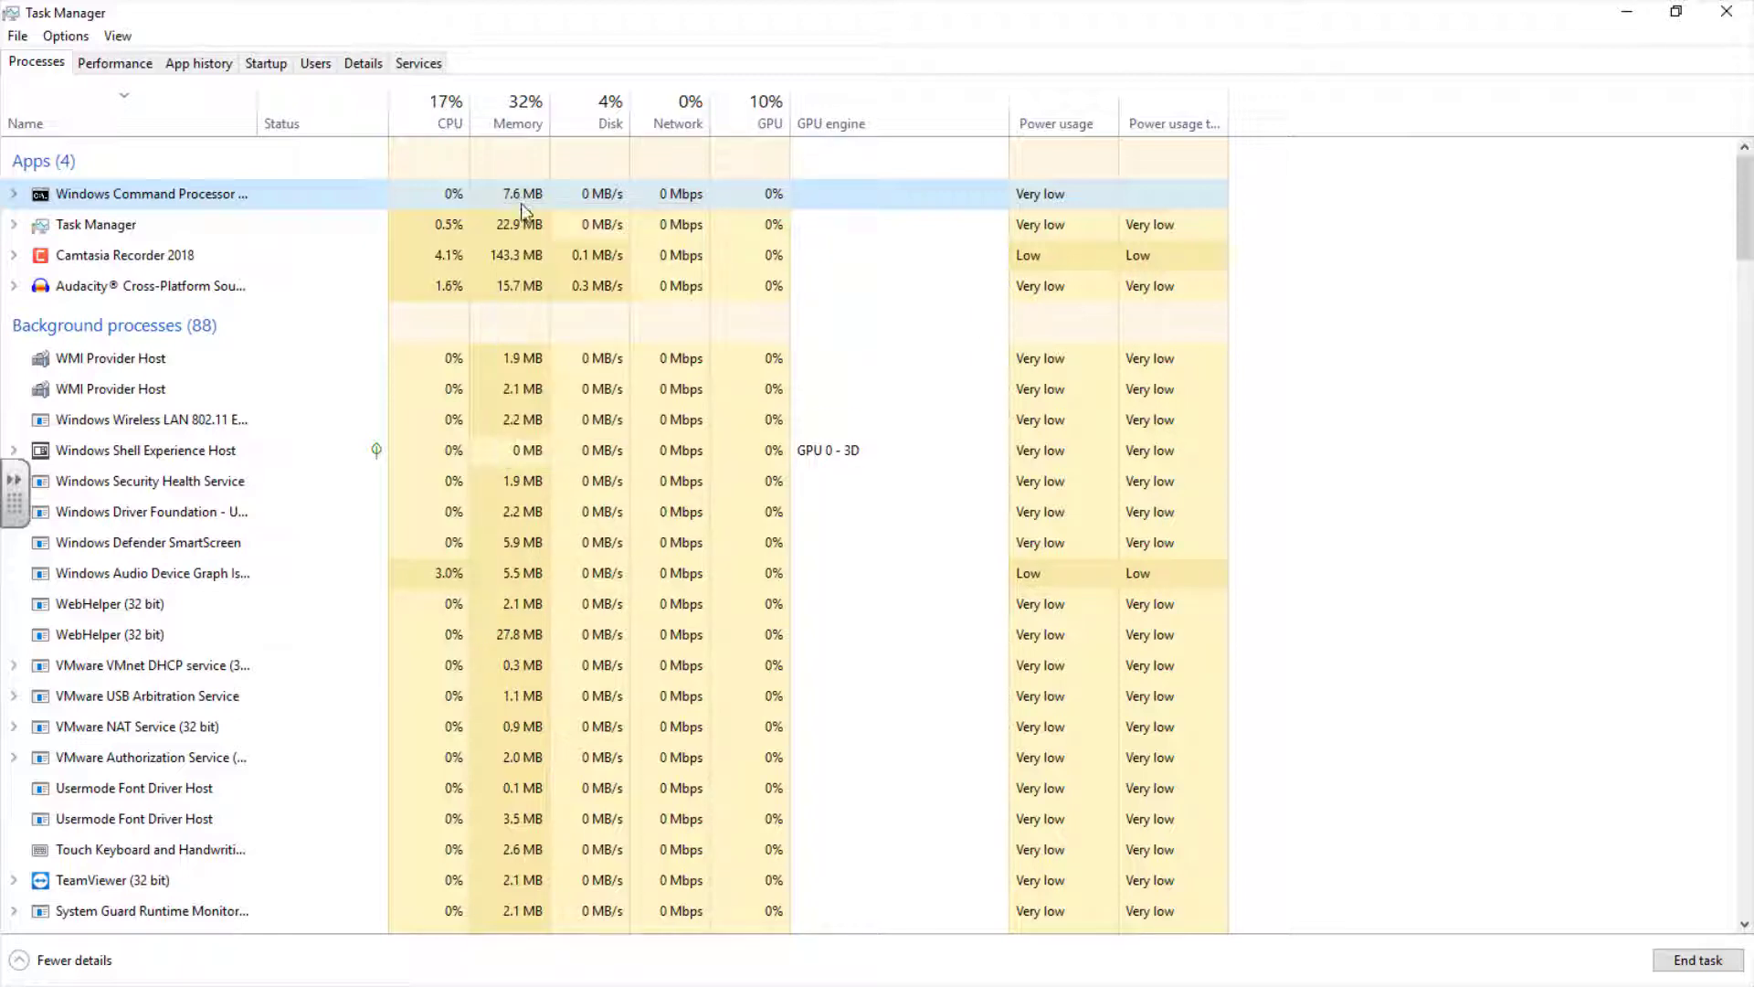
{"action": "right_click", "coordinate": [146, 194]}
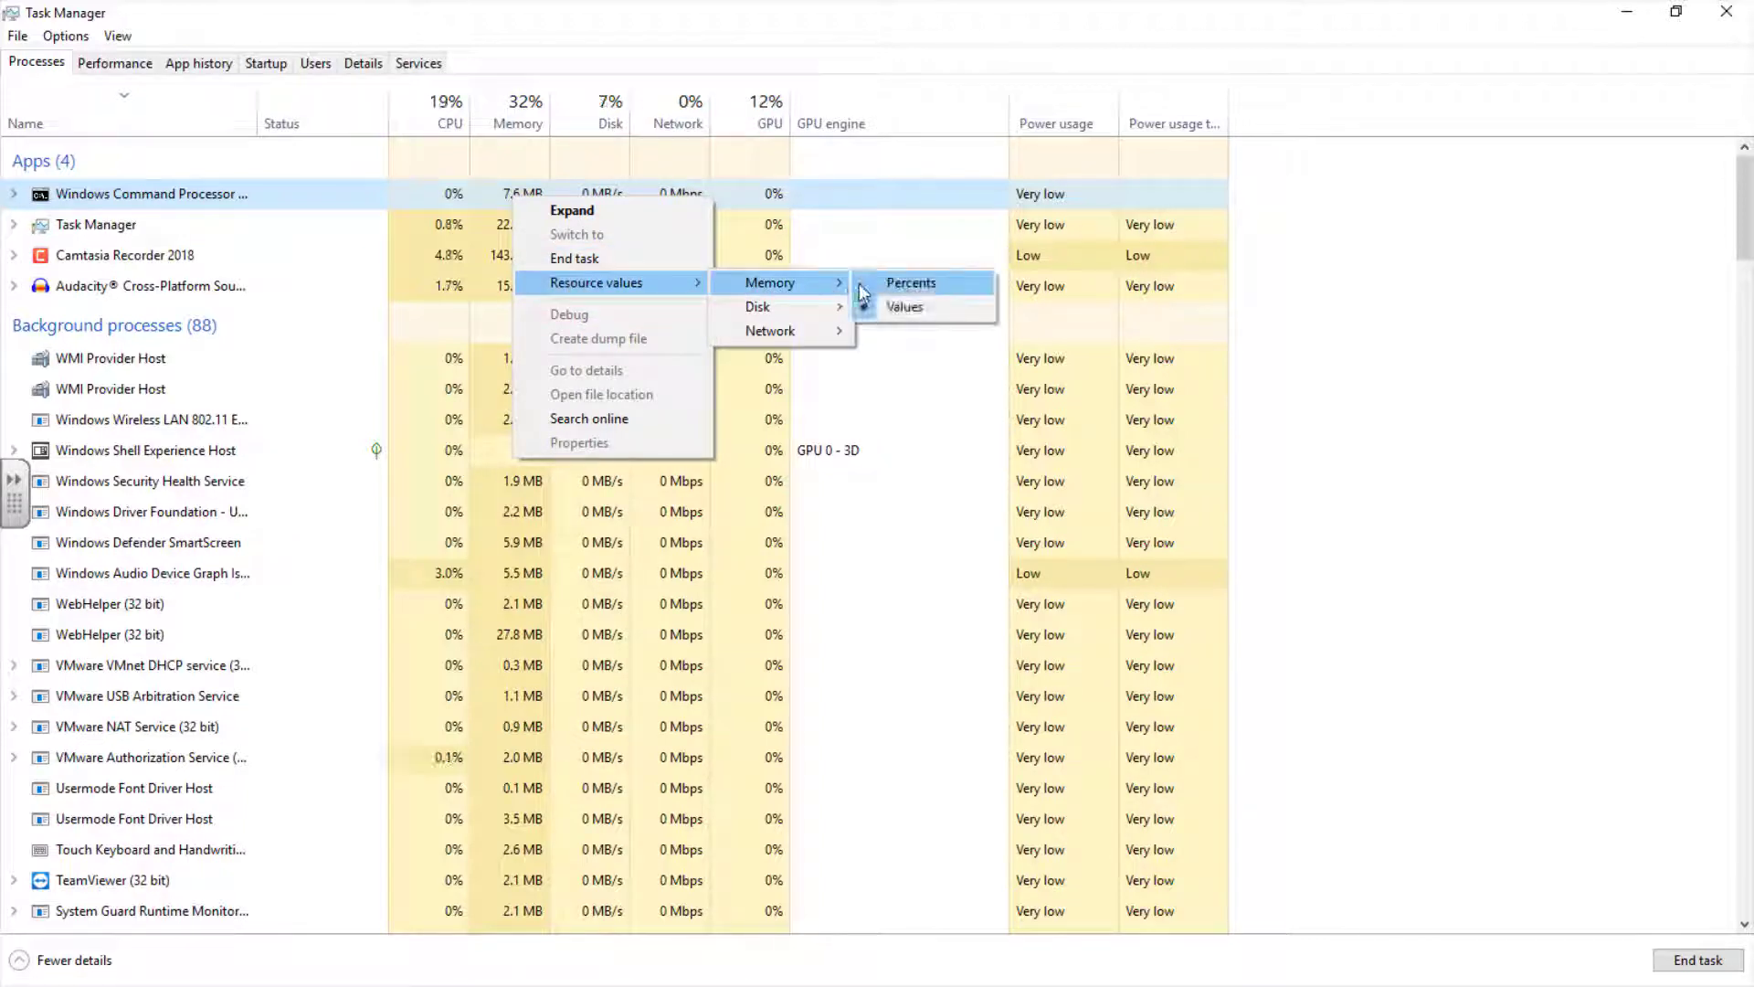
{"action": "left_click", "coordinate": [910, 282]}
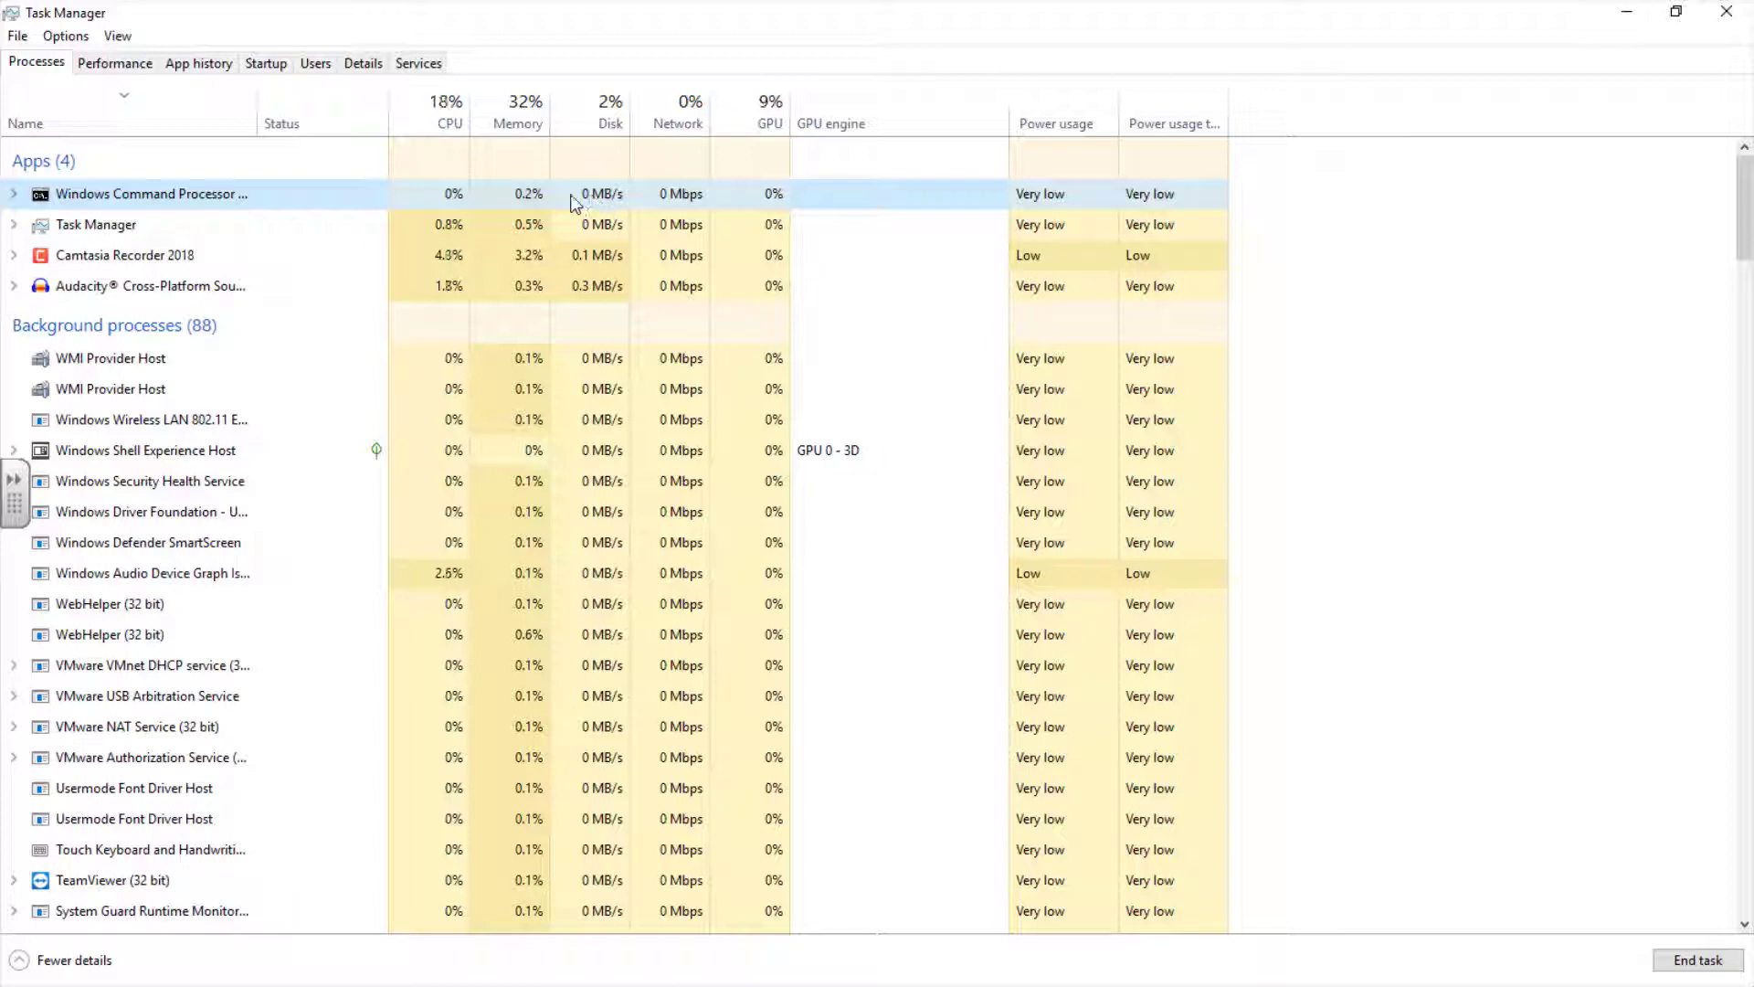
{"action": "right_click", "coordinate": [151, 193]}
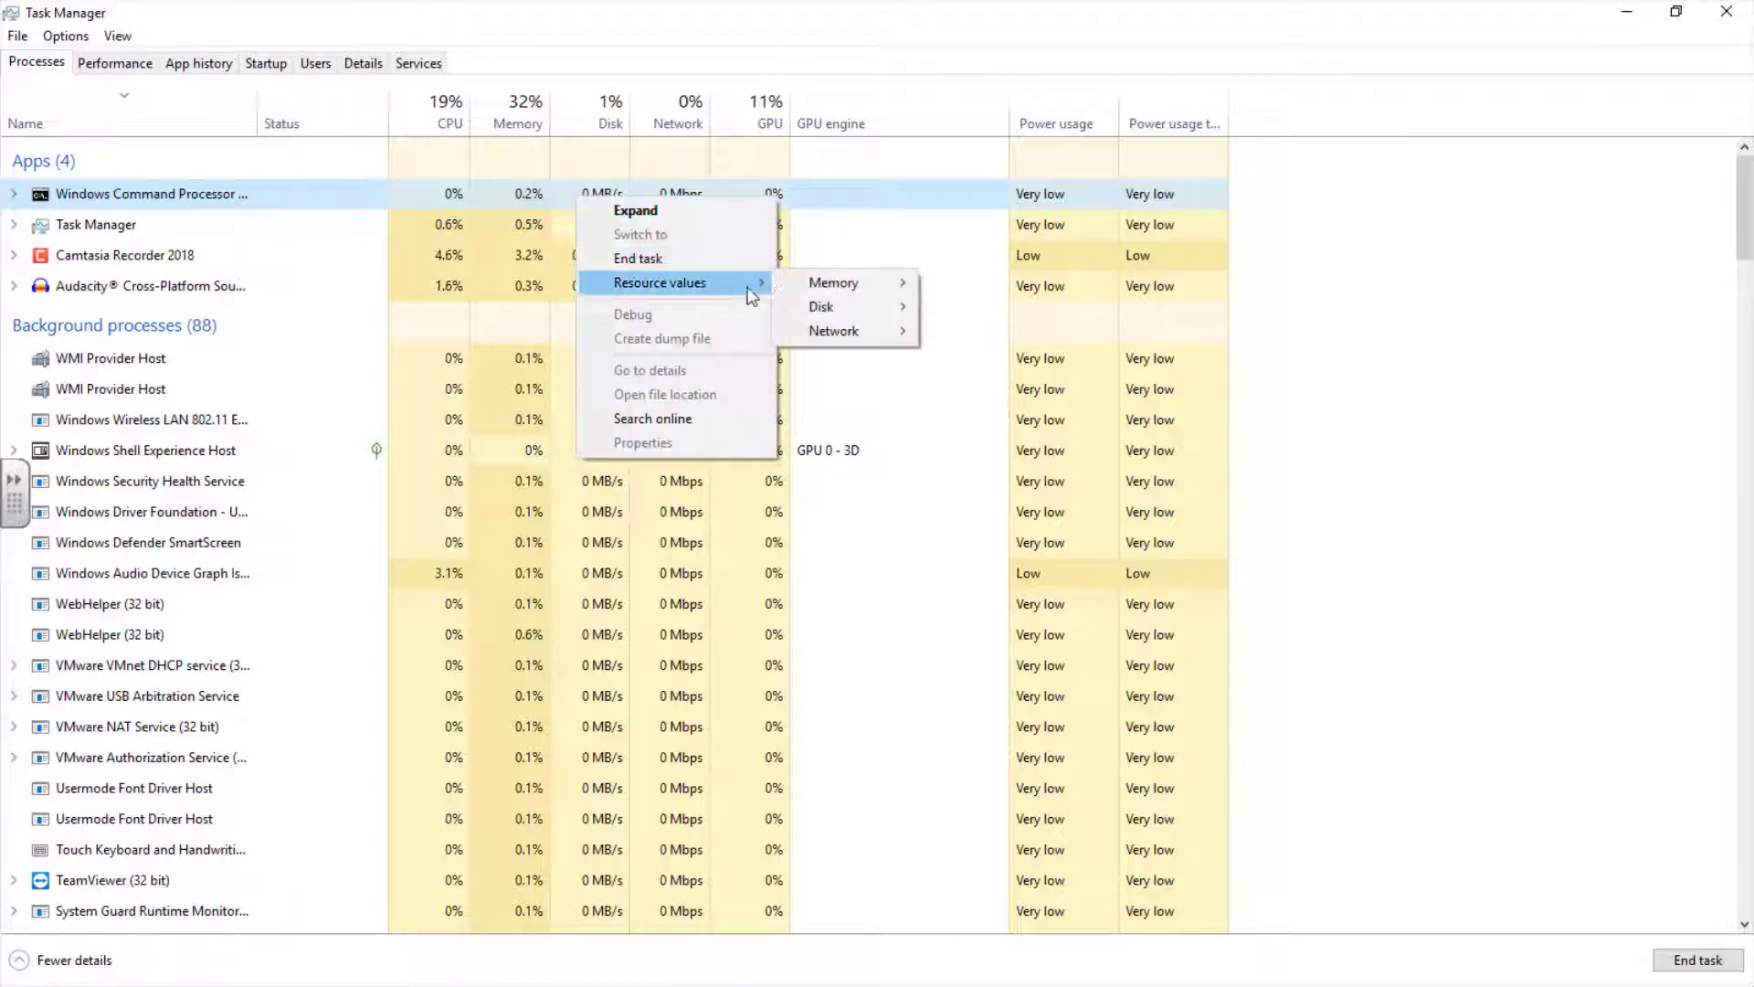
{"action": "mouse_move", "coordinate": [847, 306]}
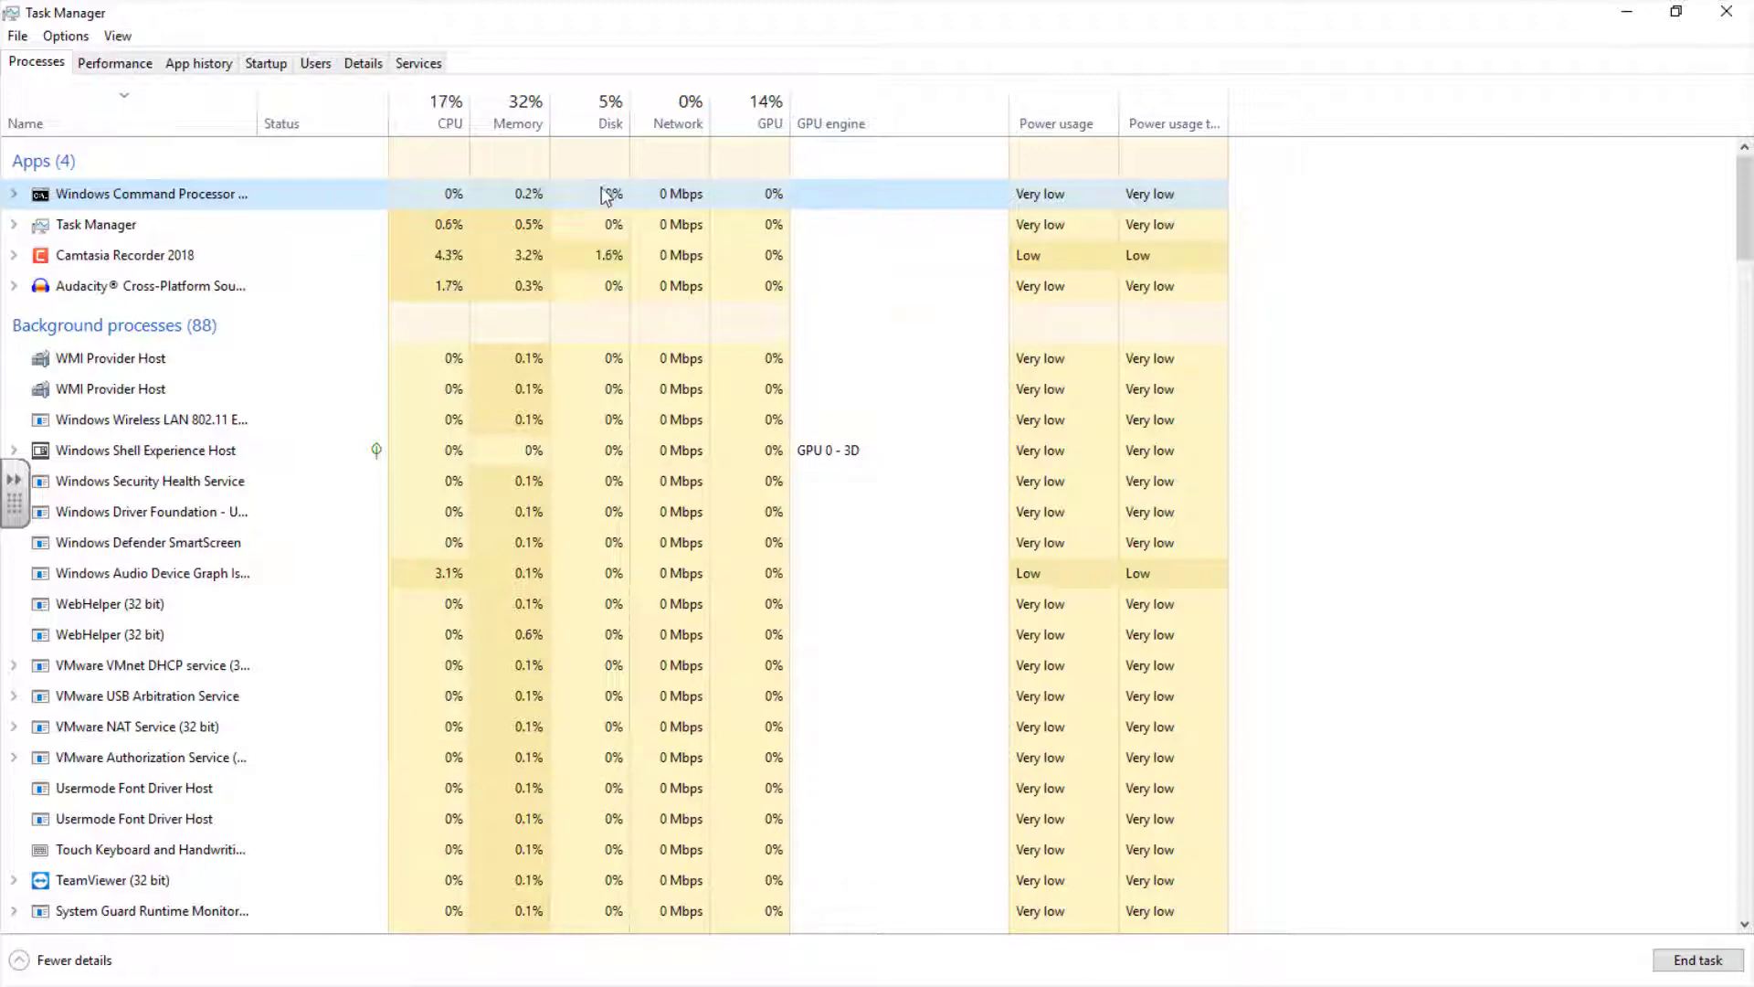
{"action": "left_click", "coordinate": [419, 62]}
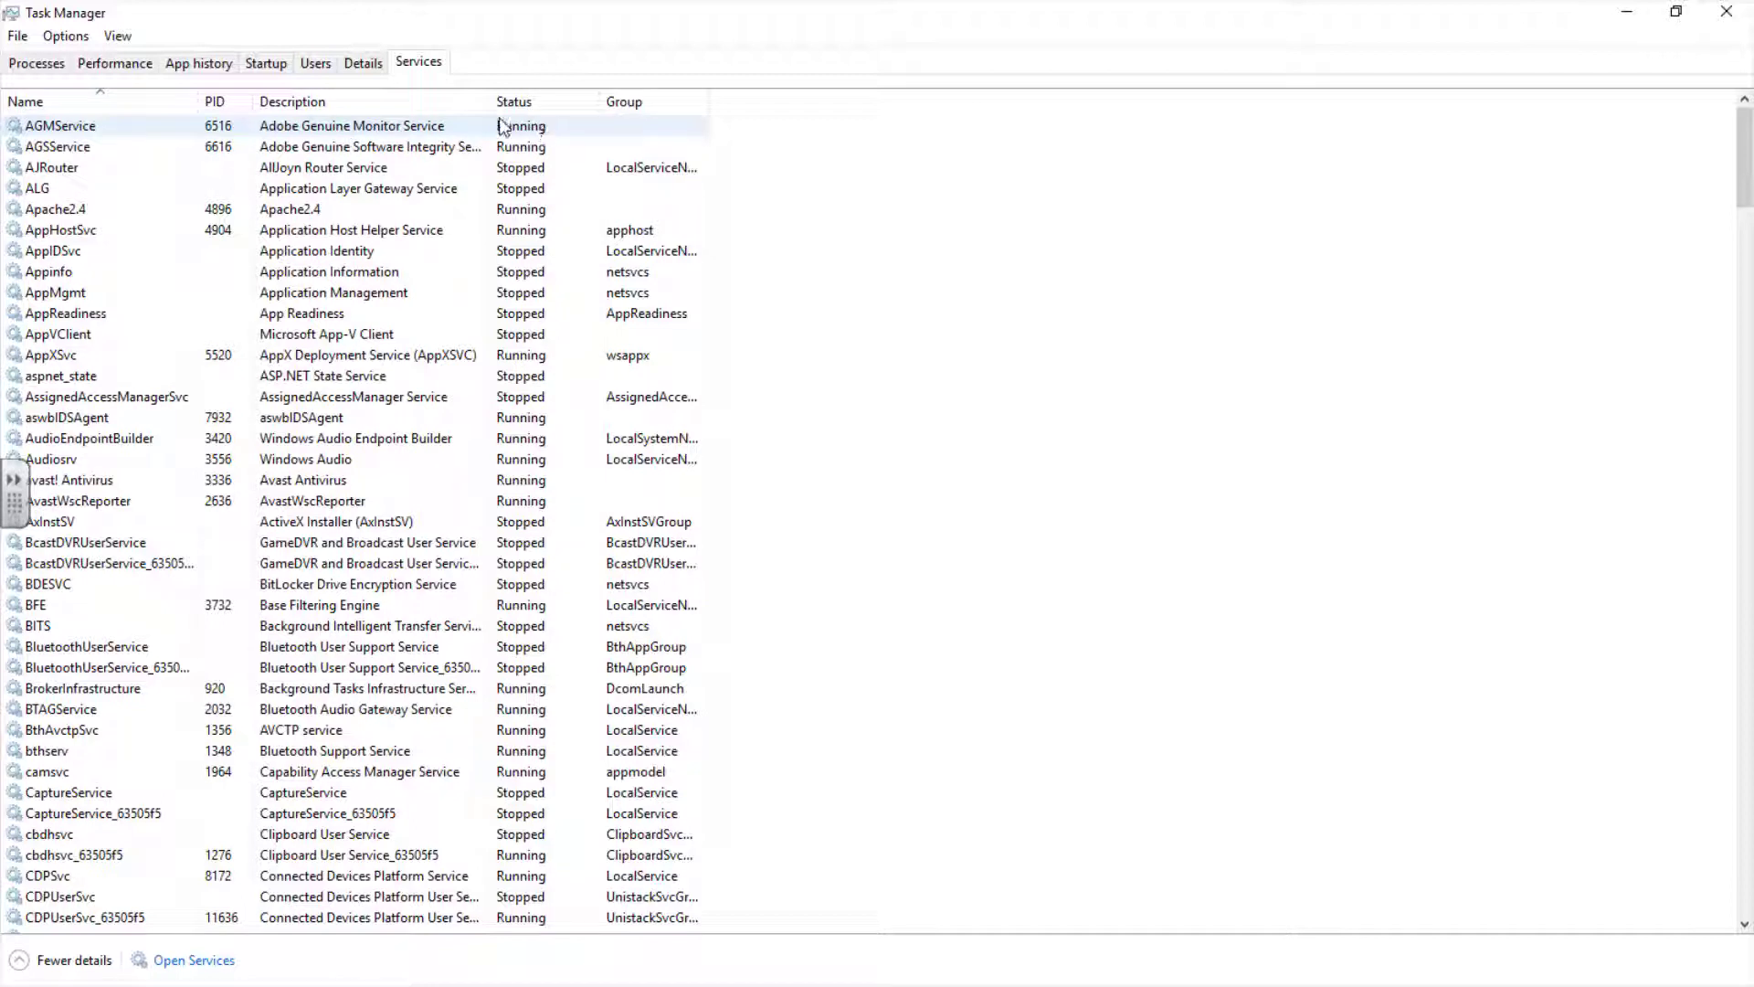
{"action": "mouse_move", "coordinate": [459, 147]}
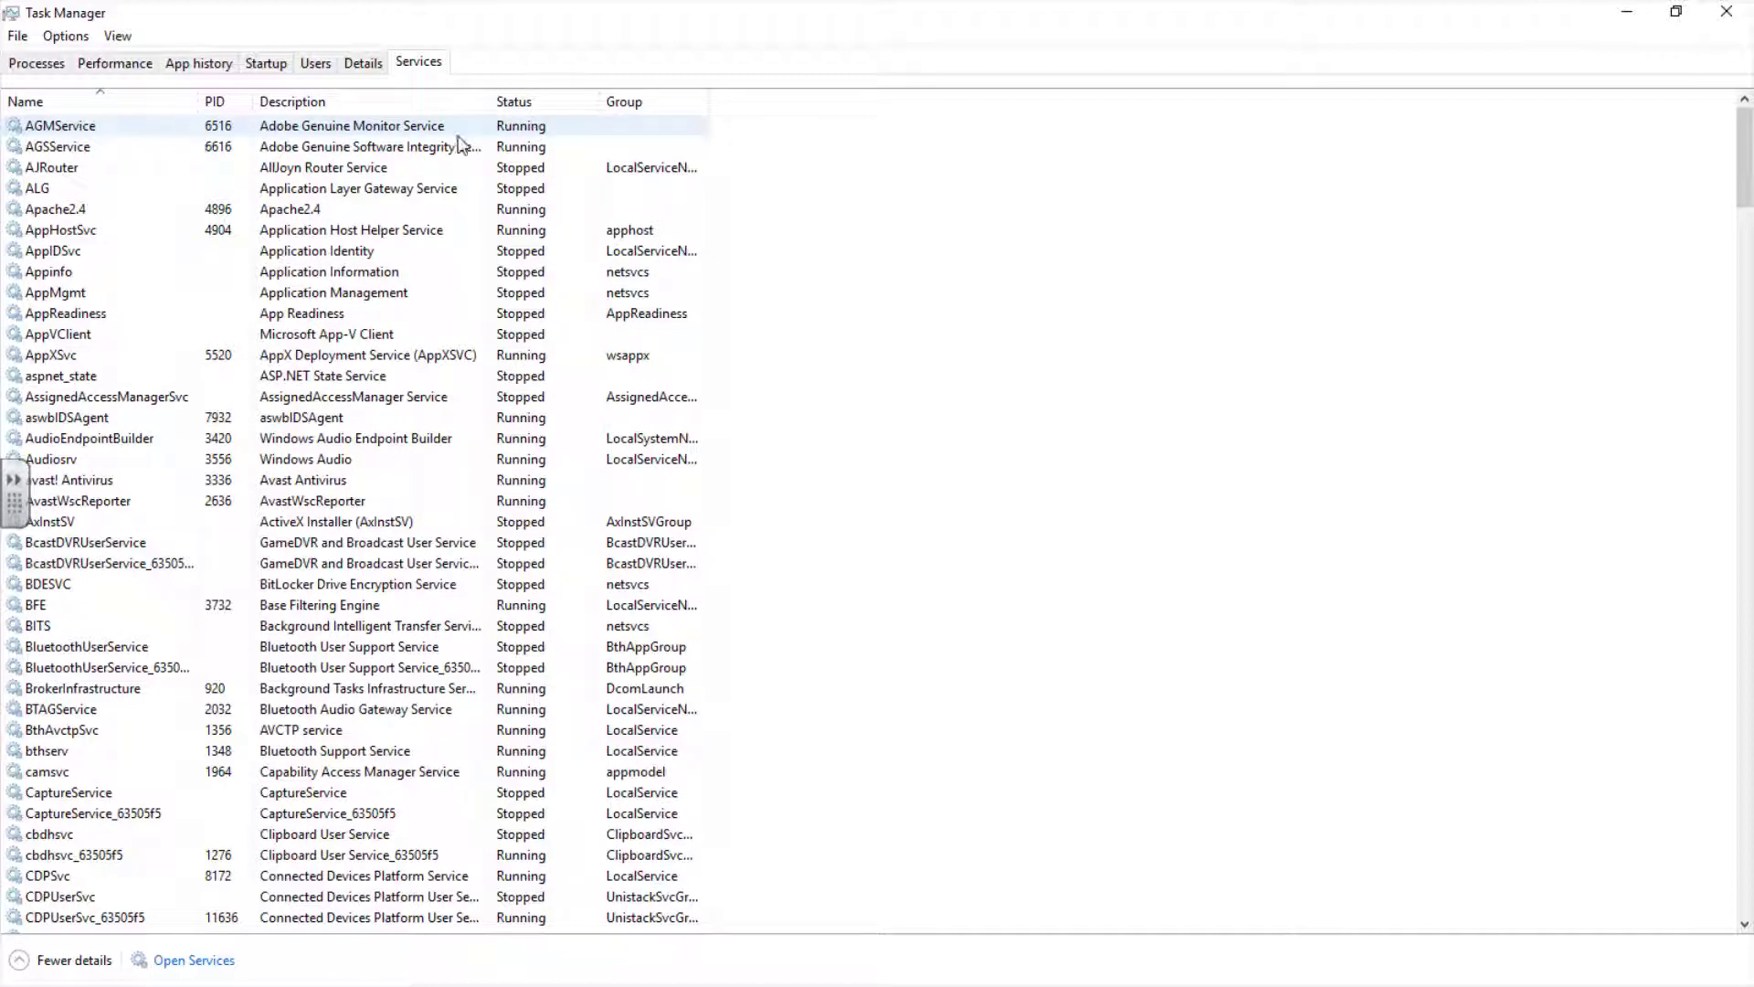
- Scroll through the services list showing PIDs, descriptions, statuses and groups
{"action": "scroll", "scroll_direction": "down", "scroll_amount": 3}
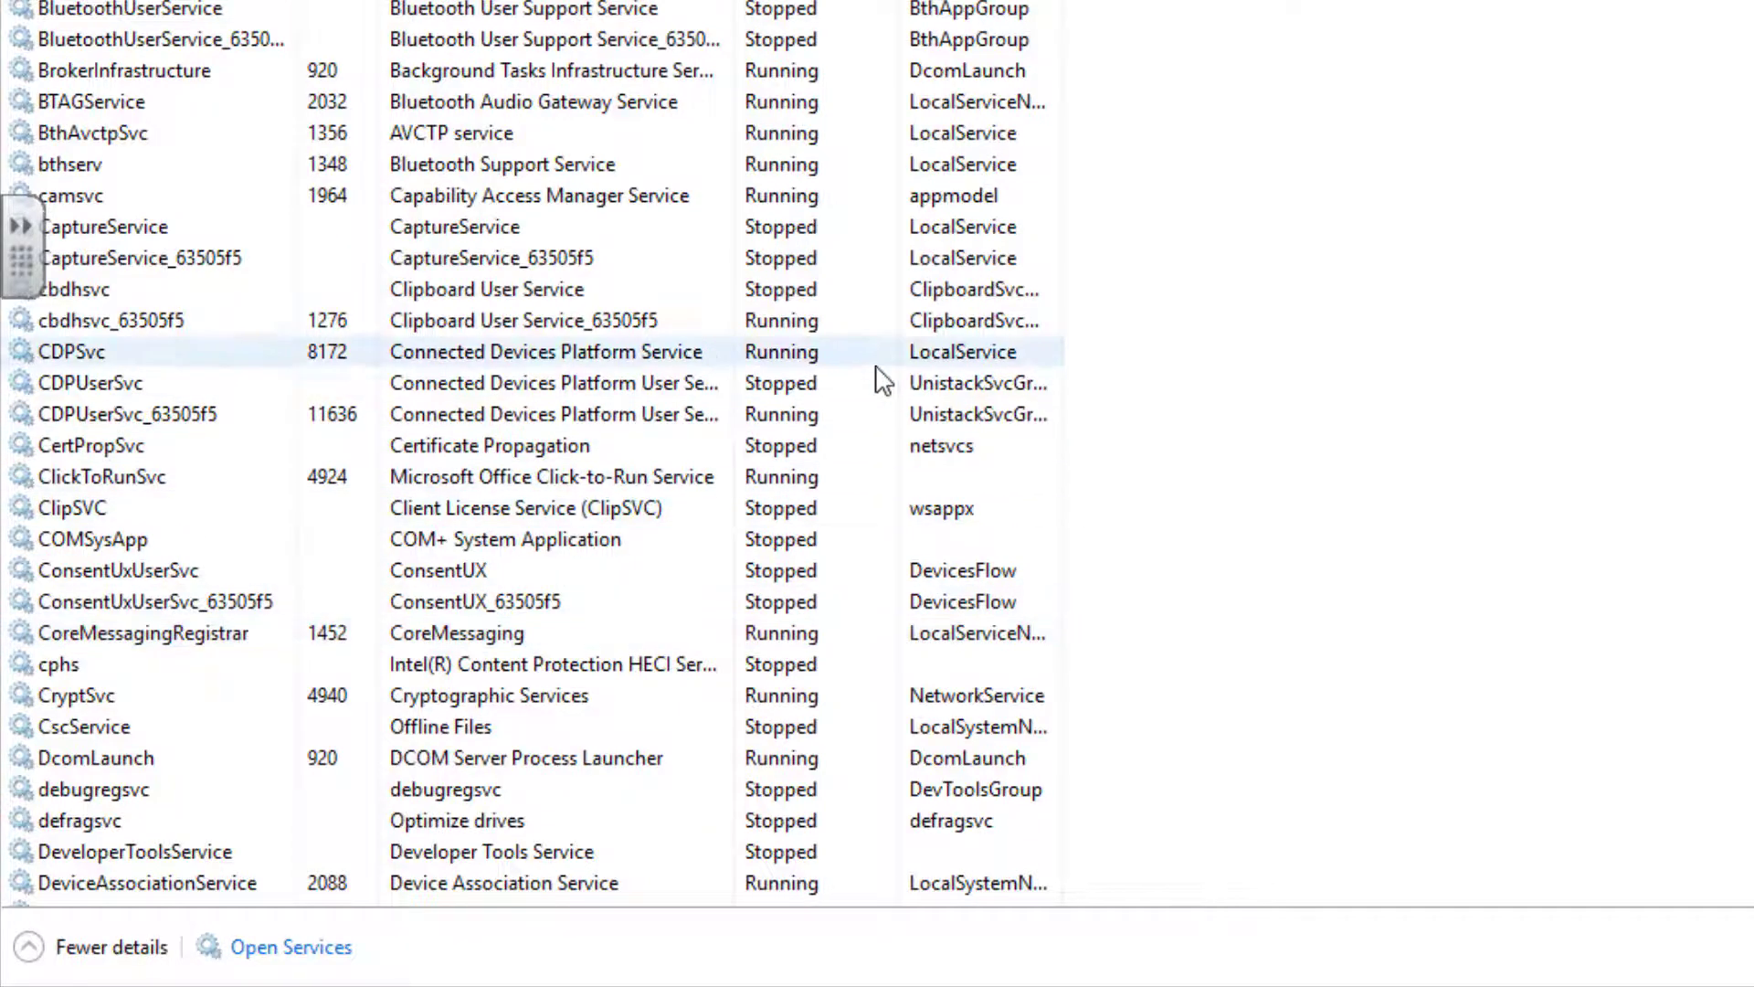
{"action": "scroll", "scroll_direction": "up", "scroll_amount": 3}
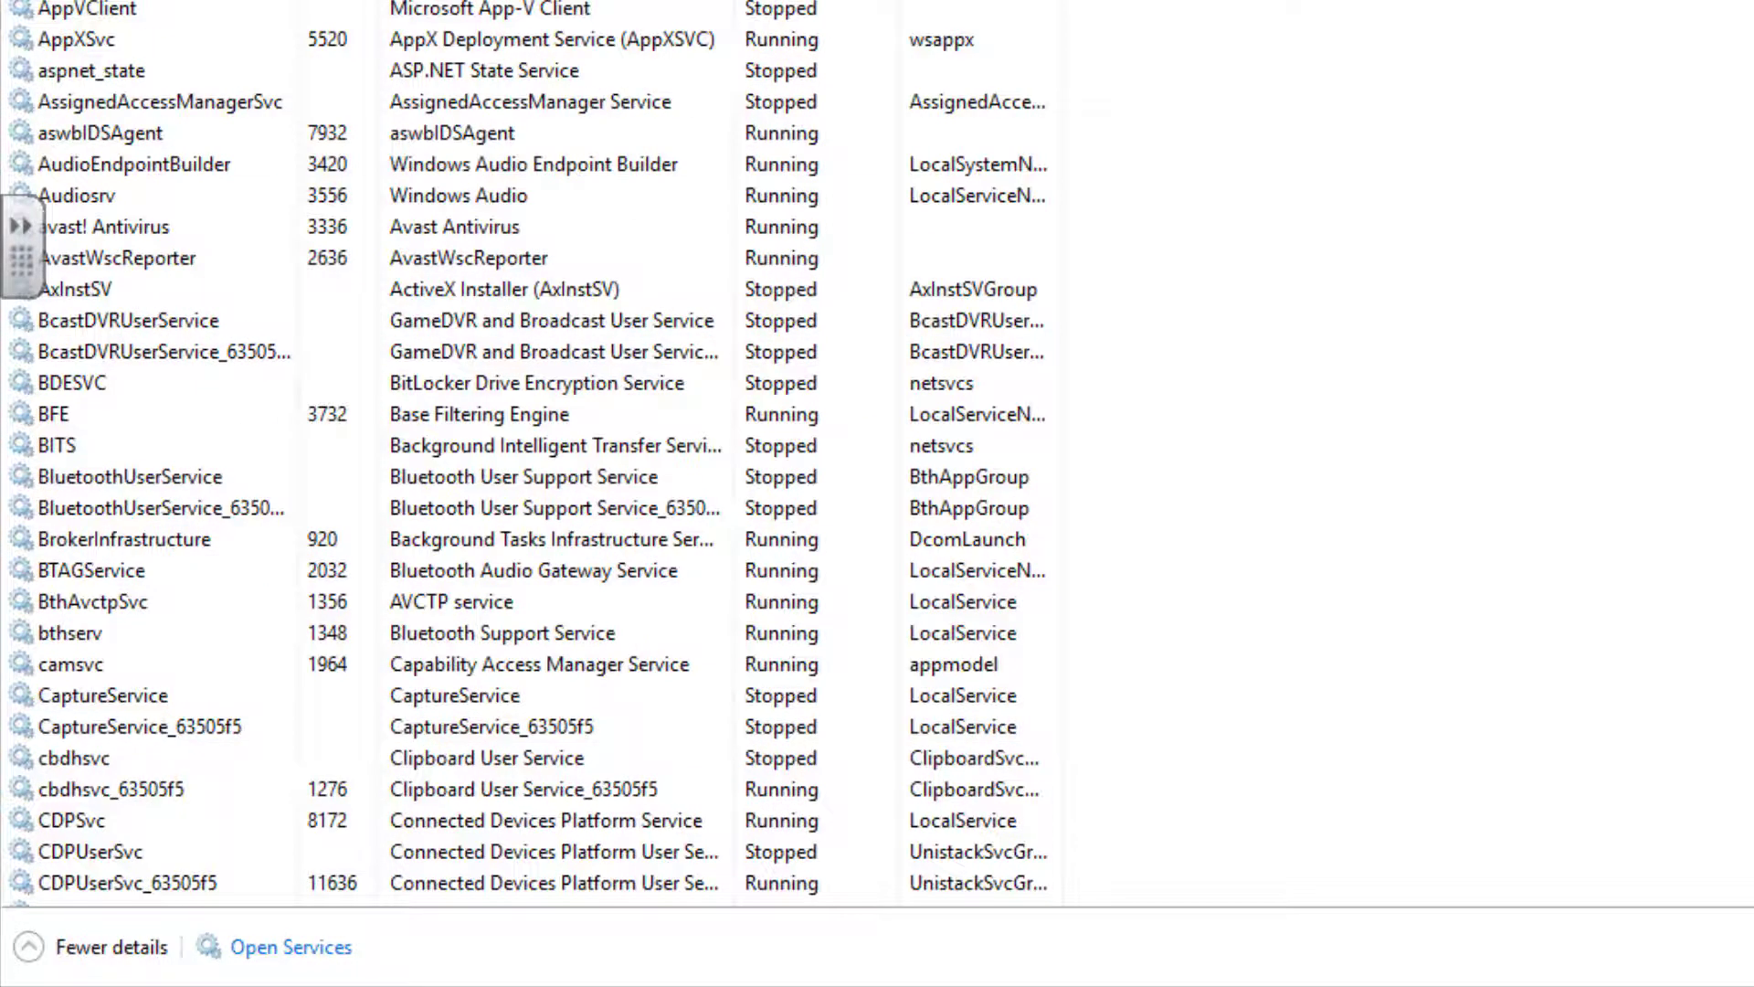
{"action": "left_click", "coordinate": [113, 63]}
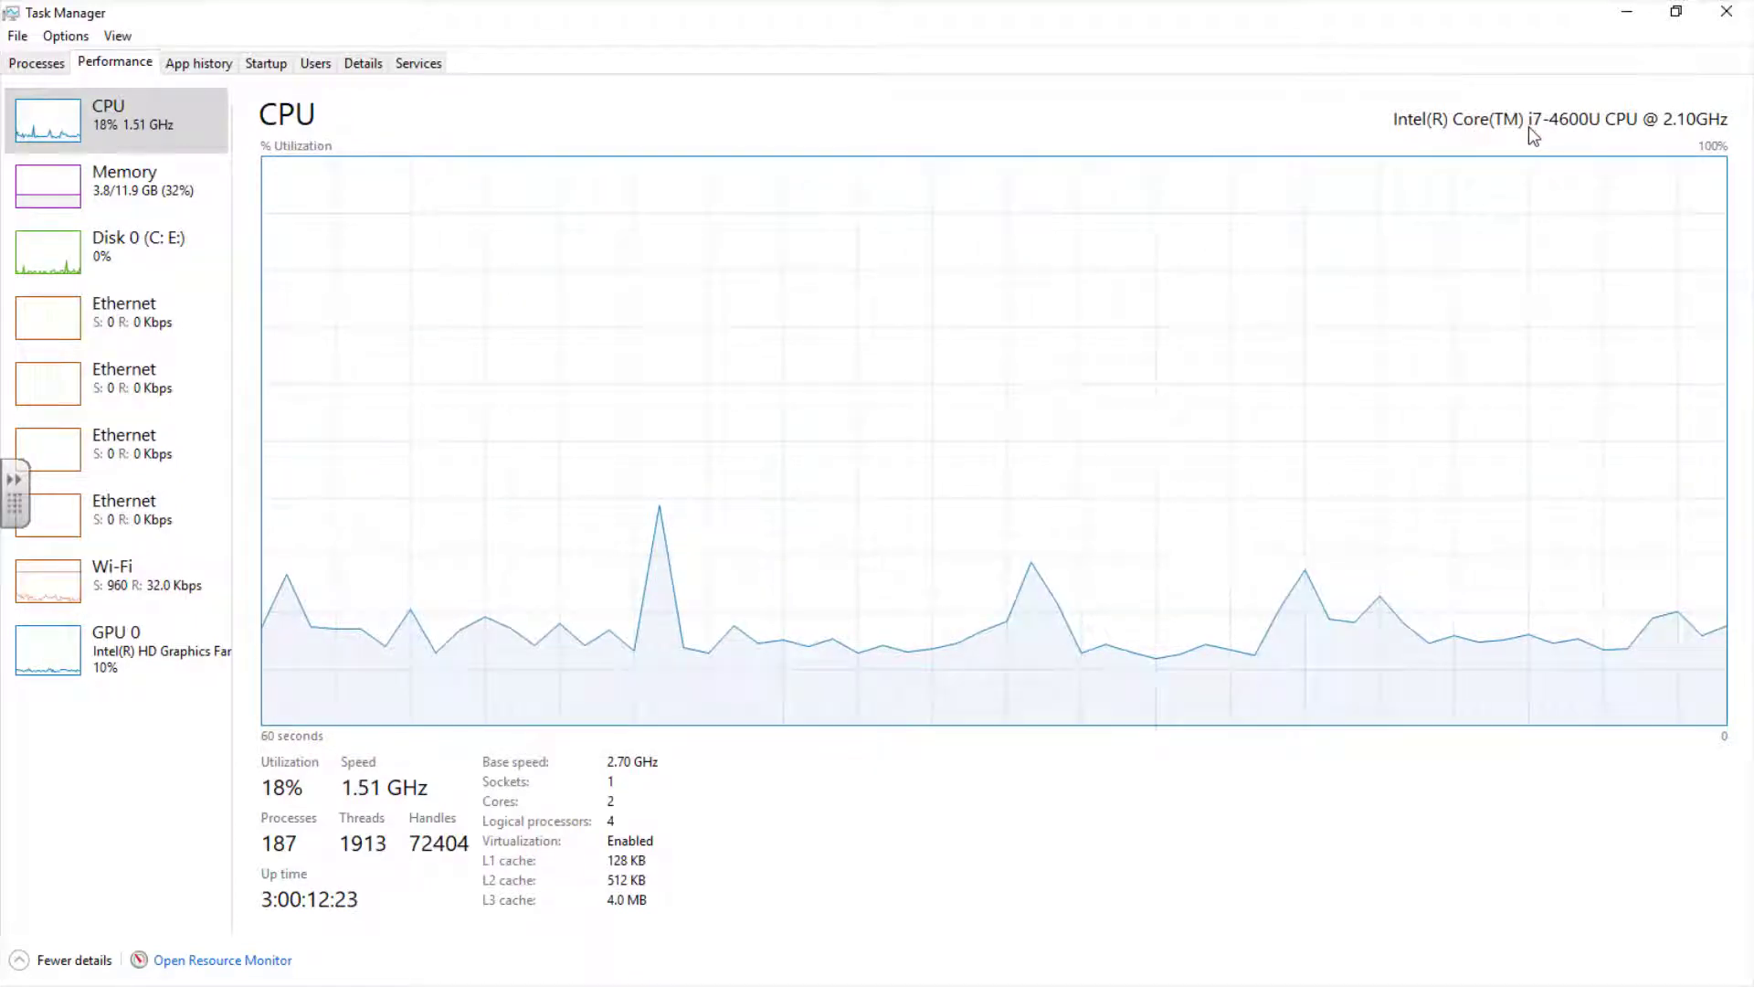
{"action": "mouse_move", "coordinate": [1592, 155]}
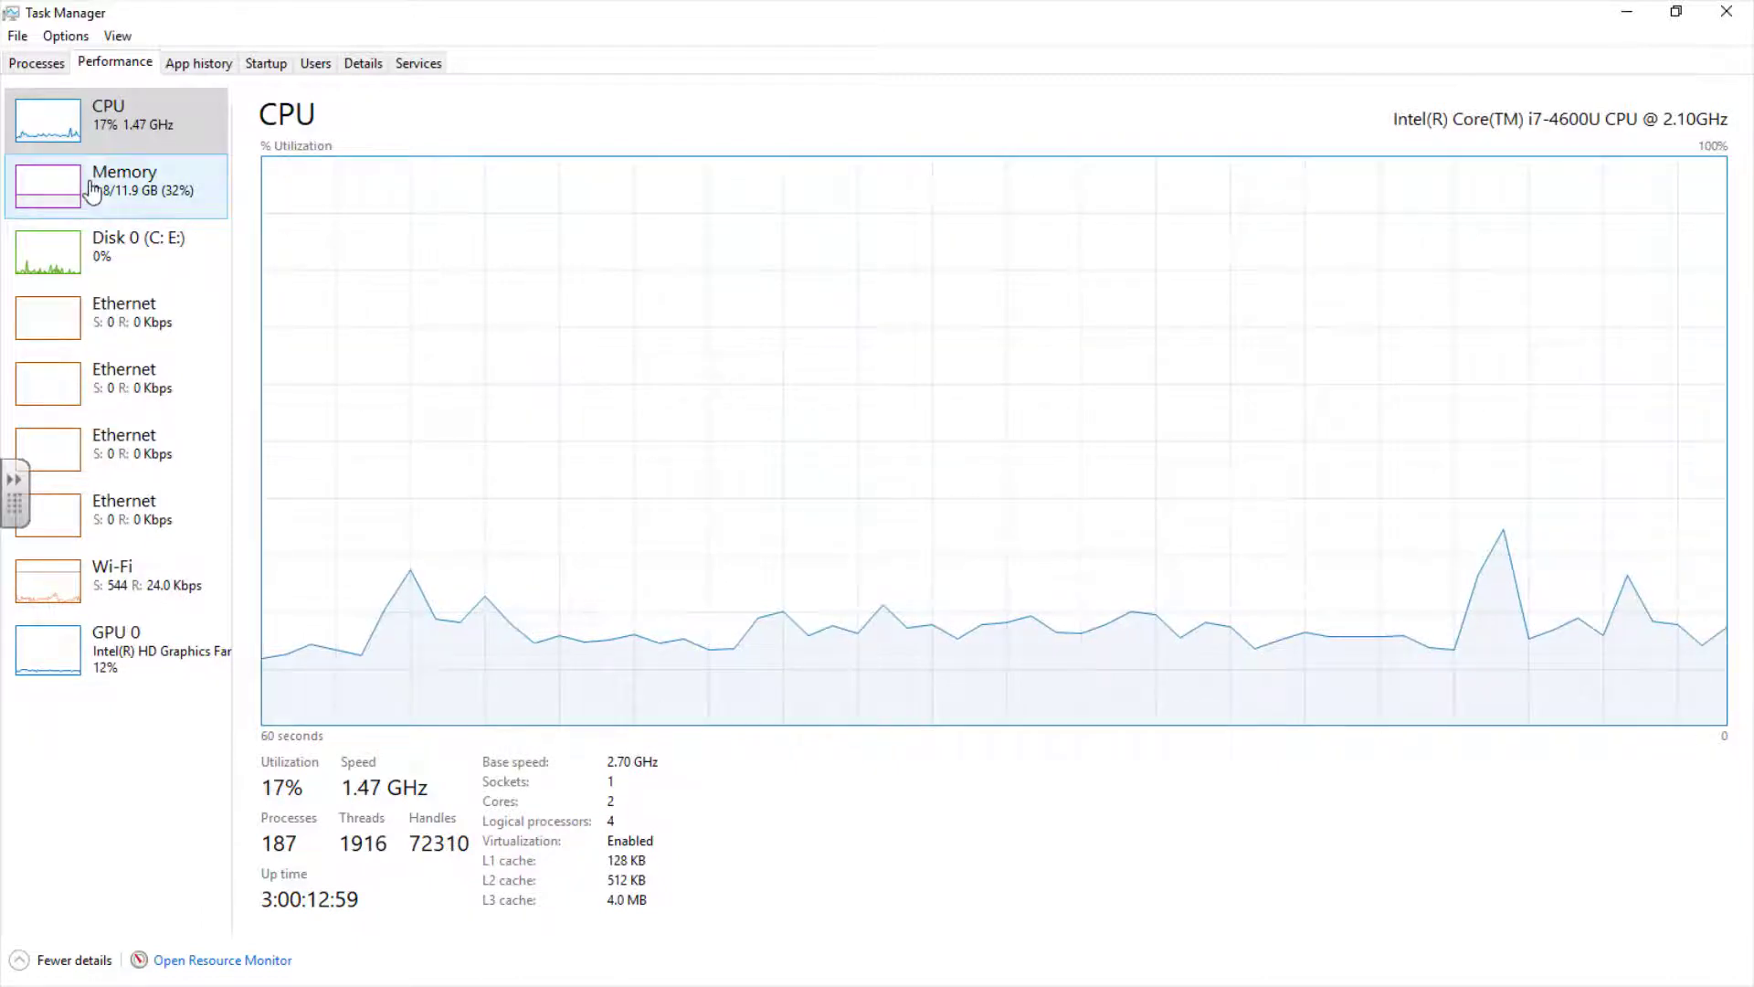
- Show the Memory page: 12 GB DDR3 at 1600 MHz, 3.6 GB in use
{"action": "left_click", "coordinate": [123, 183]}
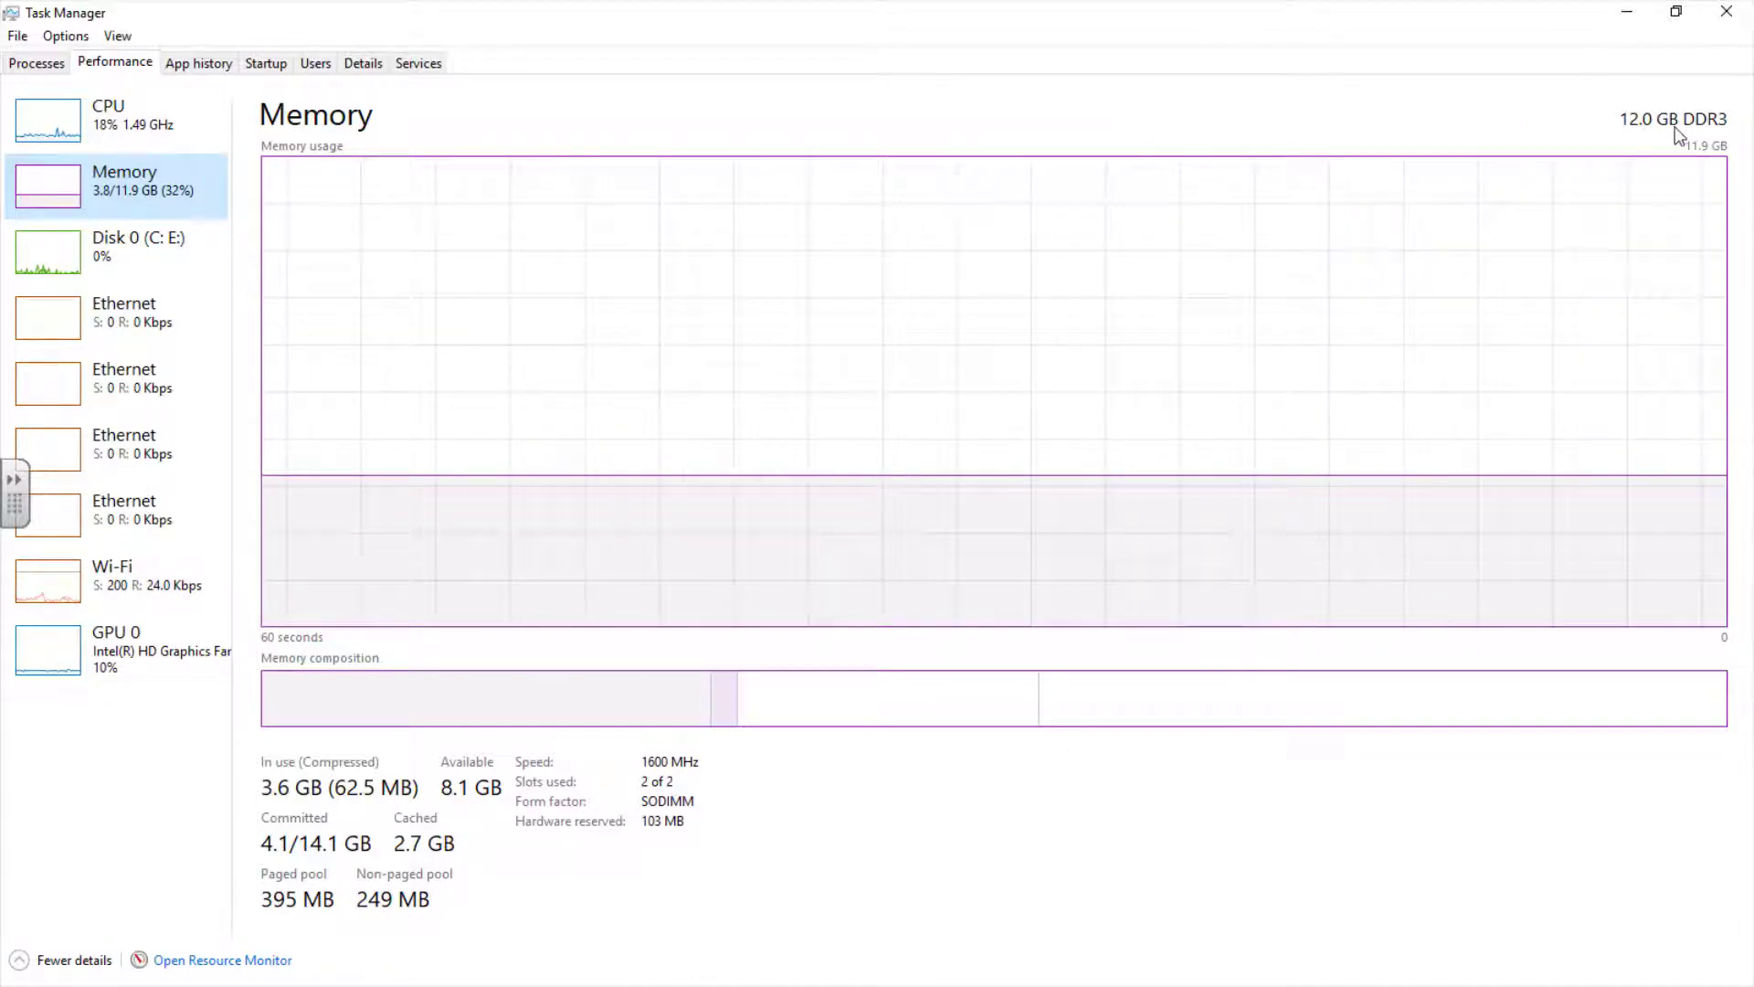
{"action": "mouse_move", "coordinate": [1649, 148]}
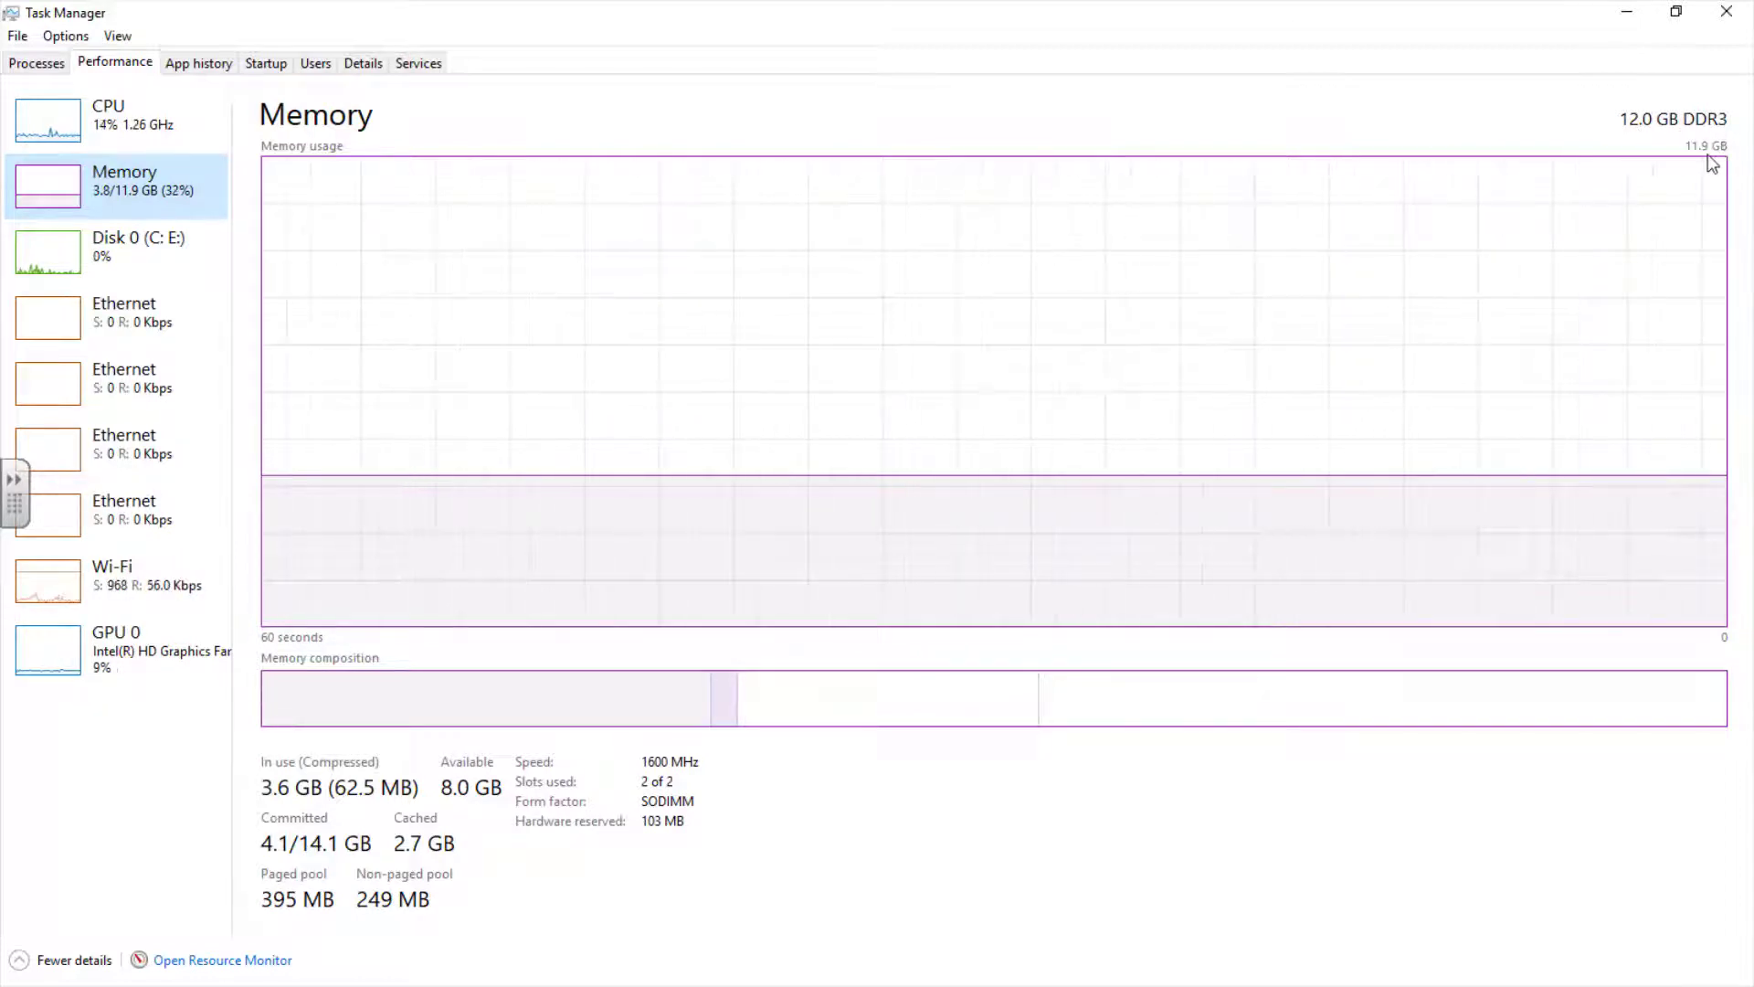
{"action": "mouse_move", "coordinate": [1029, 693]}
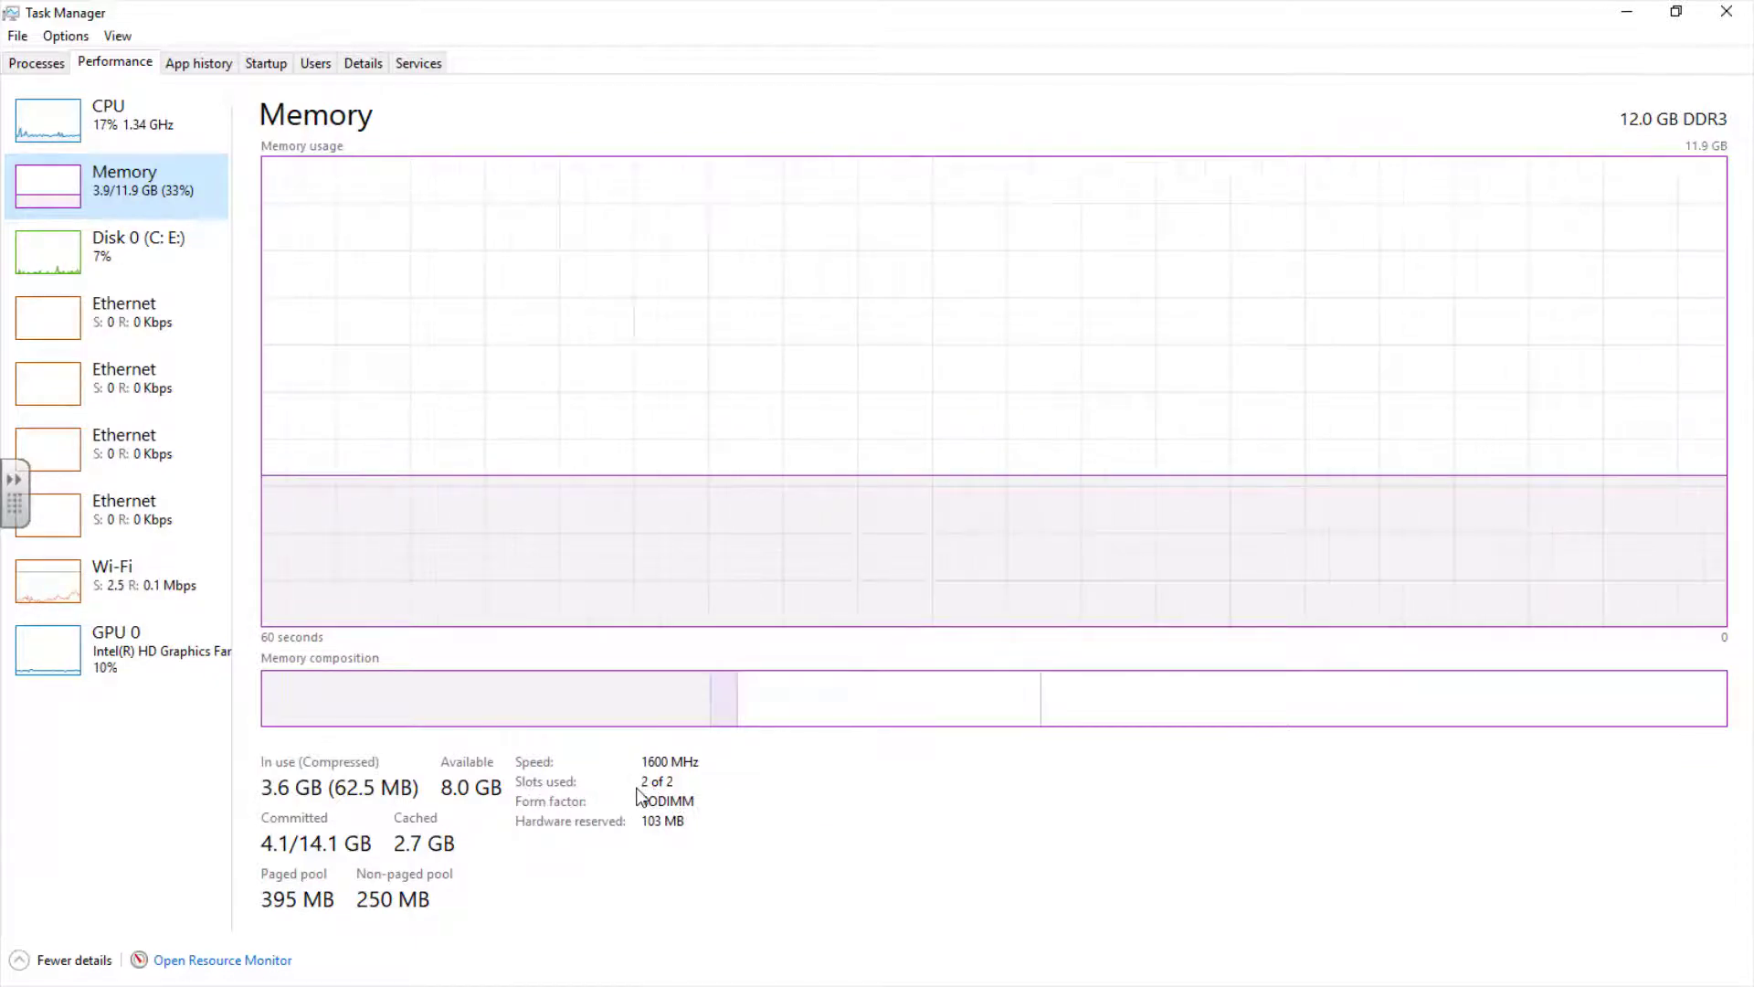
- Show Disk 0 (C: E:) graphs for the Toshiba 466 GB system disk
{"action": "left_click", "coordinate": [128, 248]}
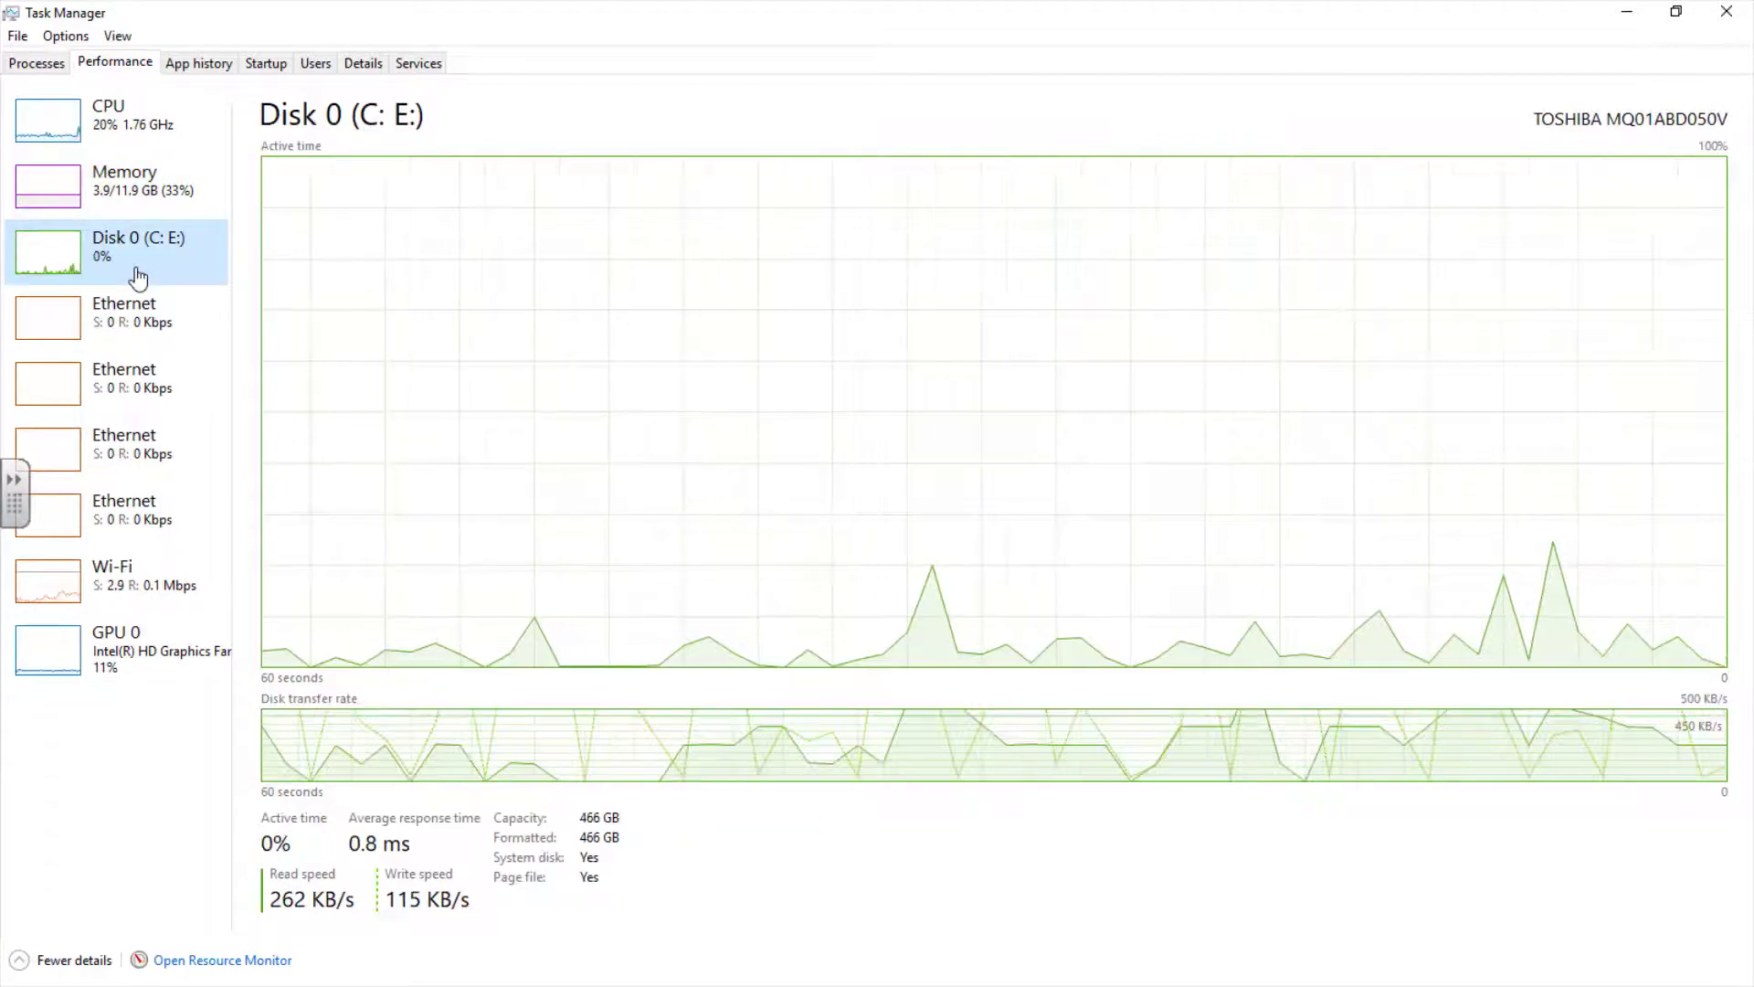
{"action": "mouse_move", "coordinate": [163, 299]}
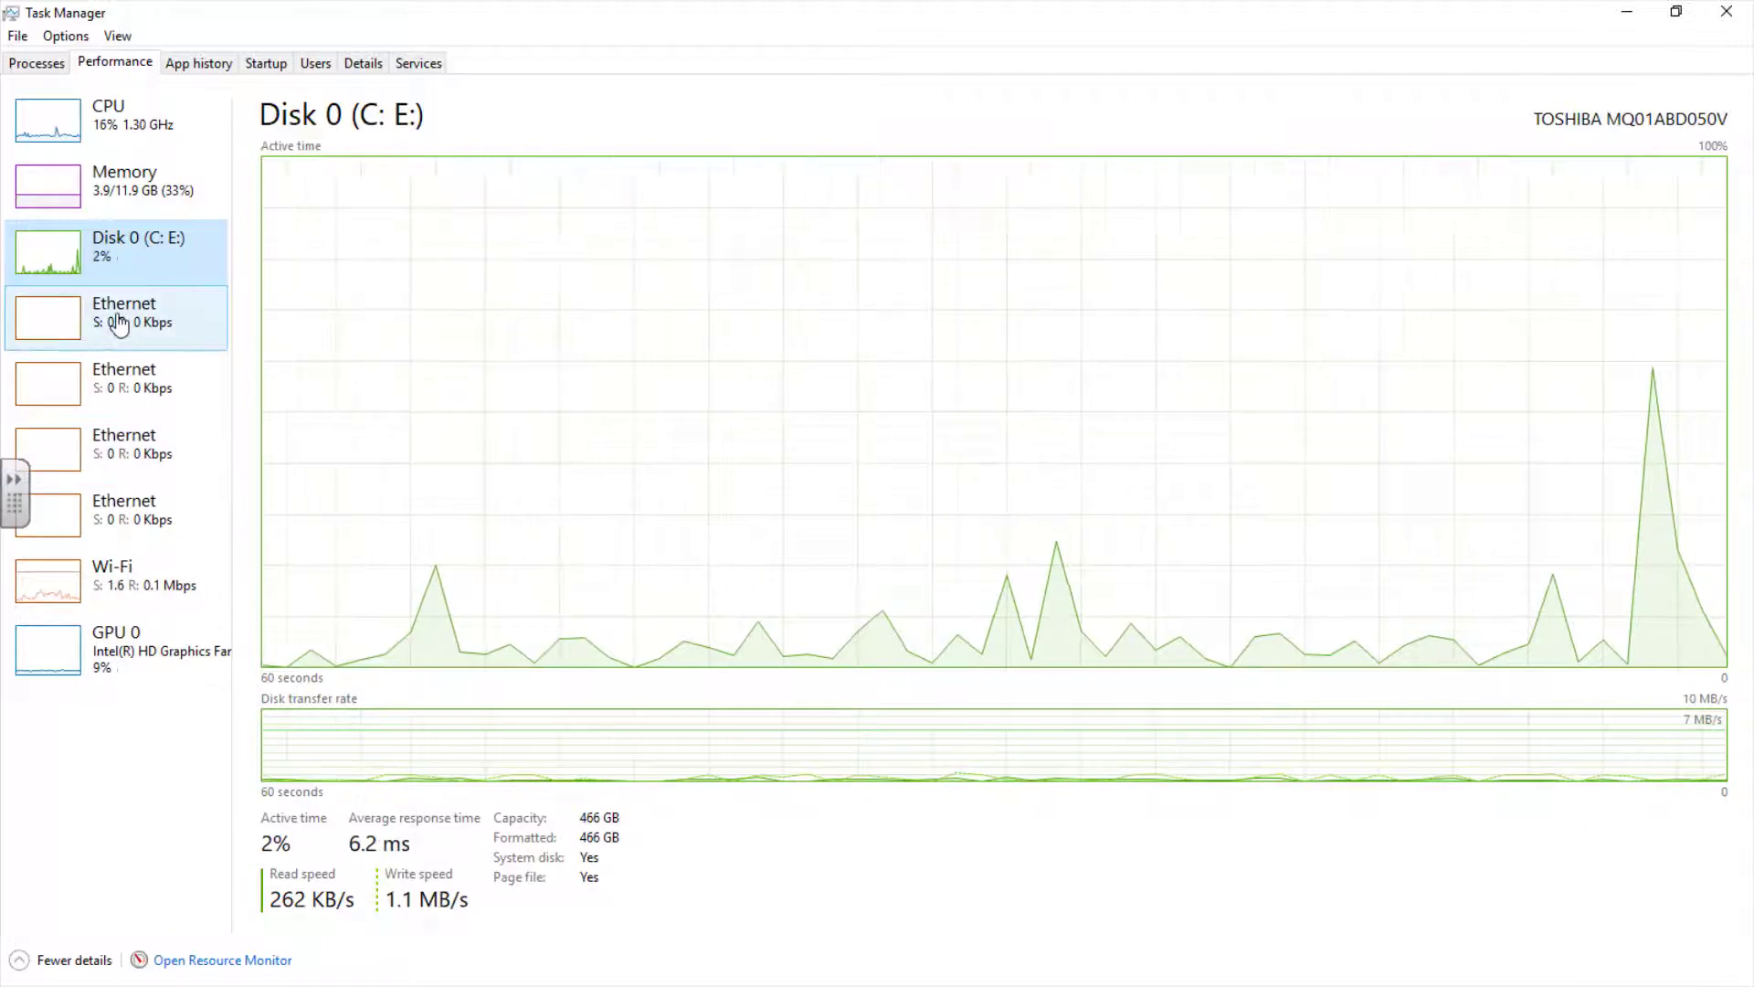
{"action": "mouse_move", "coordinate": [117, 327]}
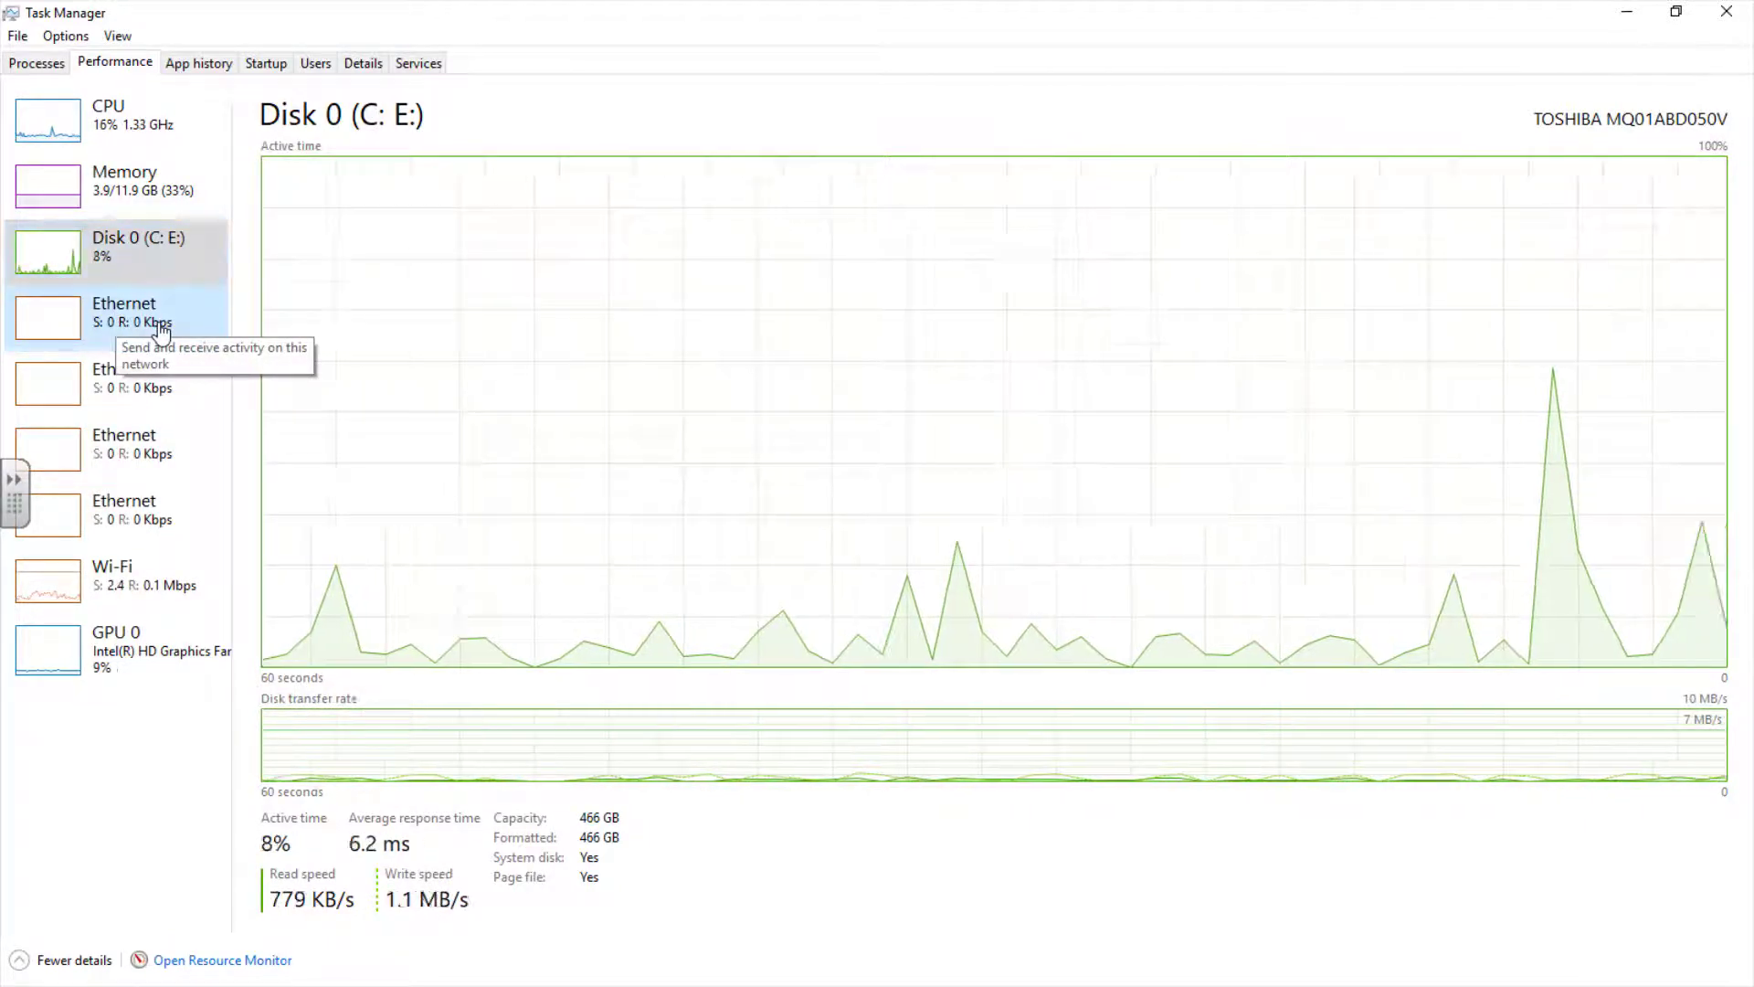
- View the VirtualBox Ethernet page, then Intel Wireless-AC 7260 Wi-Fi throughput
{"action": "left_click", "coordinate": [123, 311]}
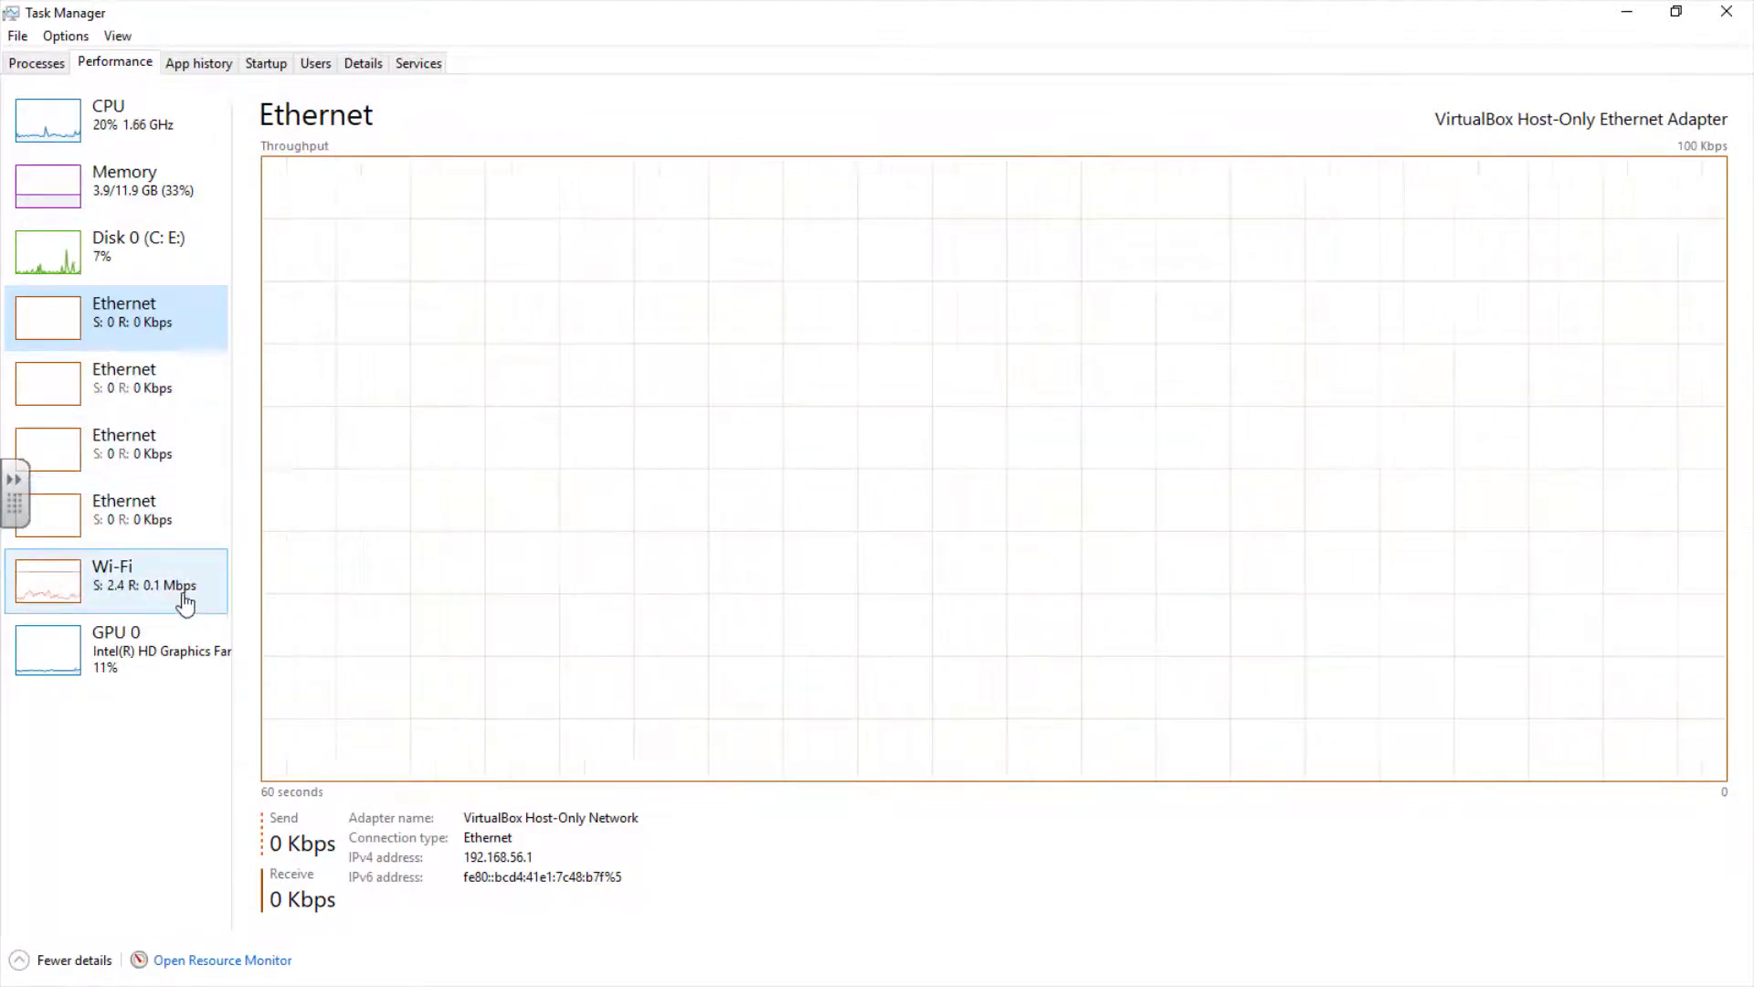
{"action": "mouse_move", "coordinate": [169, 604]}
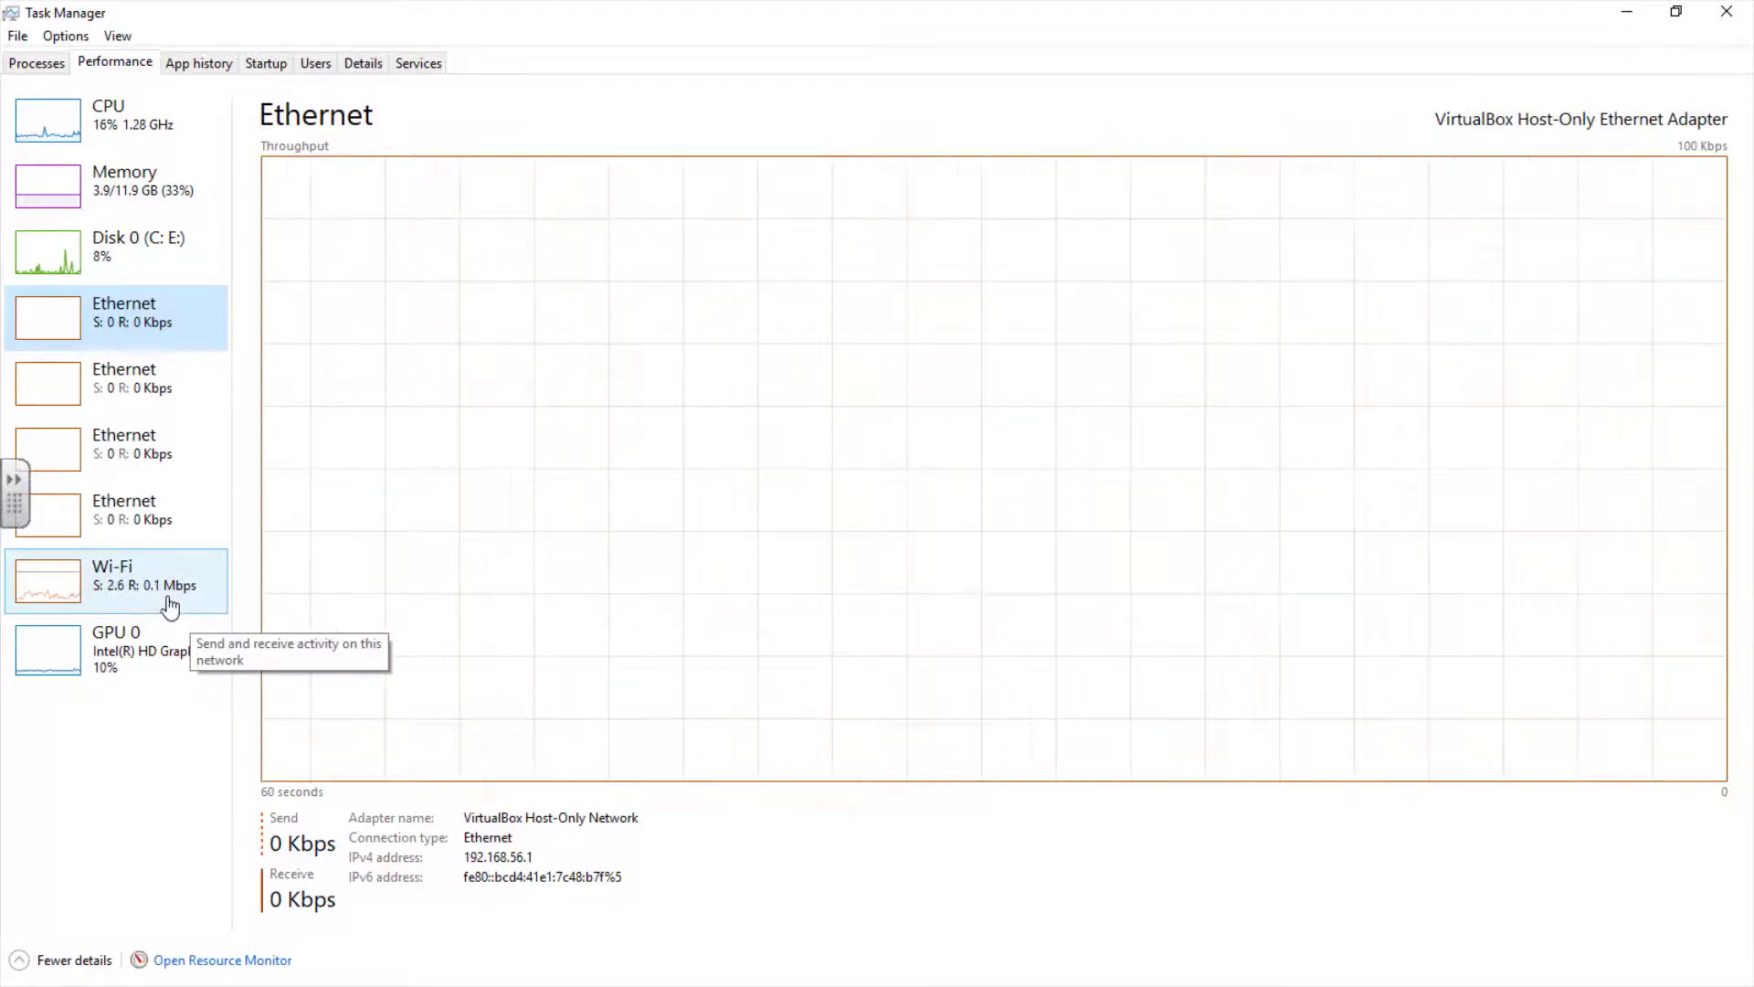
{"action": "left_click", "coordinate": [113, 579]}
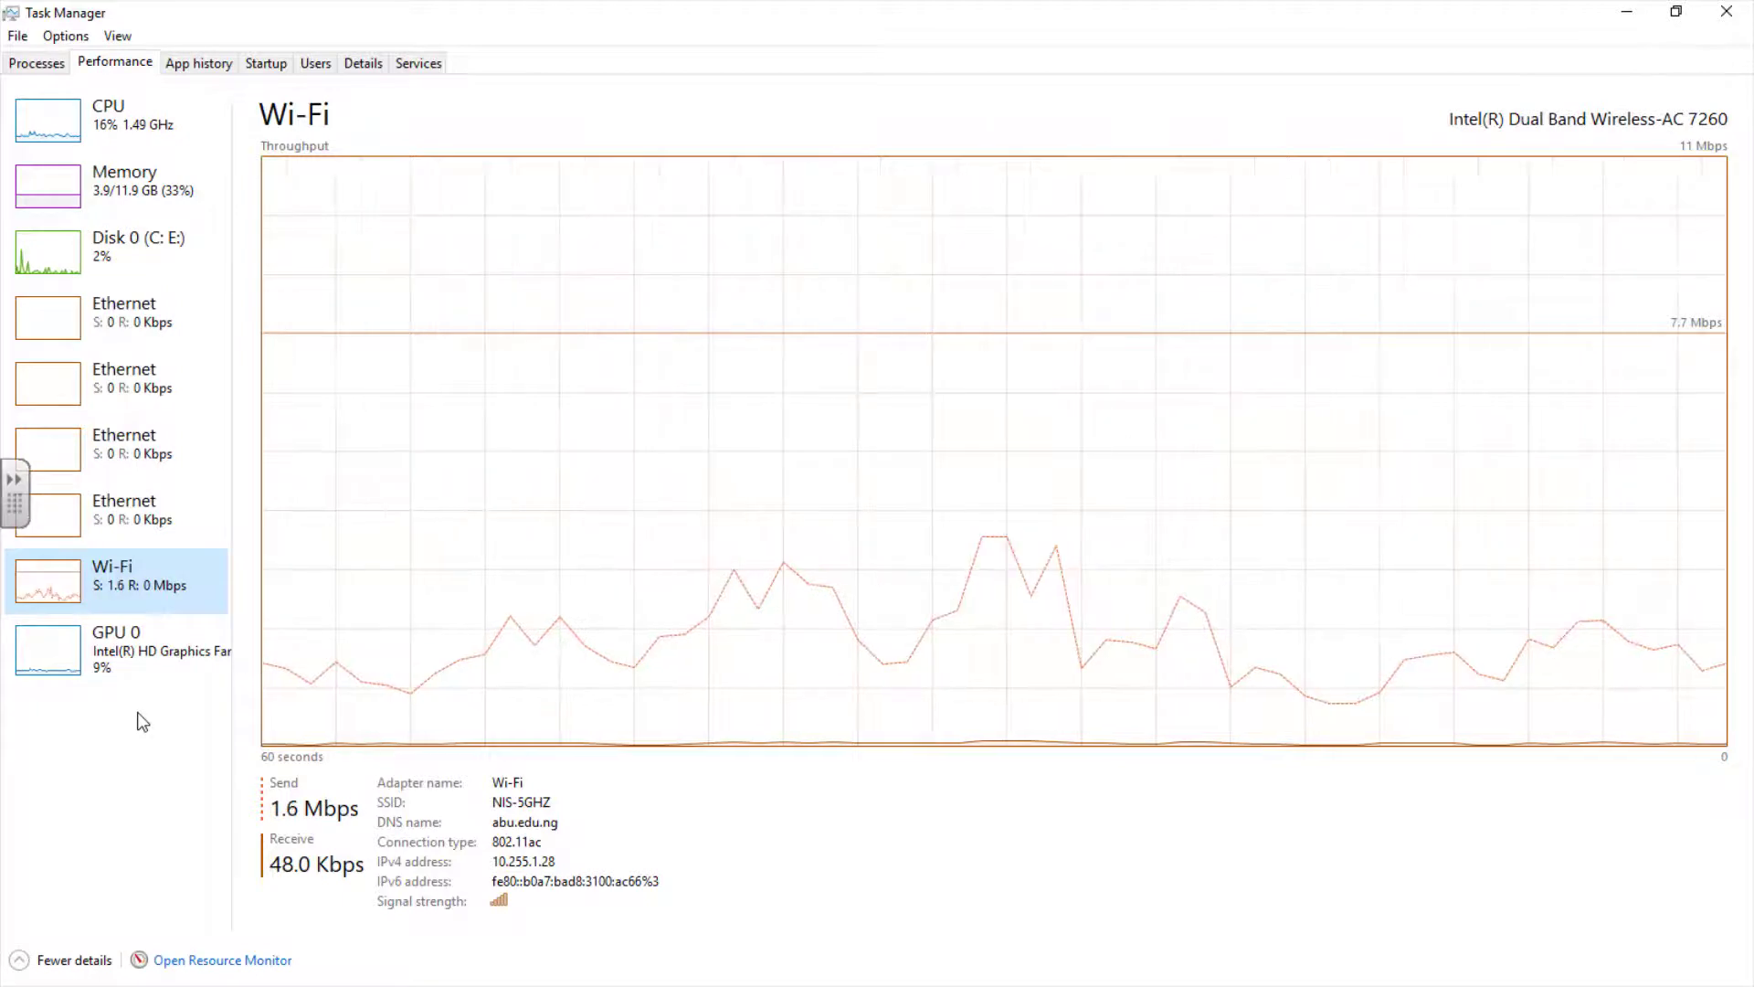
- View the Intel HD Graphics GPU 0 graphs, then launch Resource Monitor
{"action": "left_click", "coordinate": [114, 649]}
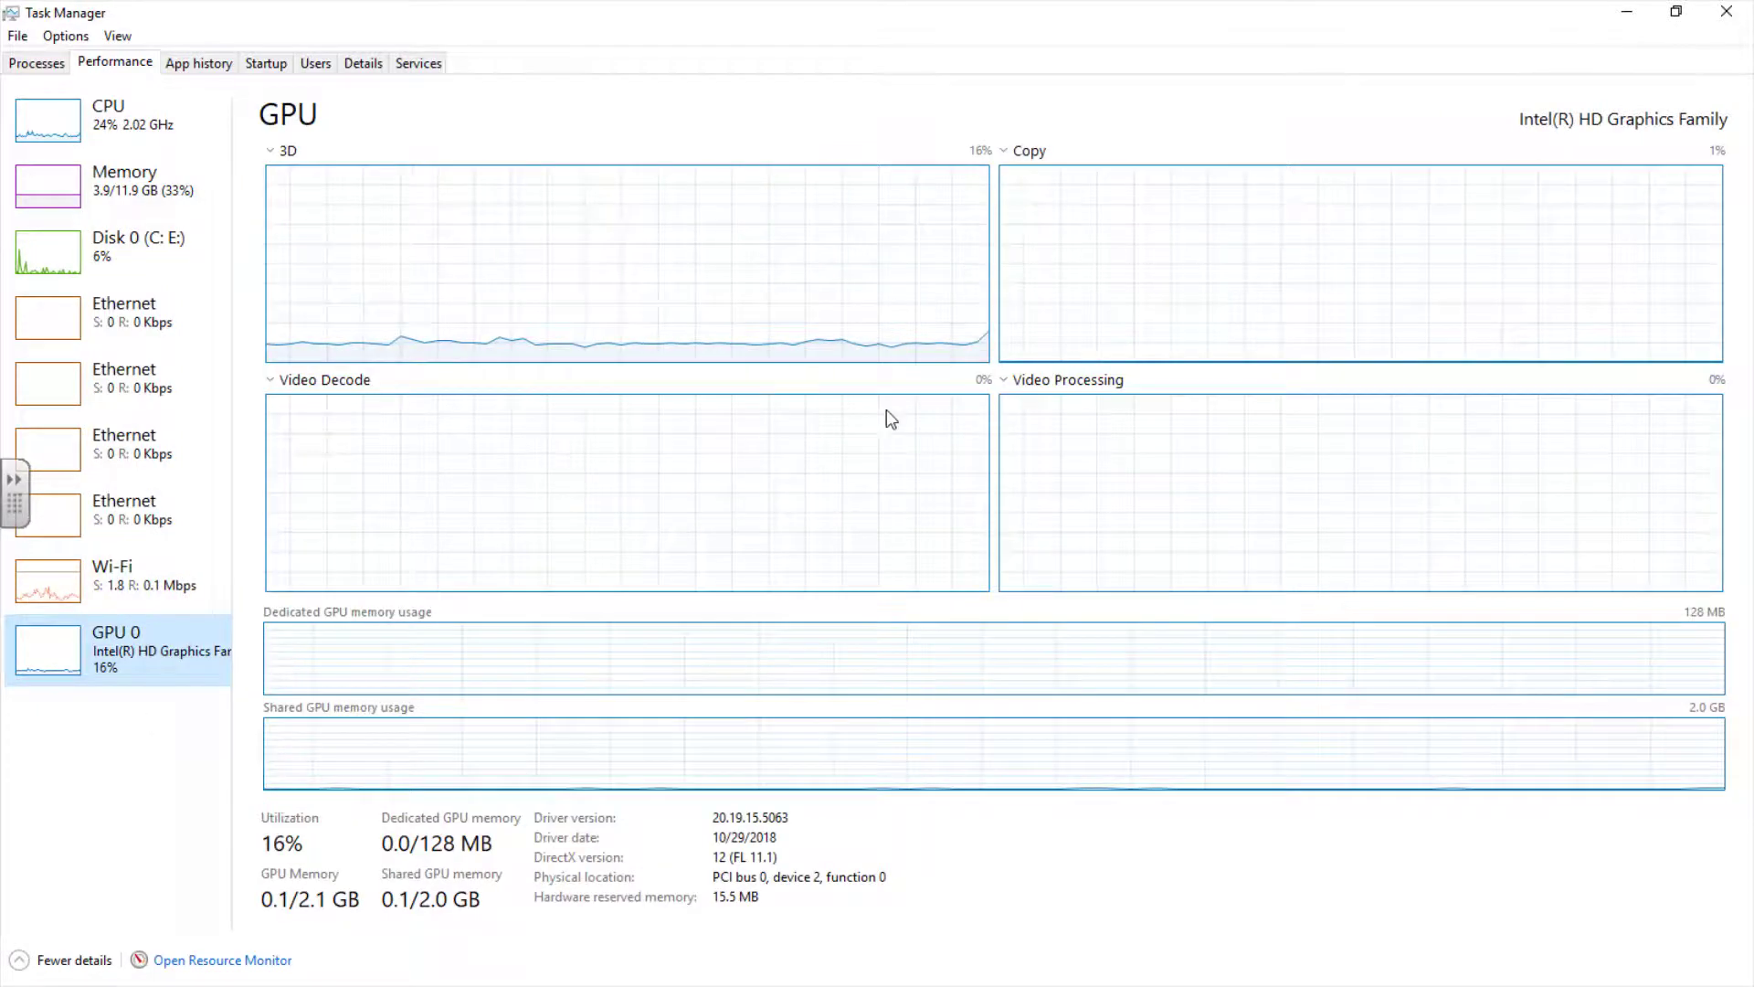
{"action": "mouse_move", "coordinate": [724, 452]}
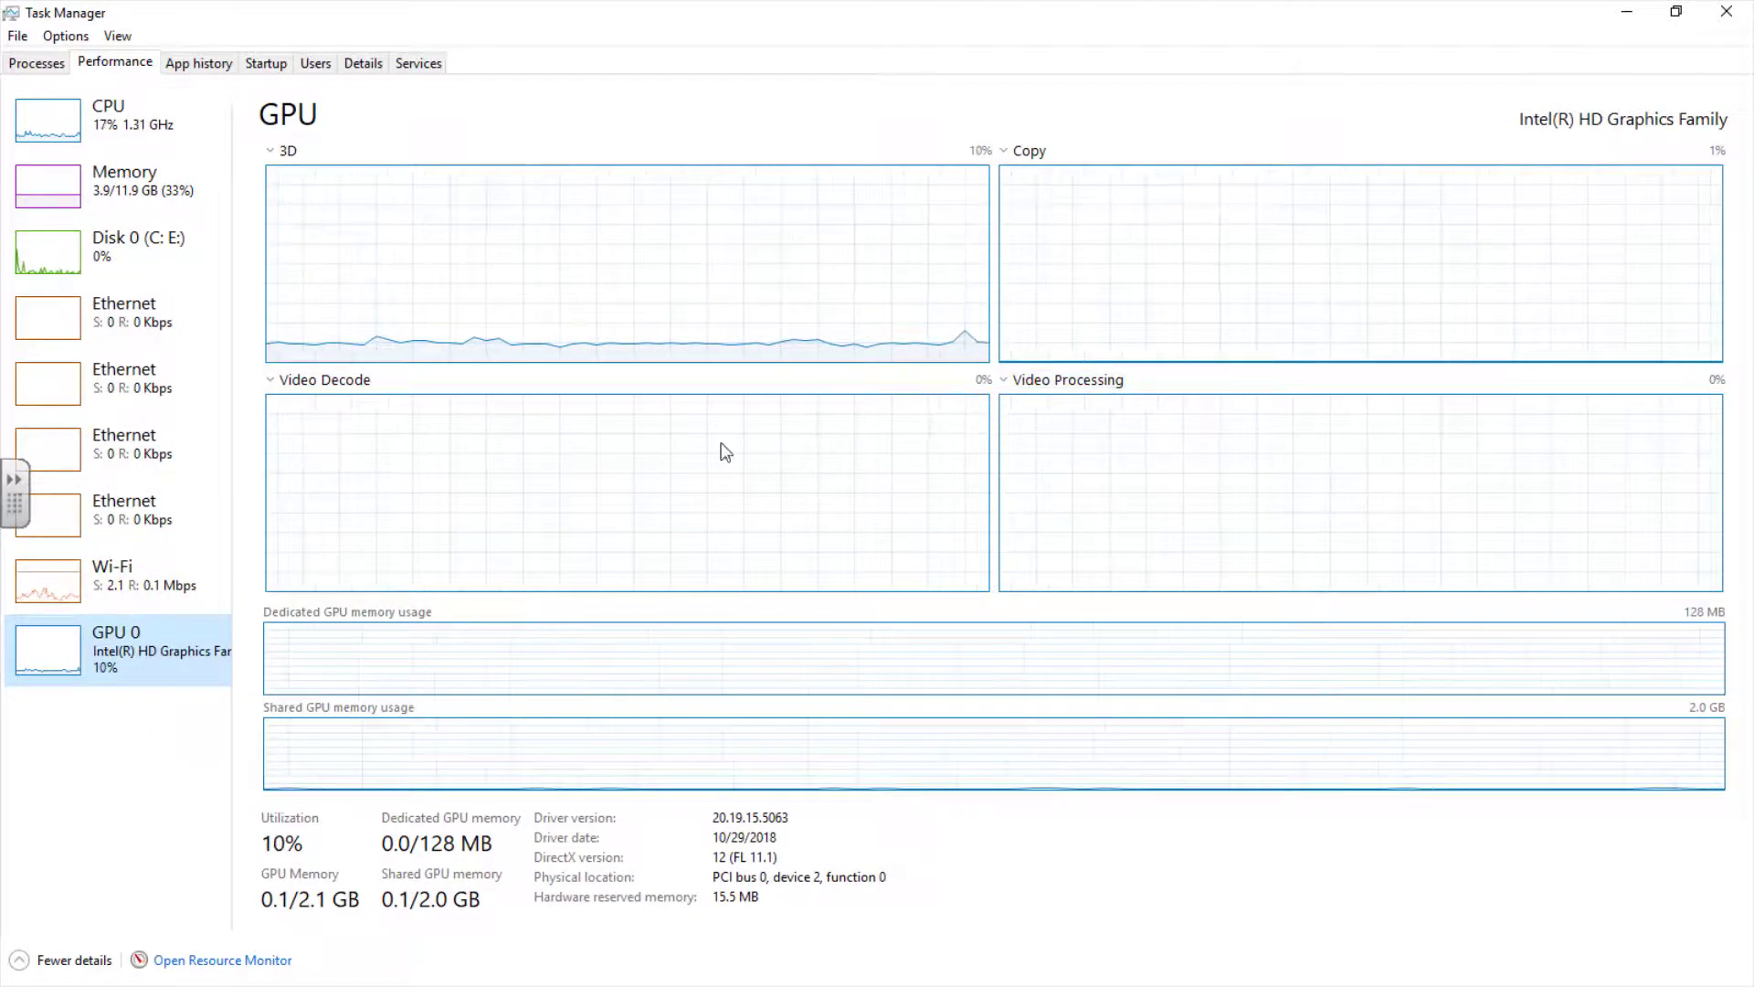
{"action": "mouse_move", "coordinate": [352, 471]}
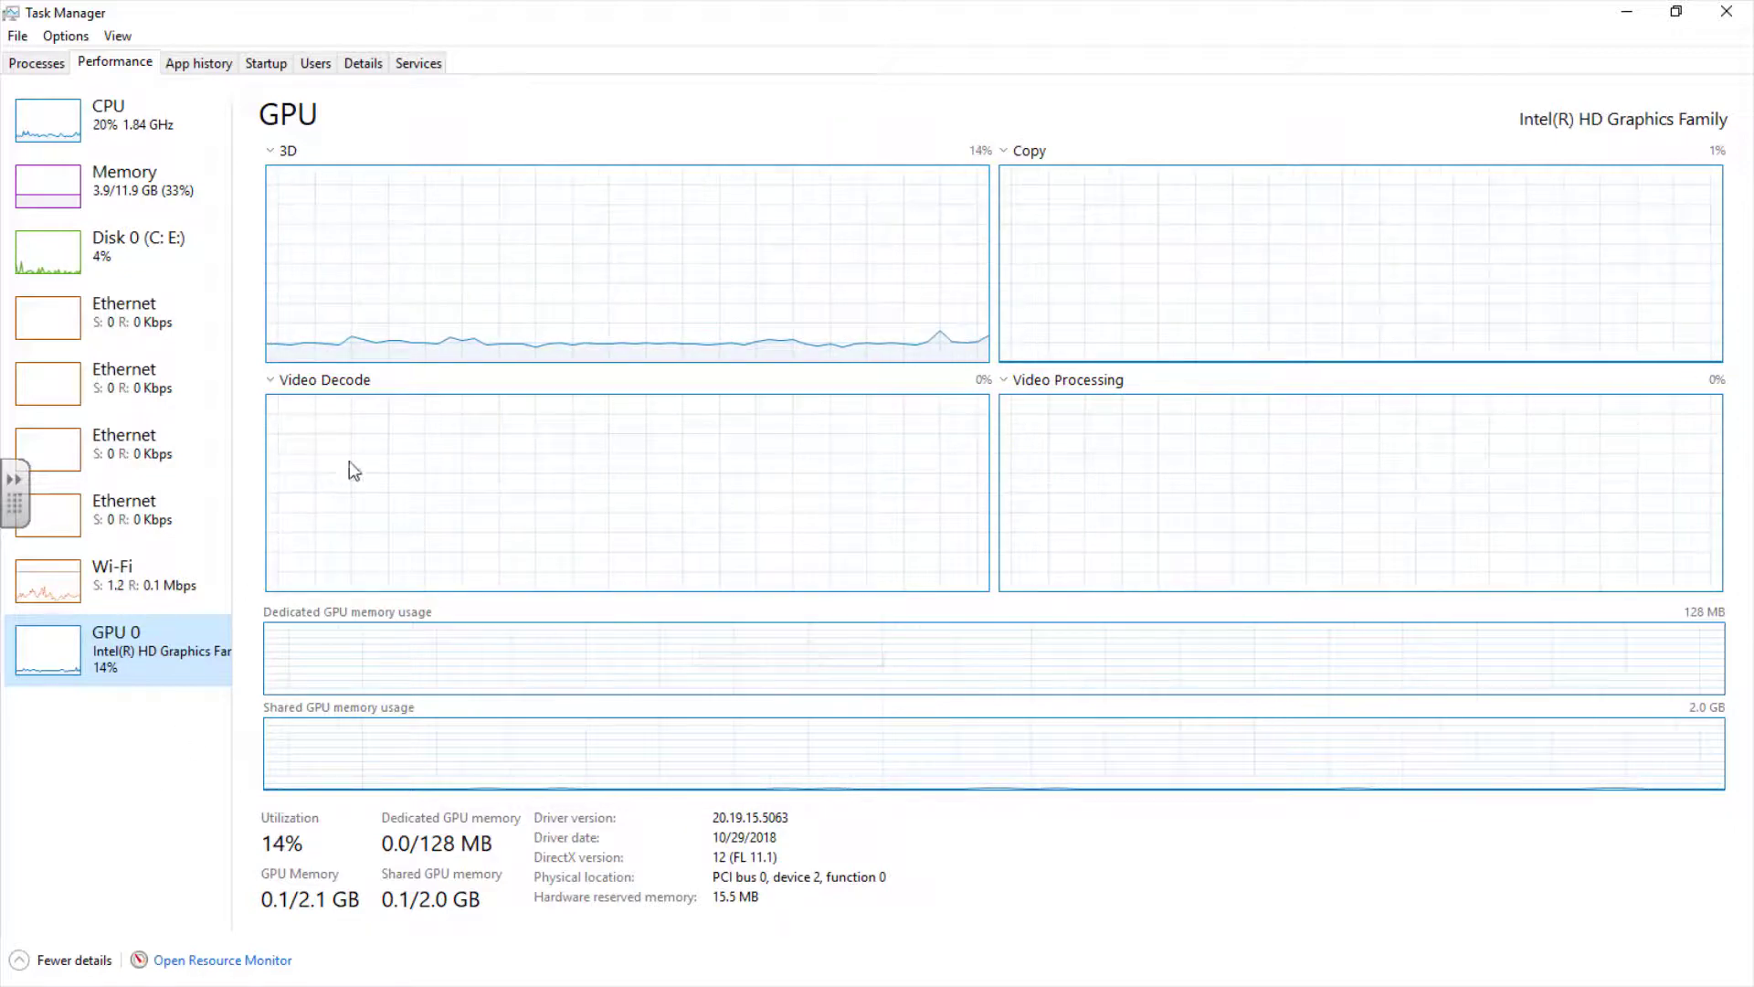
{"action": "mouse_move", "coordinate": [927, 384]}
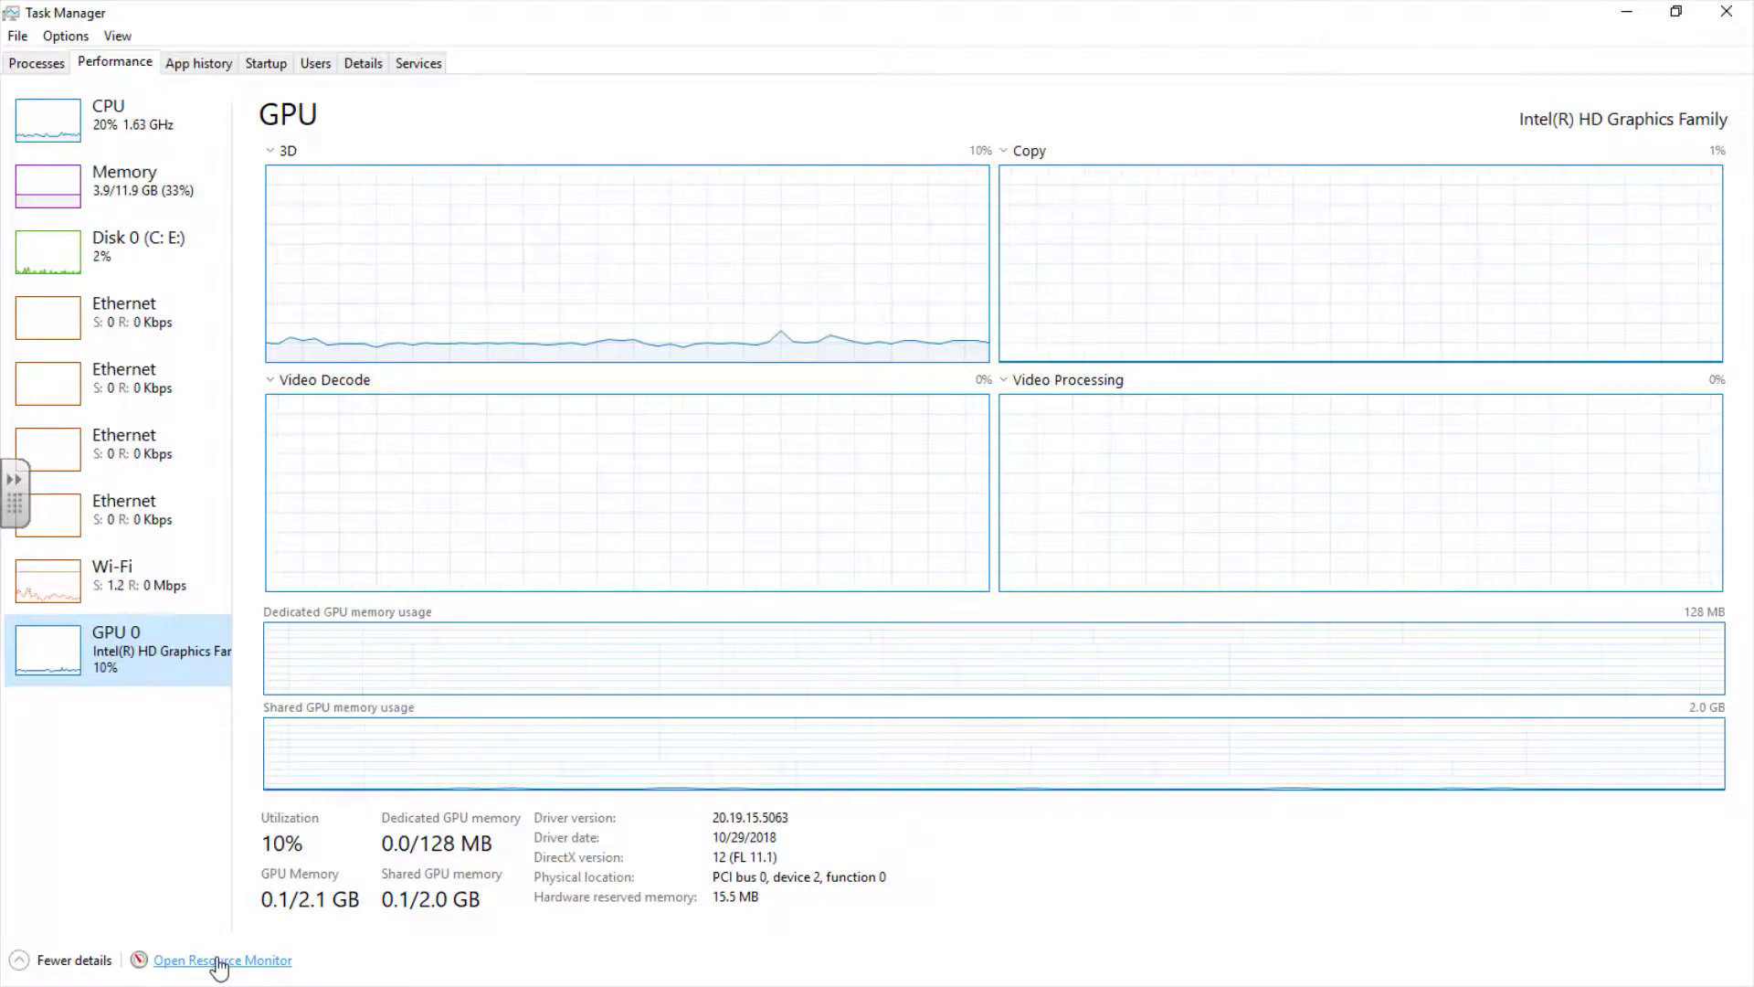
{"action": "left_click", "coordinate": [224, 960]}
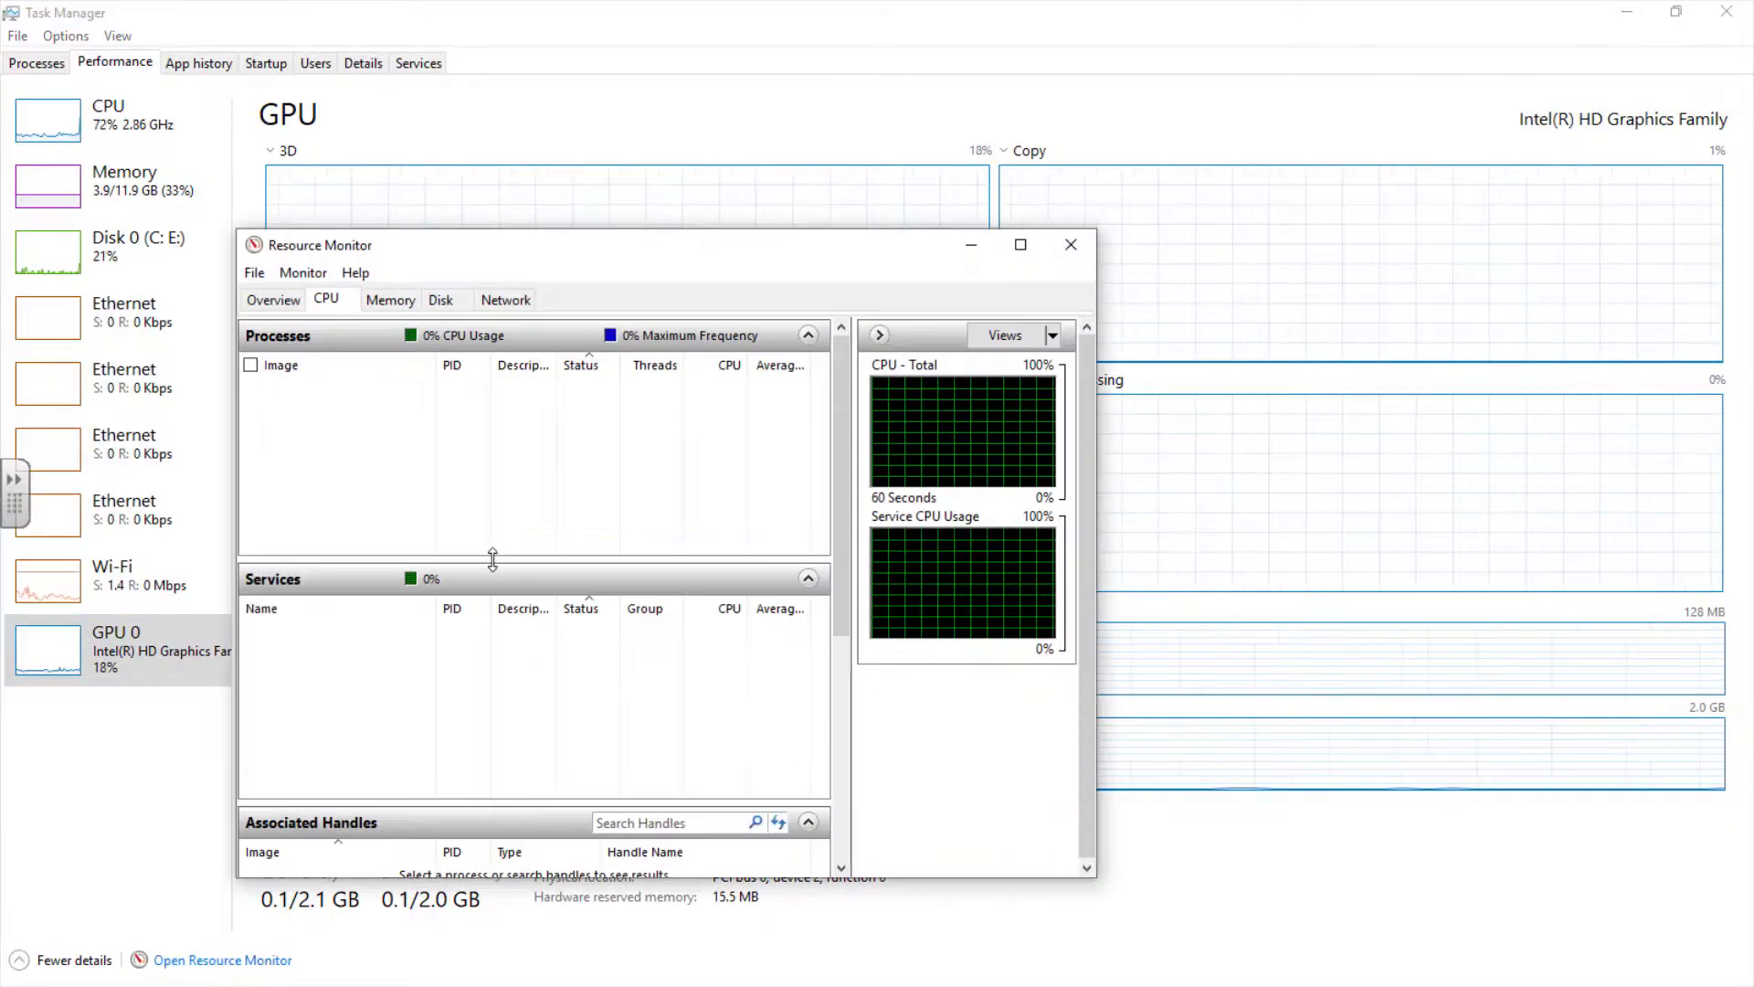
- Maximize Resource Monitor and browse its Memory, Disk and Network tabs
{"action": "left_click", "coordinate": [1019, 245]}
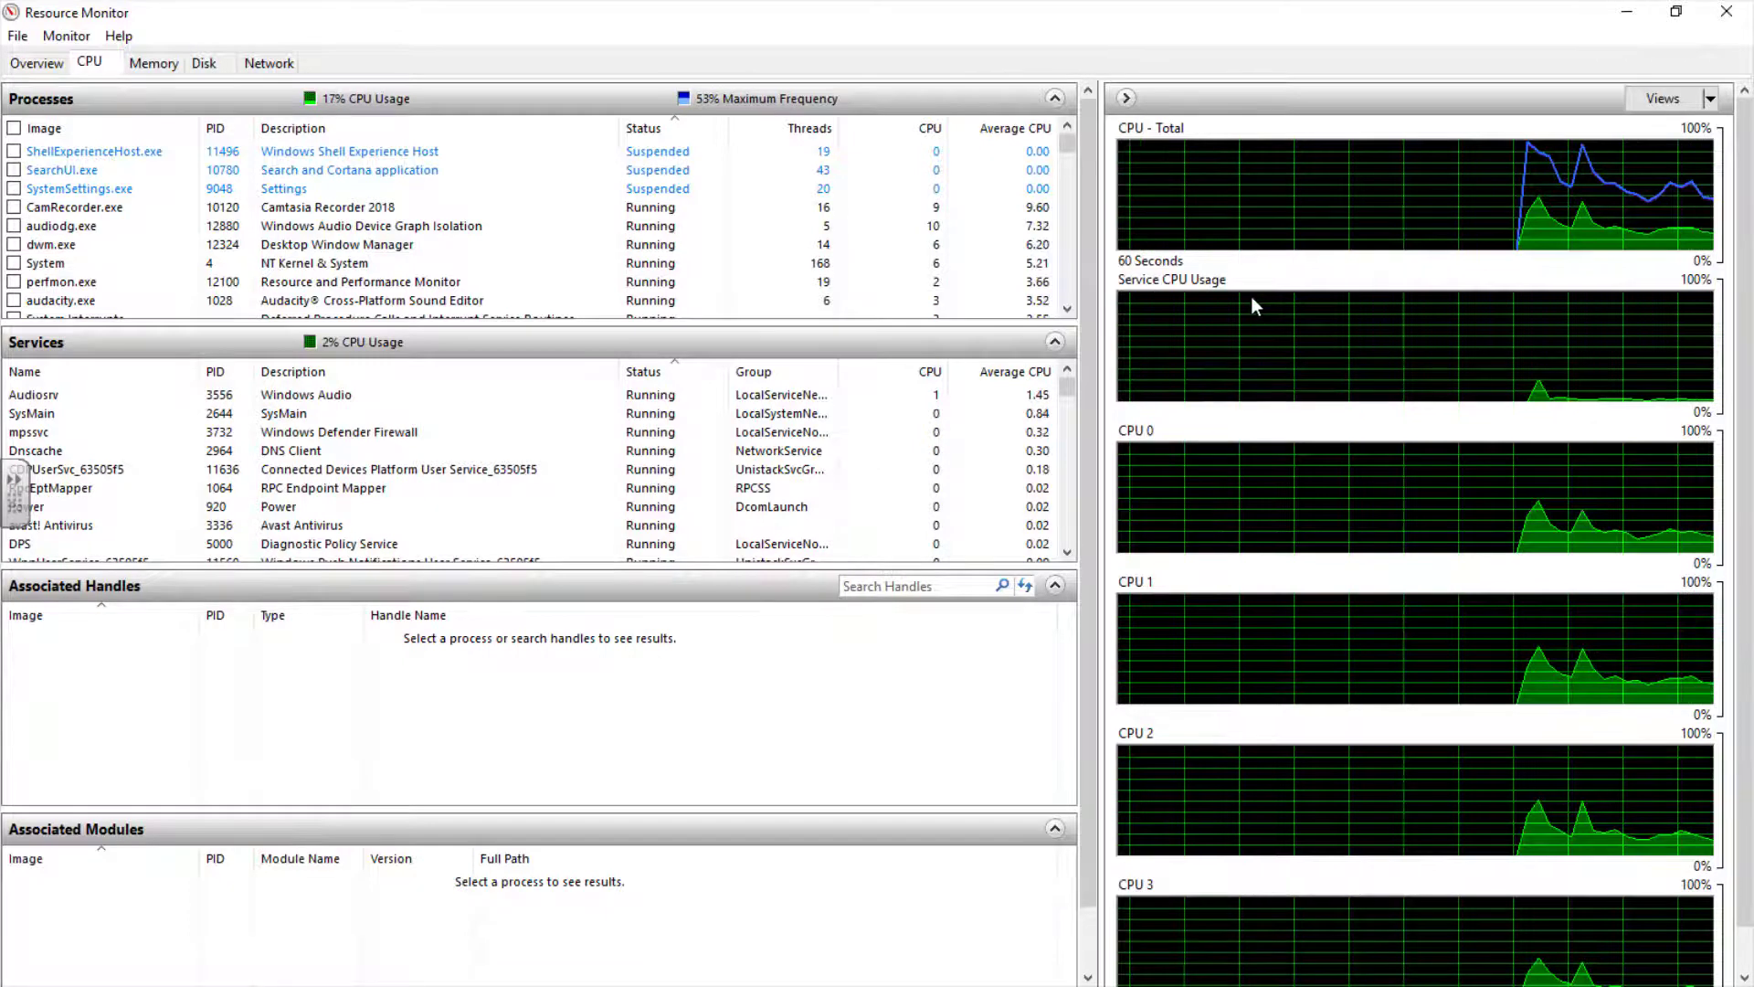
{"action": "left_click", "coordinate": [153, 62]}
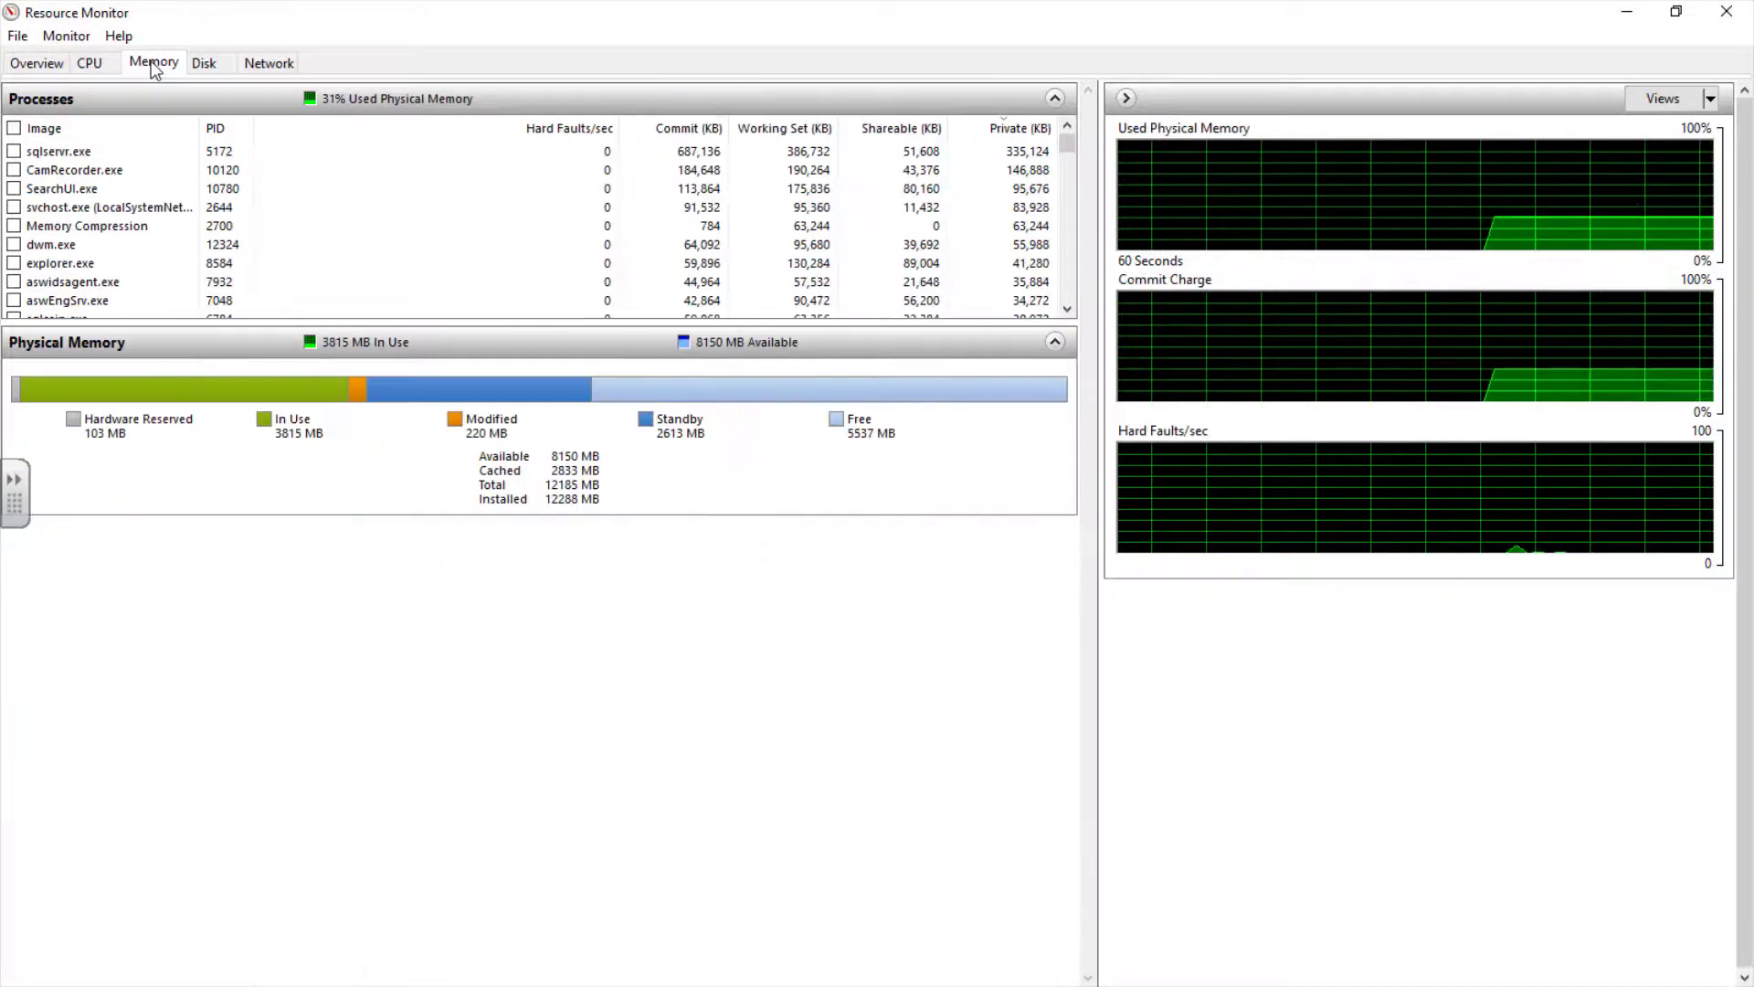
{"action": "left_click", "coordinate": [208, 62]}
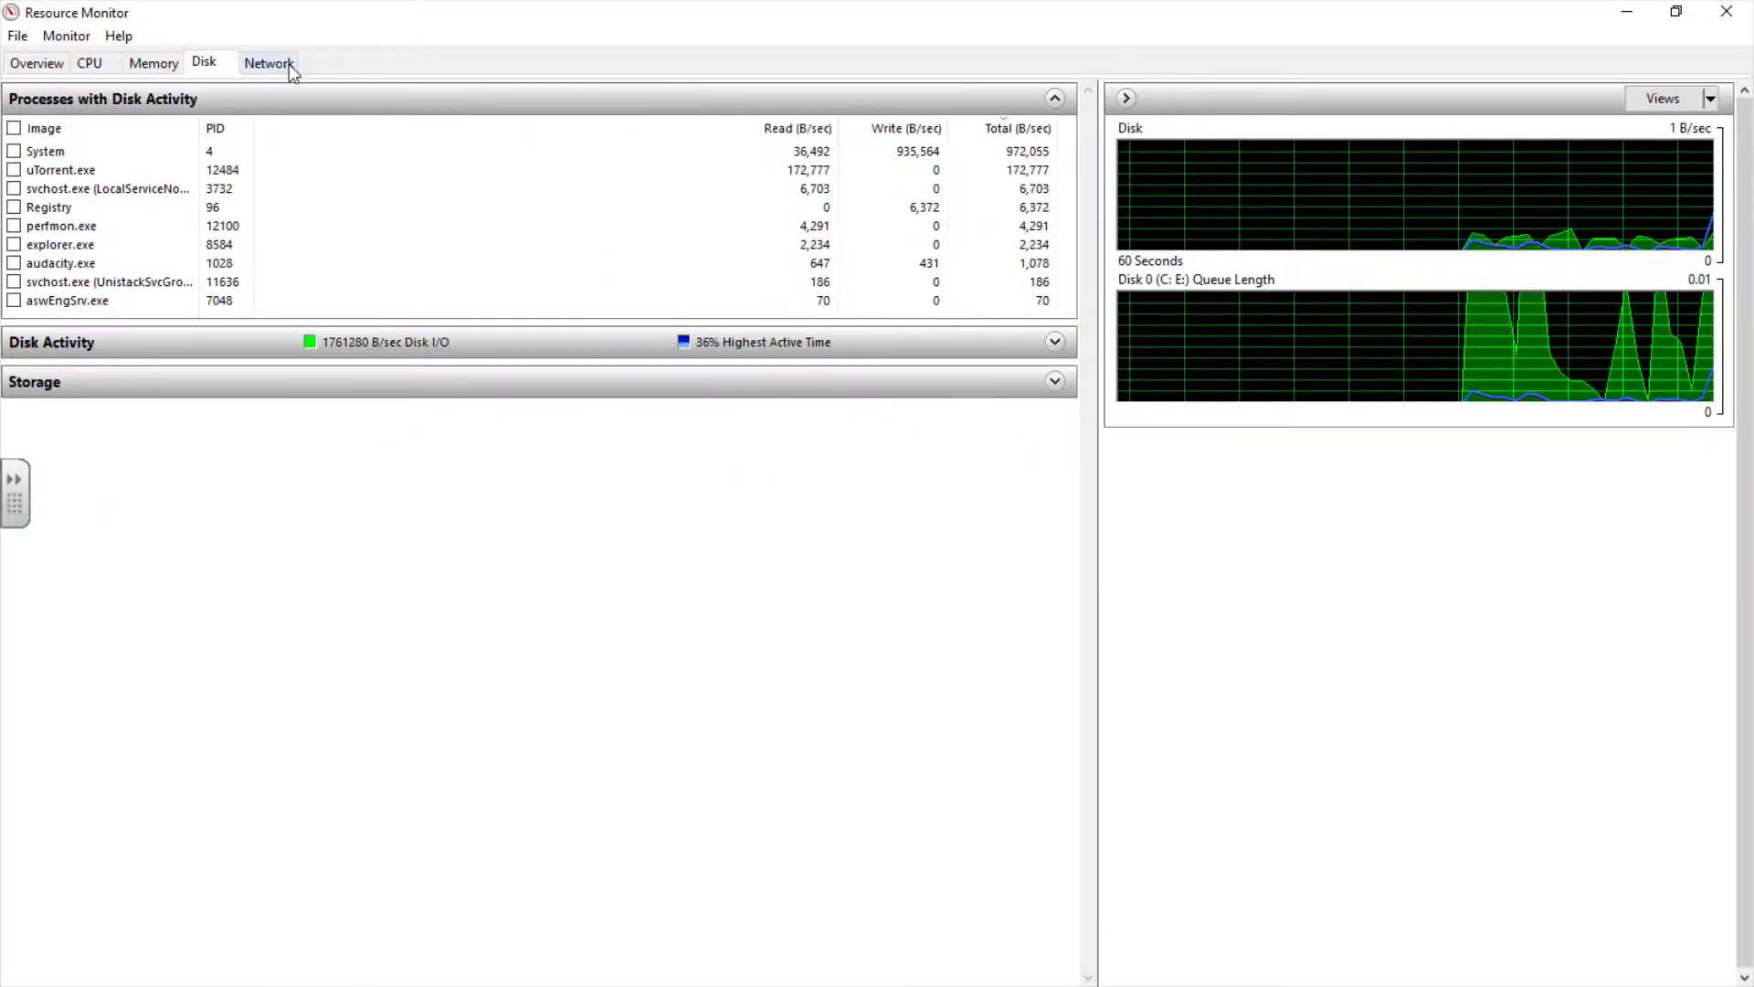
{"action": "left_click", "coordinate": [269, 63]}
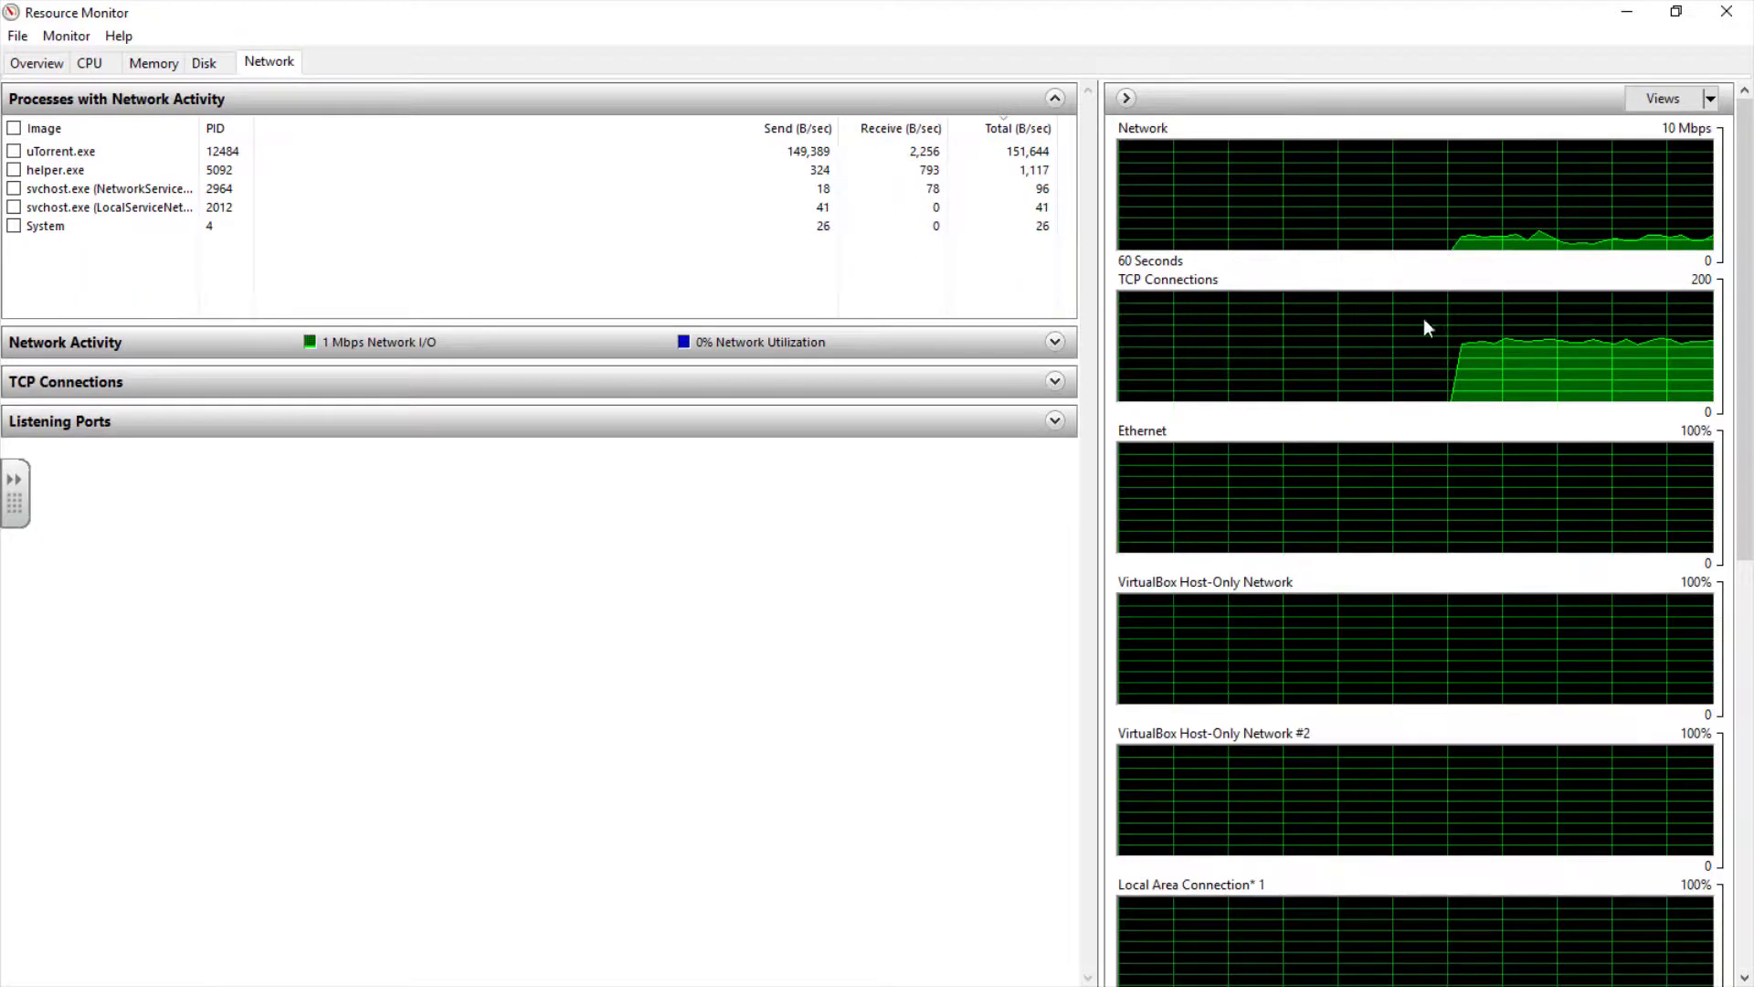
{"action": "mouse_move", "coordinate": [1614, 390]}
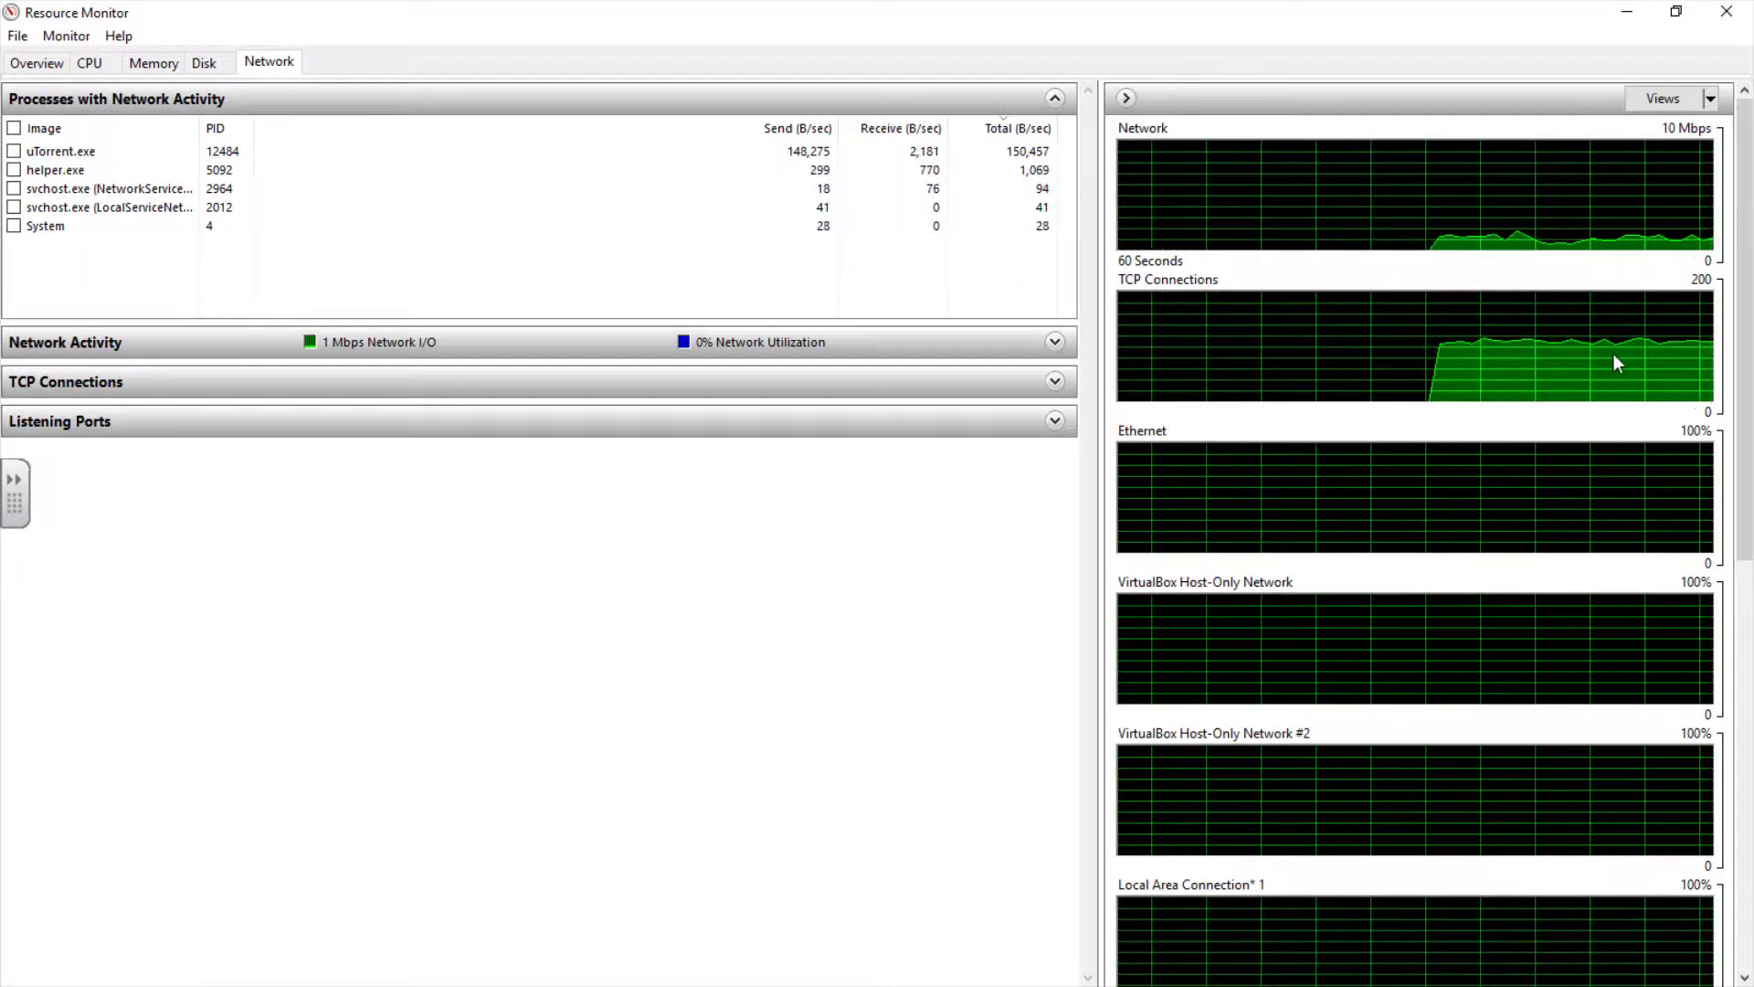